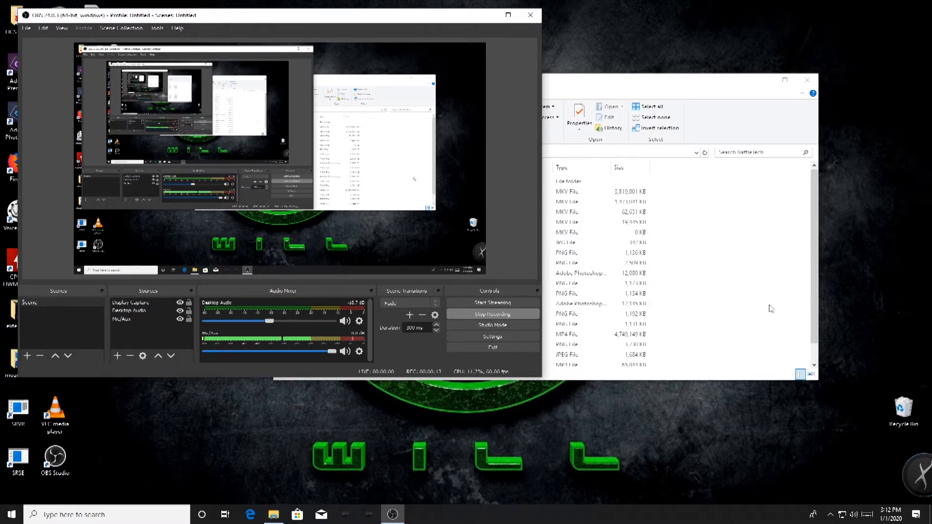
pyautogui.moveTo(877, 275)
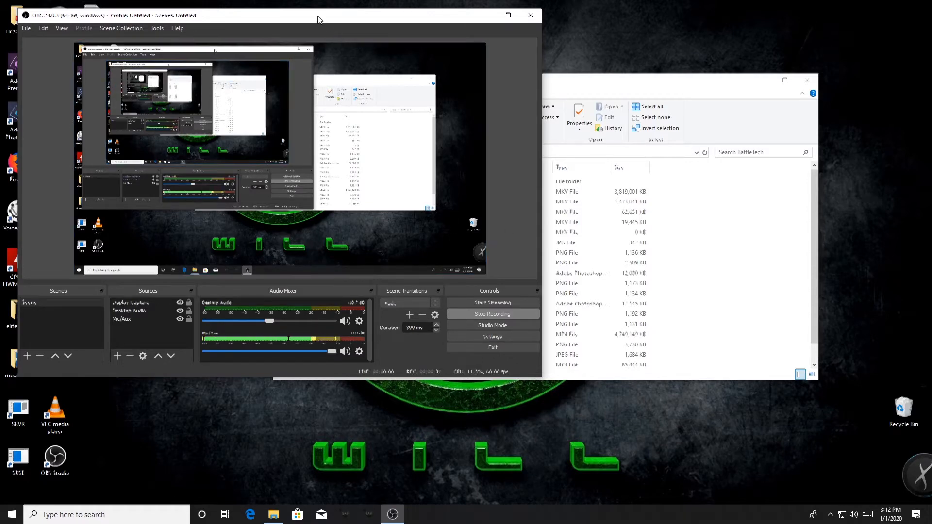
pyautogui.moveTo(265, 24)
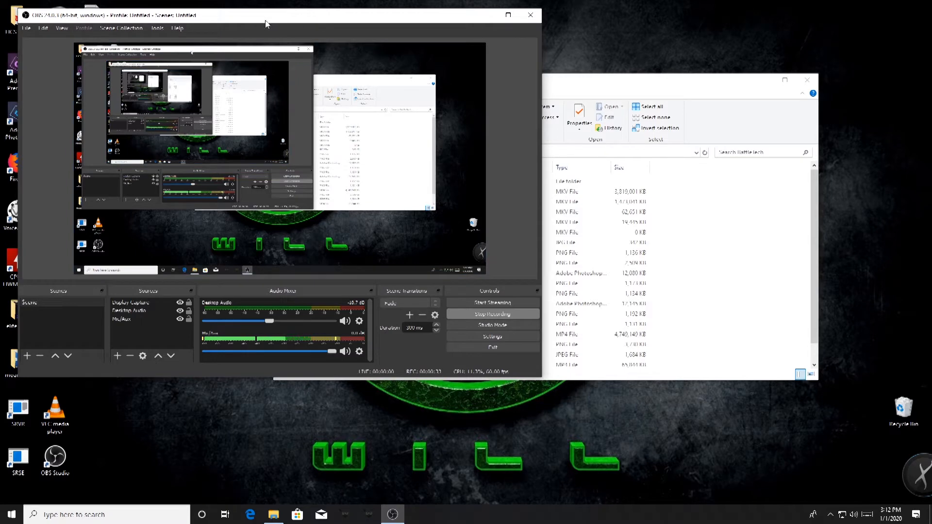
pyautogui.moveTo(357, 380)
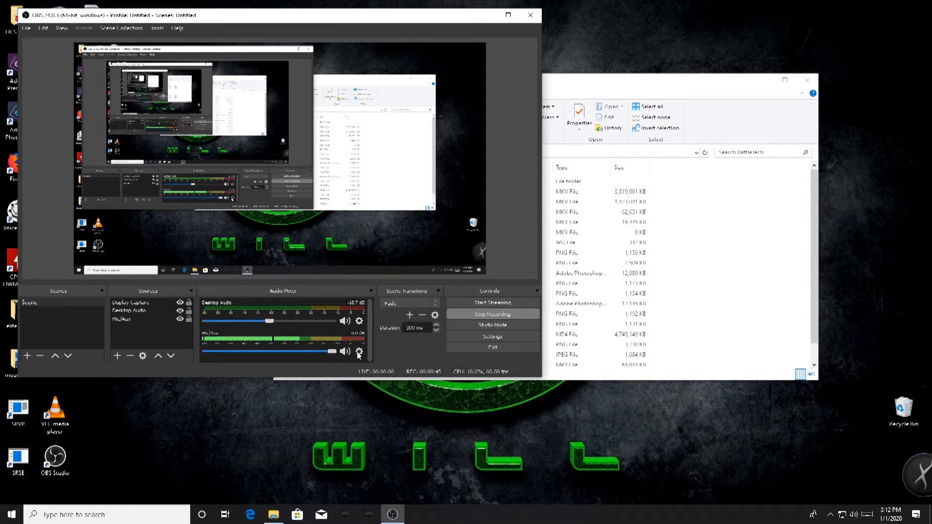
# - In Advanced Audio Properties, put Mic/Aux on tracks 1 and 2, and clear desktop audio from tracks 2 and 5
pyautogui.rightClick(359, 351)
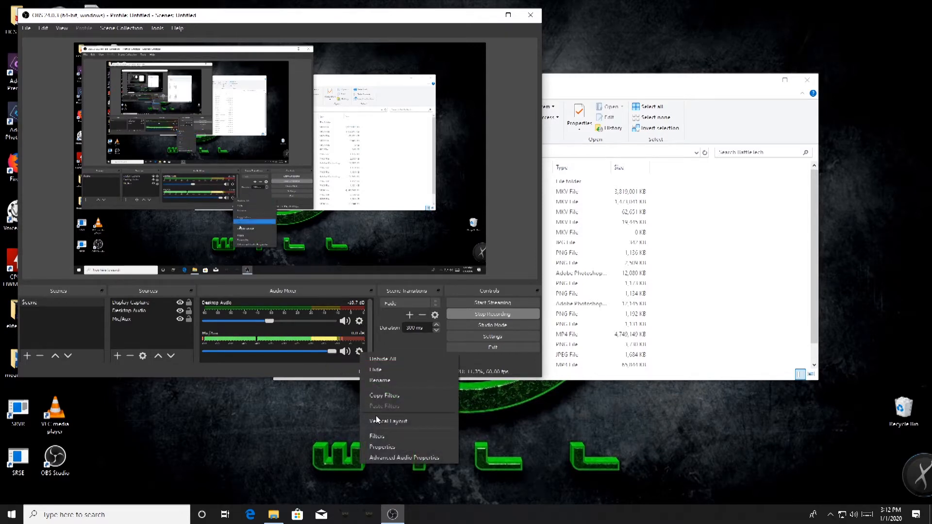
pyautogui.moveTo(403, 458)
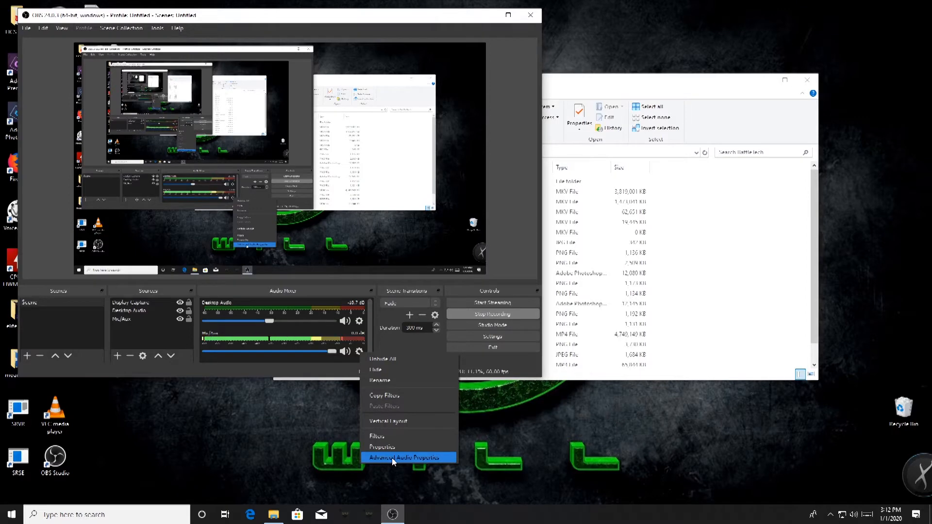
pyautogui.click(406, 457)
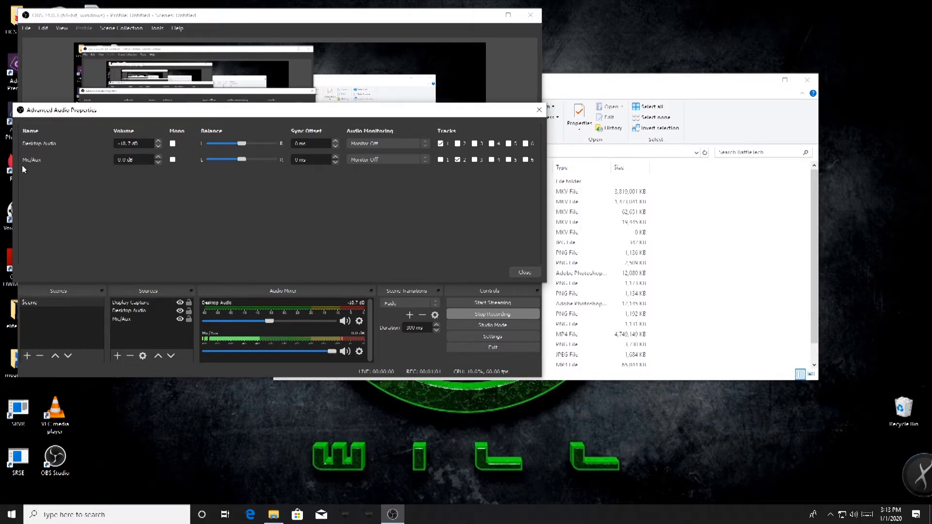
pyautogui.moveTo(161, 191)
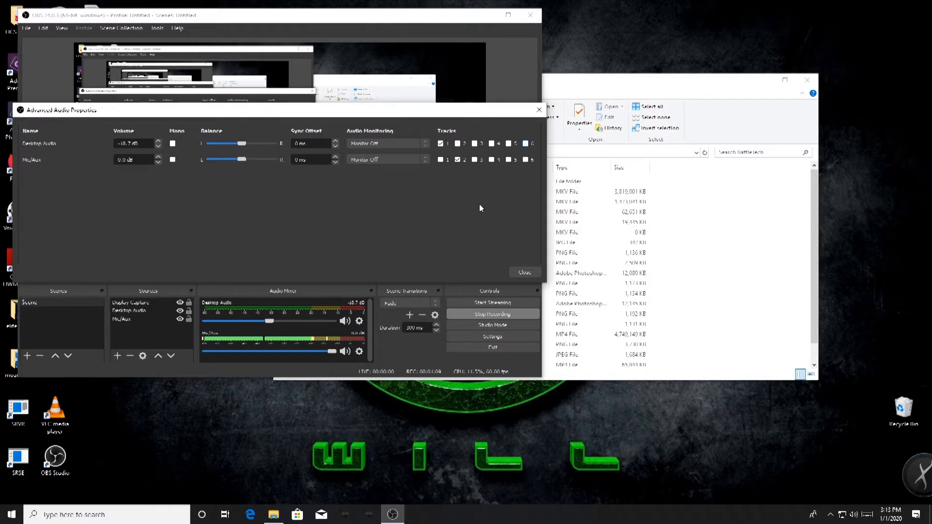
pyautogui.moveTo(455, 205)
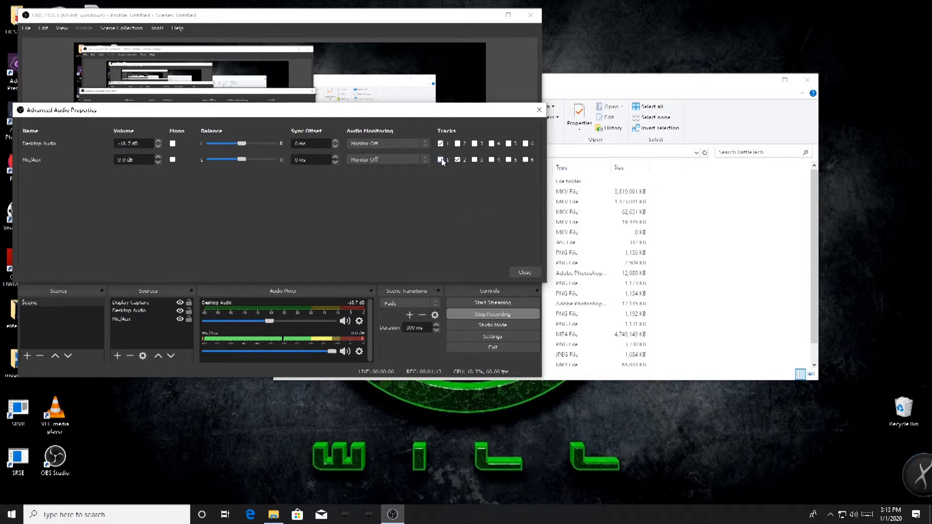
pyautogui.click(456, 143)
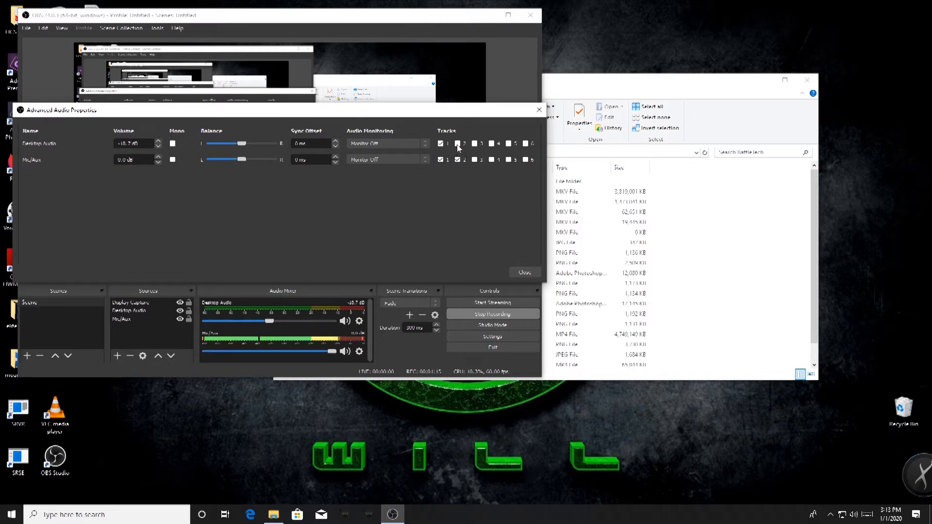
pyautogui.click(464, 143)
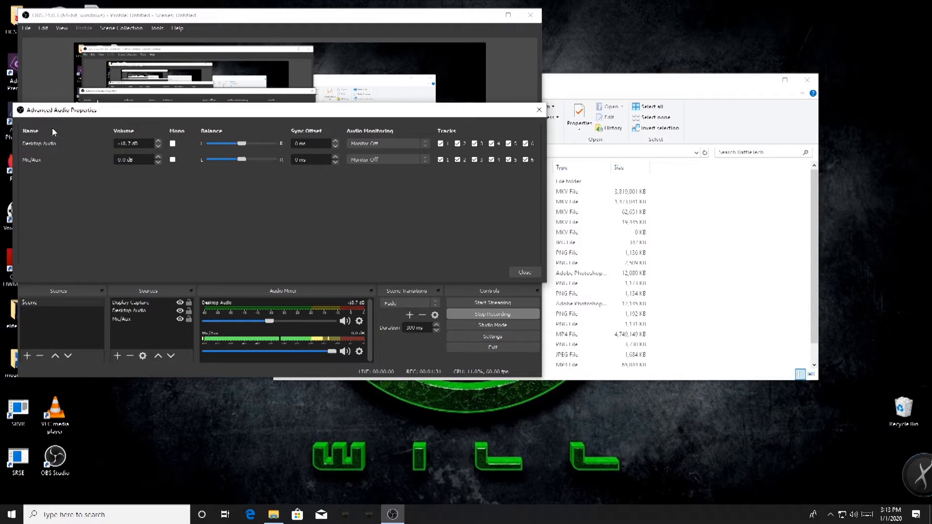
pyautogui.moveTo(176, 203)
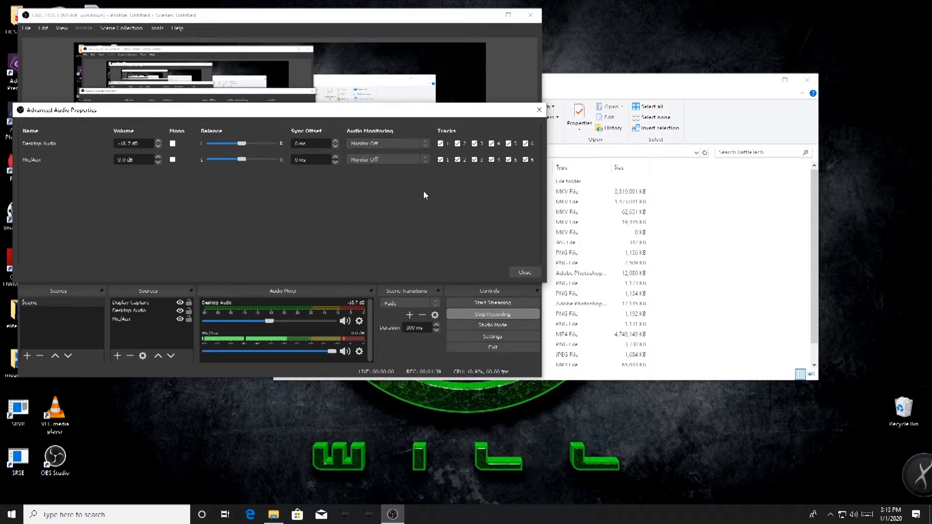
pyautogui.moveTo(452, 217)
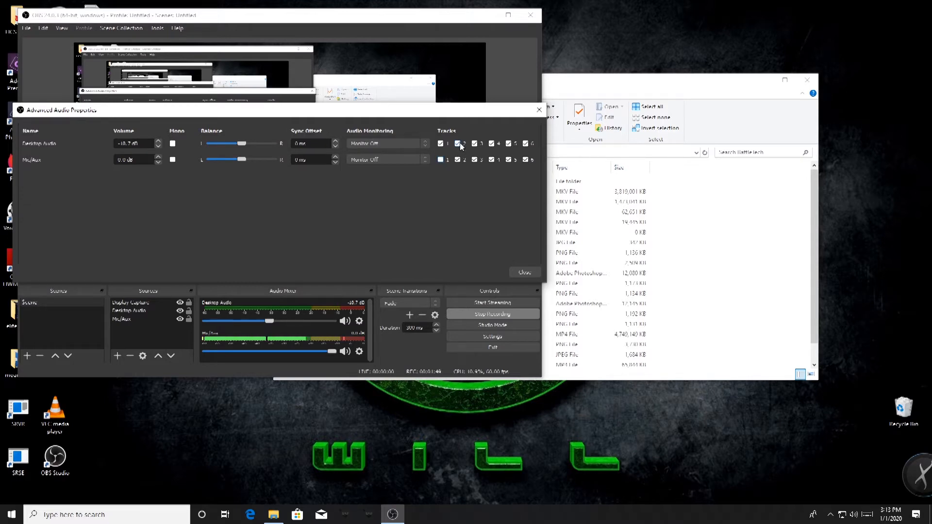
pyautogui.click(465, 144)
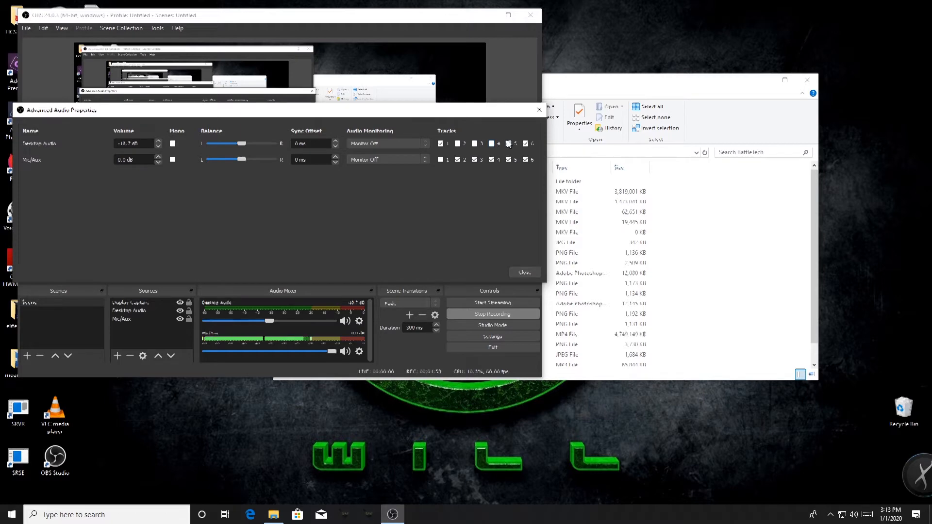
pyautogui.click(525, 143)
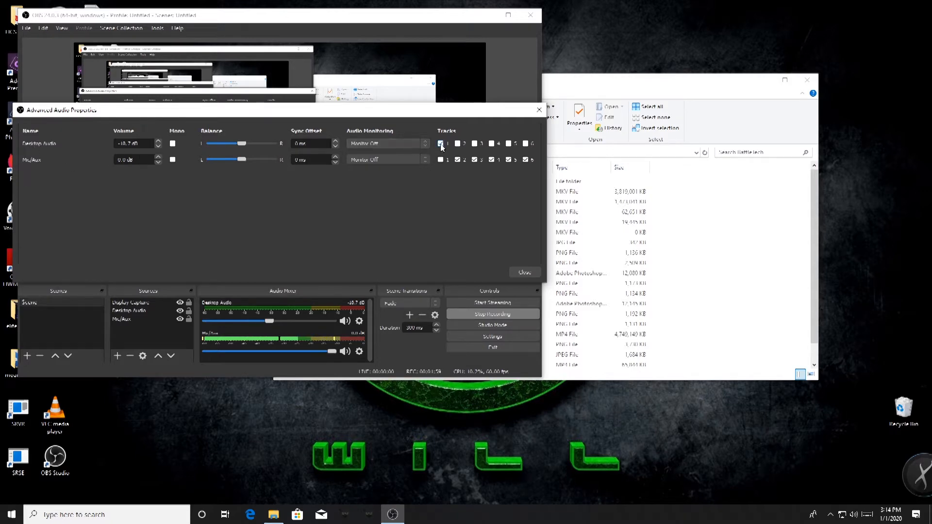
pyautogui.click(474, 159)
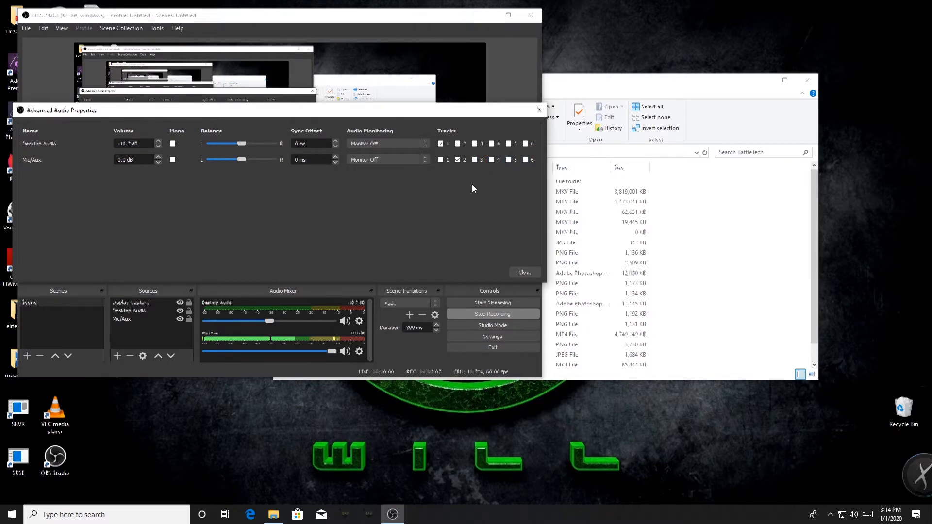
pyautogui.moveTo(448, 237)
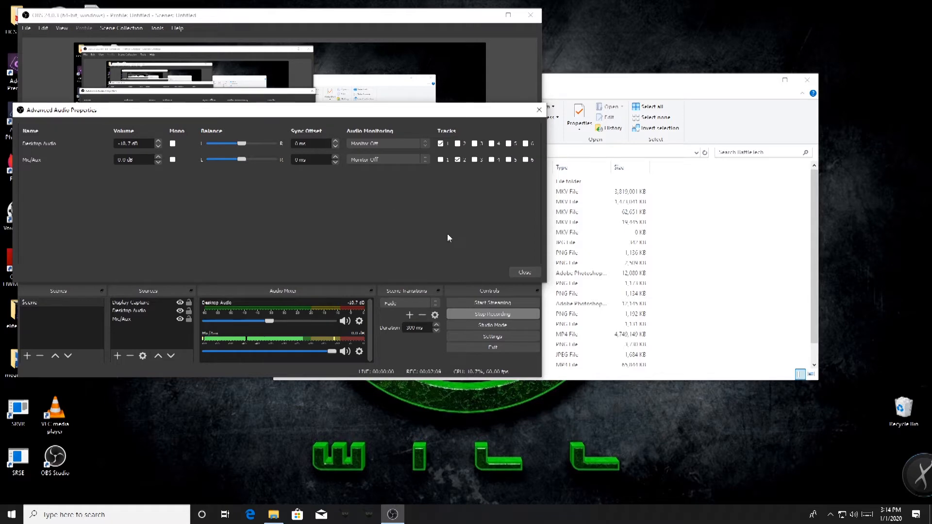
pyautogui.click(523, 272)
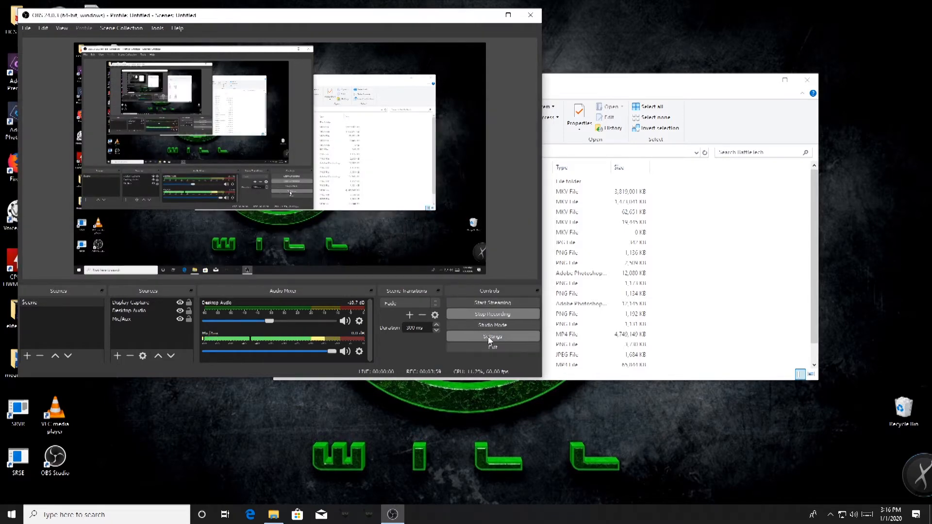
pyautogui.click(491, 336)
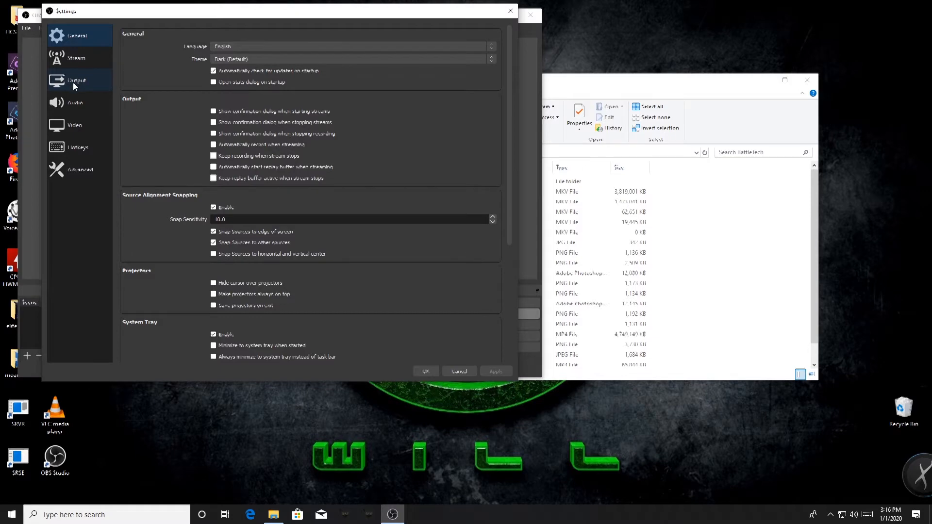
pyautogui.moveTo(59, 77)
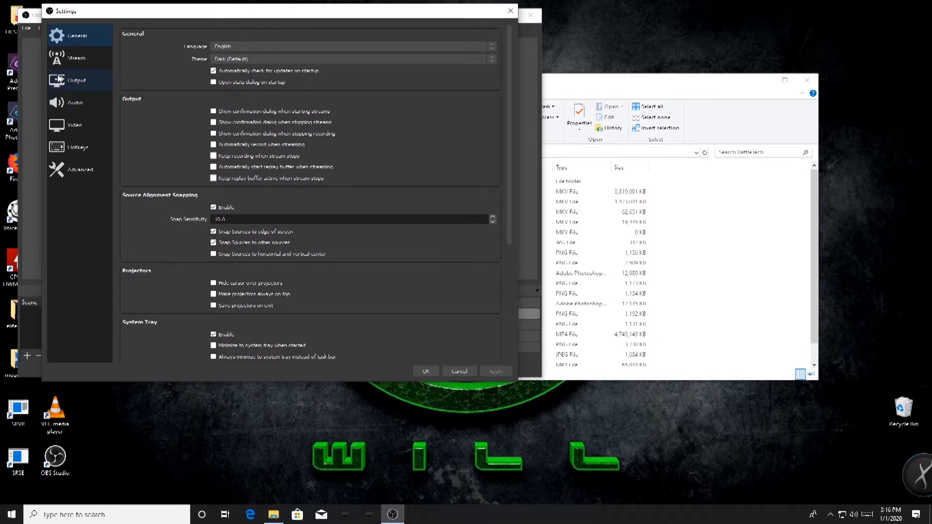
pyautogui.click(76, 80)
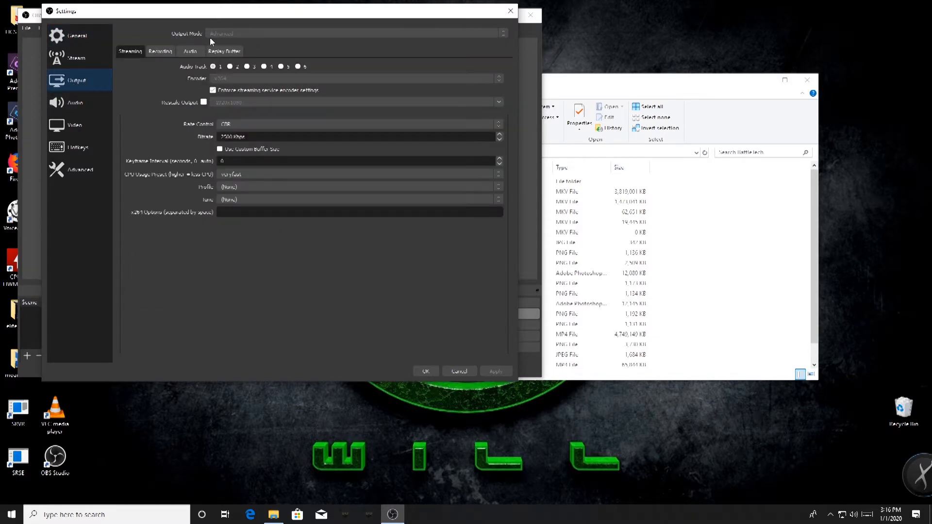
pyautogui.moveTo(303, 27)
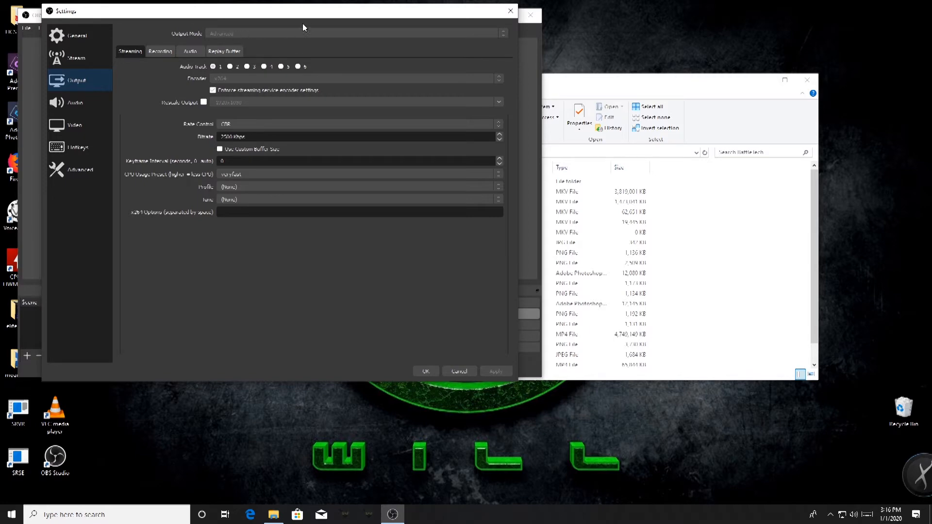
pyautogui.moveTo(456, 31)
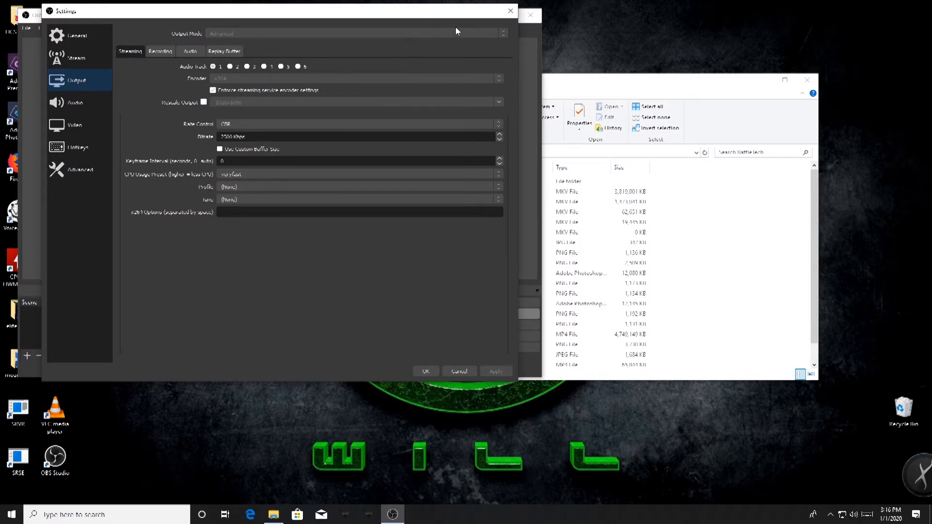
pyautogui.moveTo(471, 36)
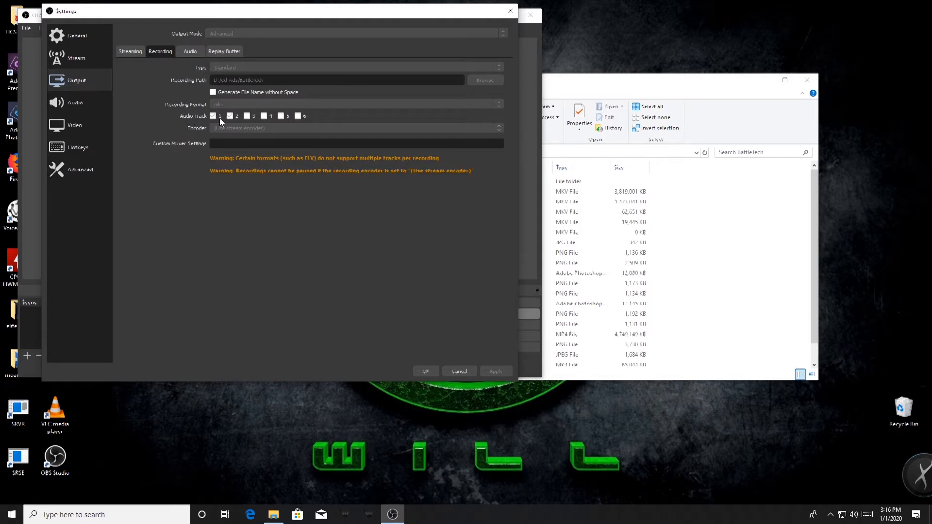
pyautogui.moveTo(362, 230)
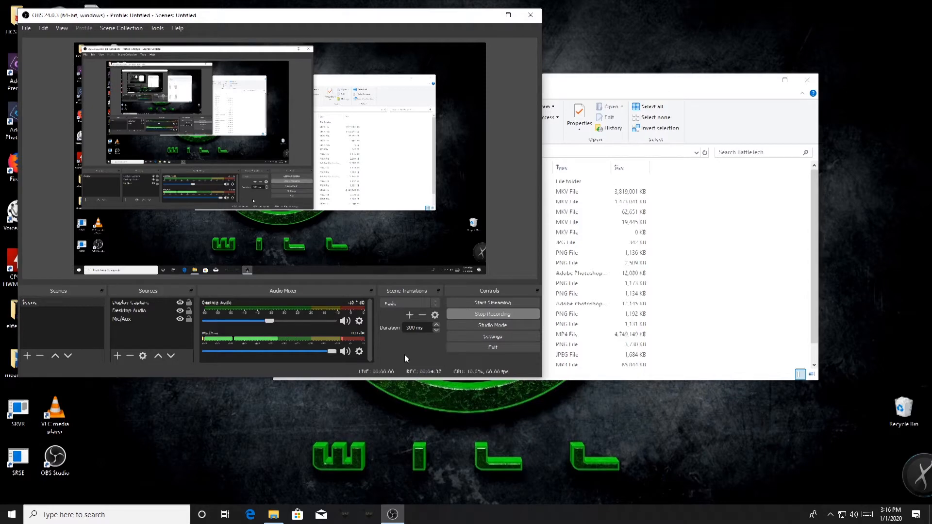
pyautogui.moveTo(627, 87)
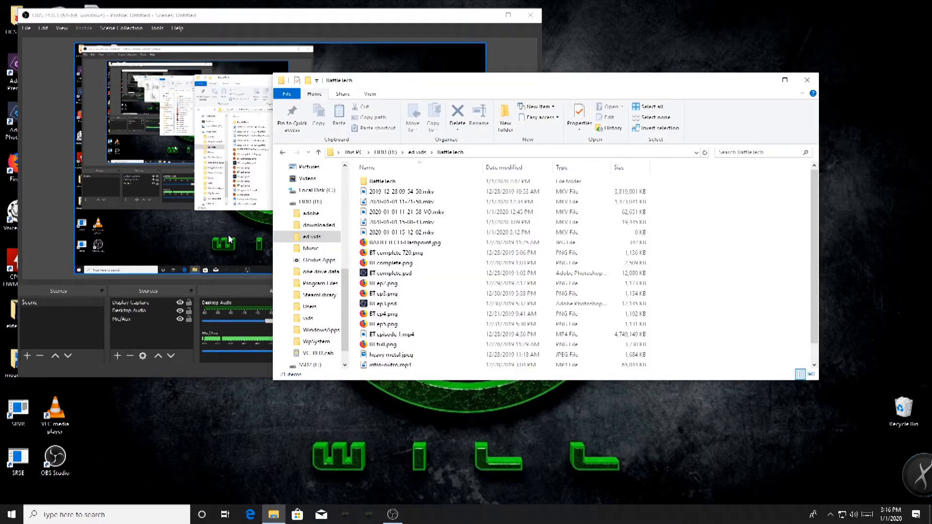
pyautogui.click(401, 232)
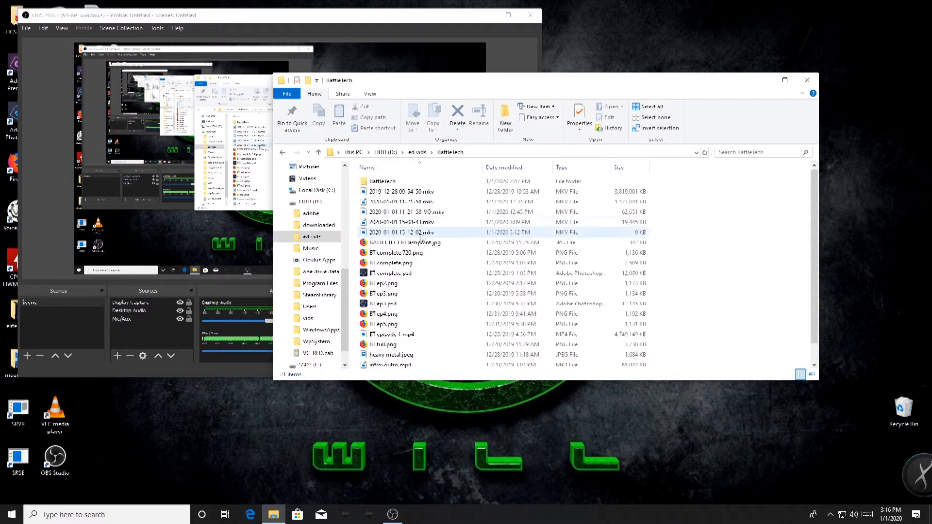
pyautogui.click(401, 222)
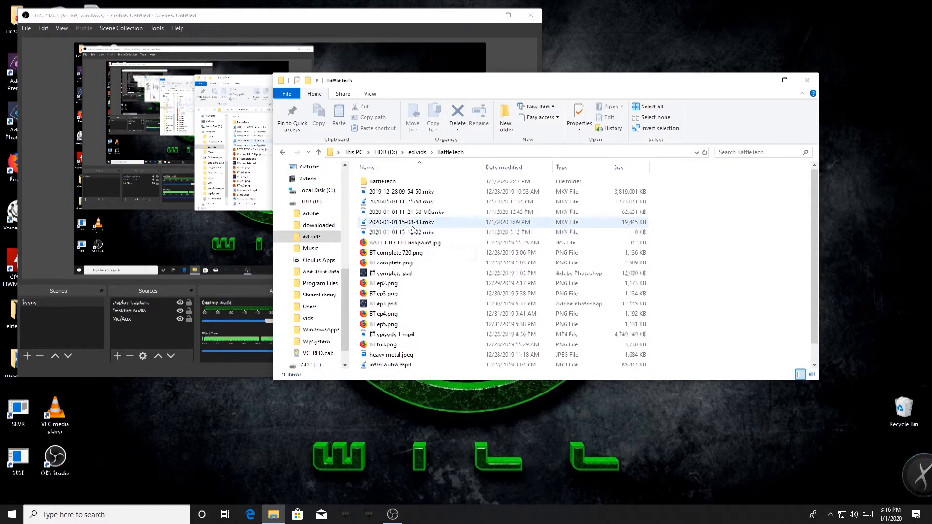
pyautogui.moveTo(415, 232)
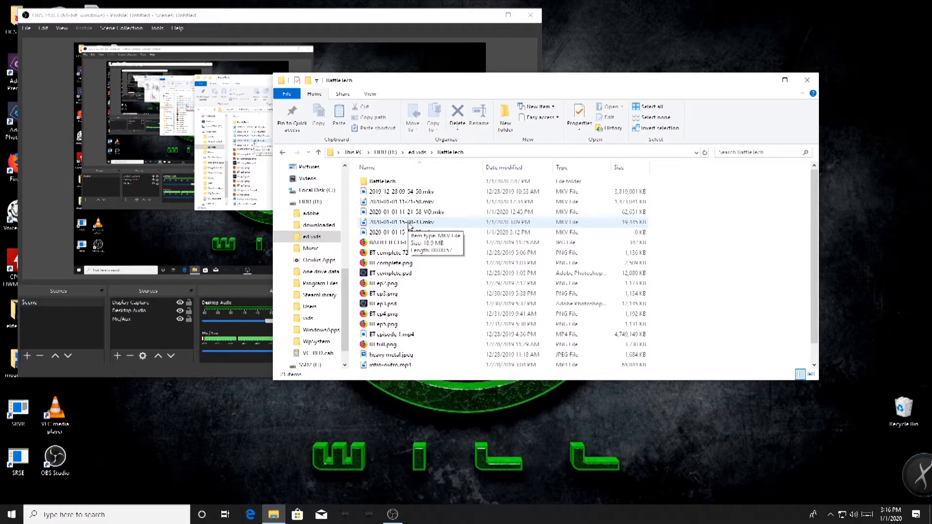
pyautogui.rightClick(398, 221)
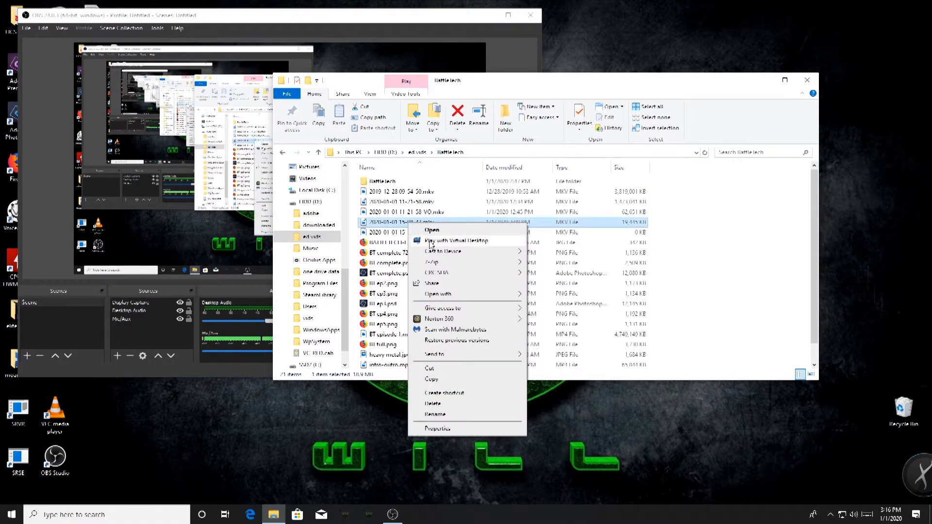
pyautogui.moveTo(439, 310)
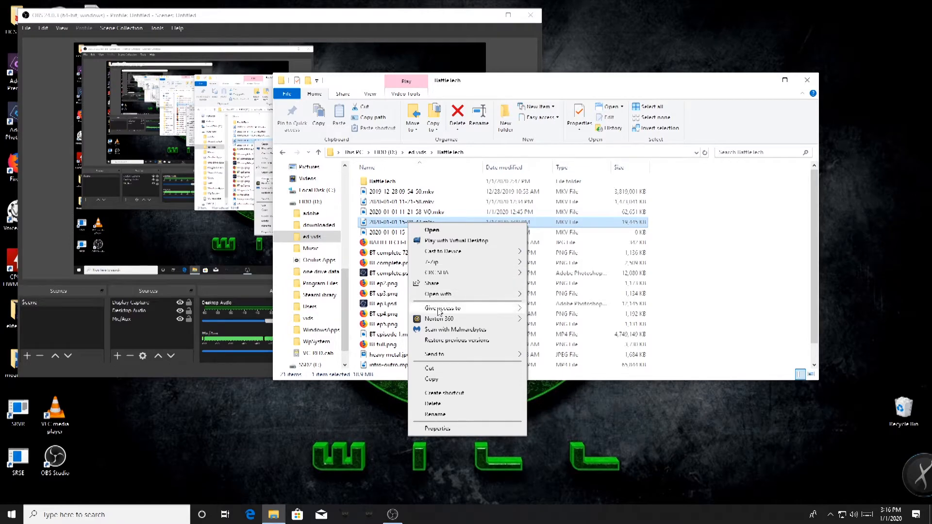
pyautogui.moveTo(455, 240)
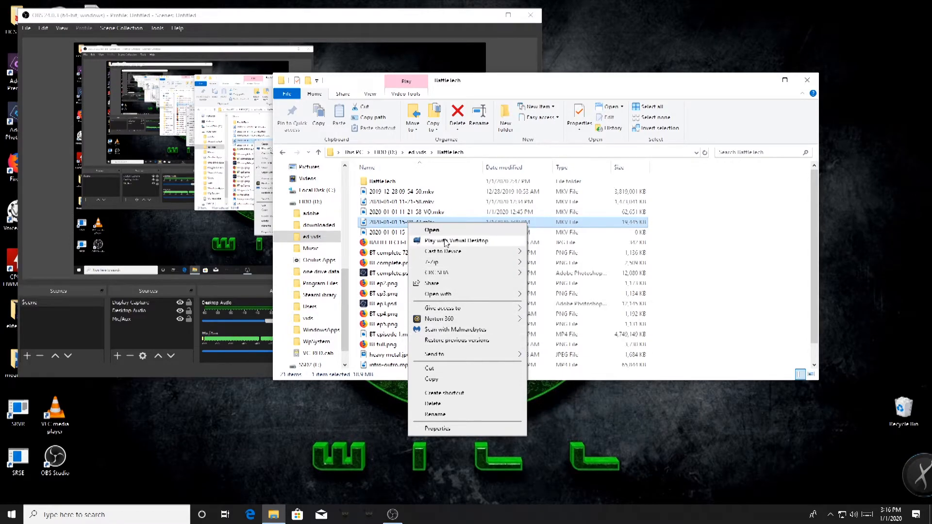
pyautogui.click(438, 293)
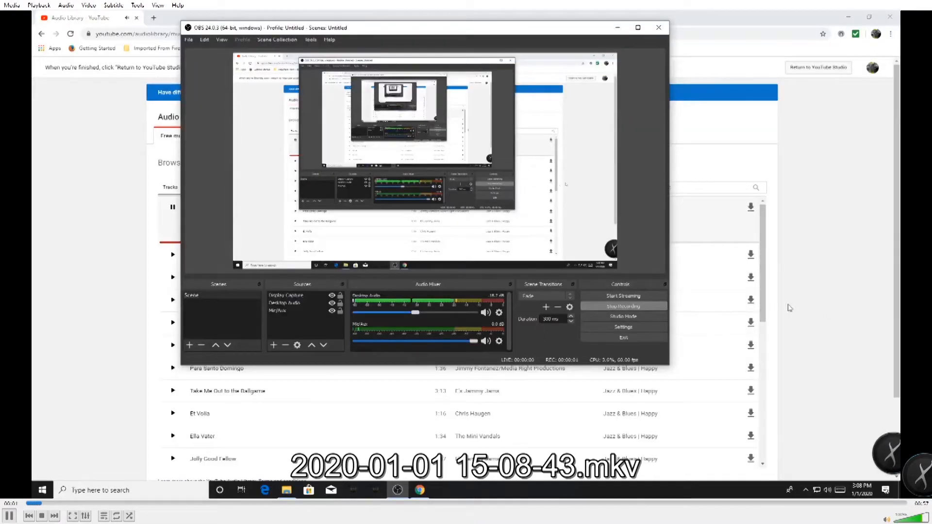
# - Play through the recording, browse VLC's Audio options, then stop playback and quit VLC
pyautogui.click(658, 27)
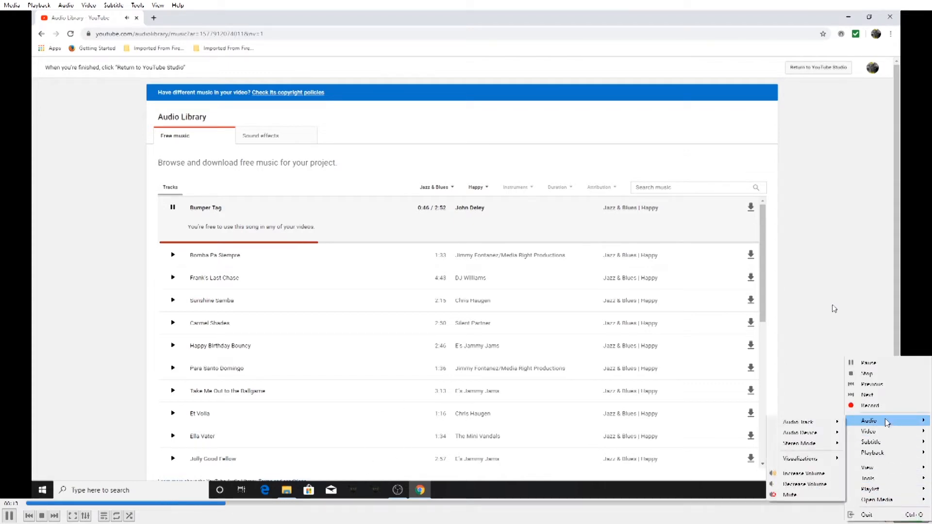
pyautogui.click(799, 421)
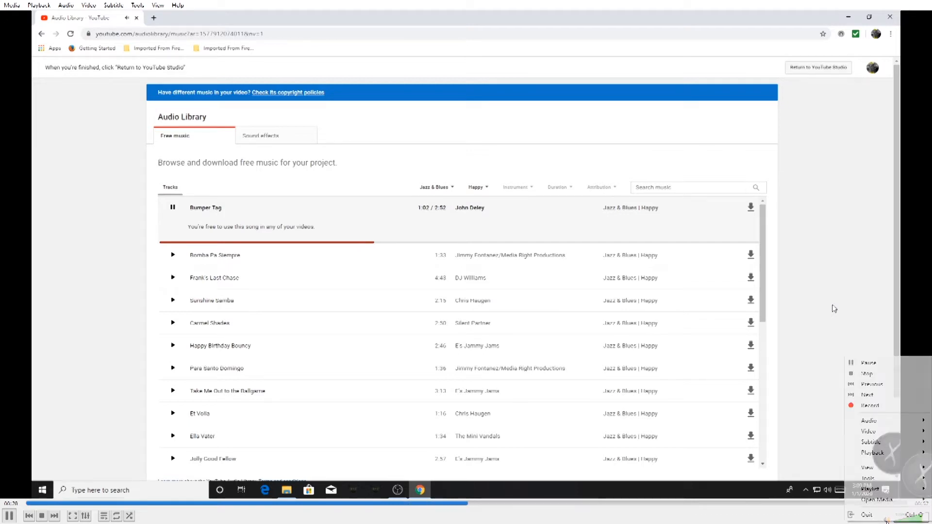
pyautogui.moveTo(869, 421)
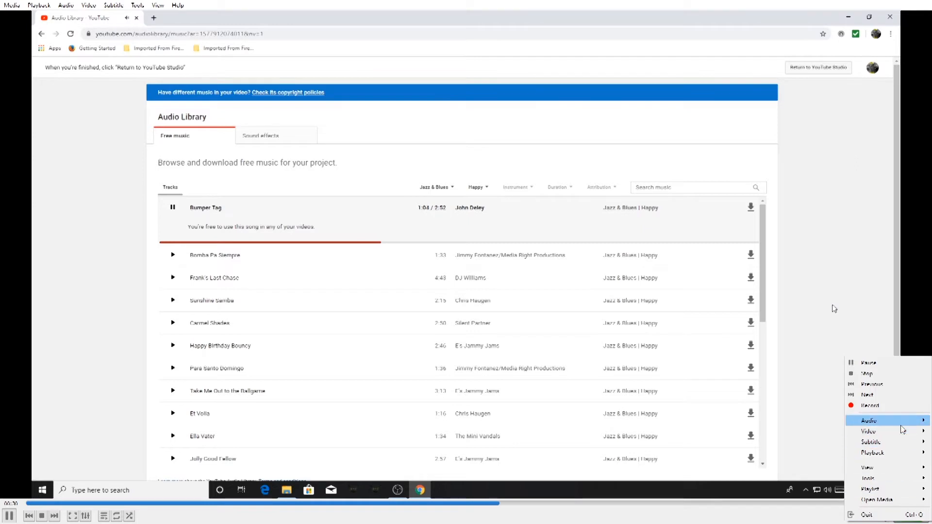
pyautogui.click(868, 420)
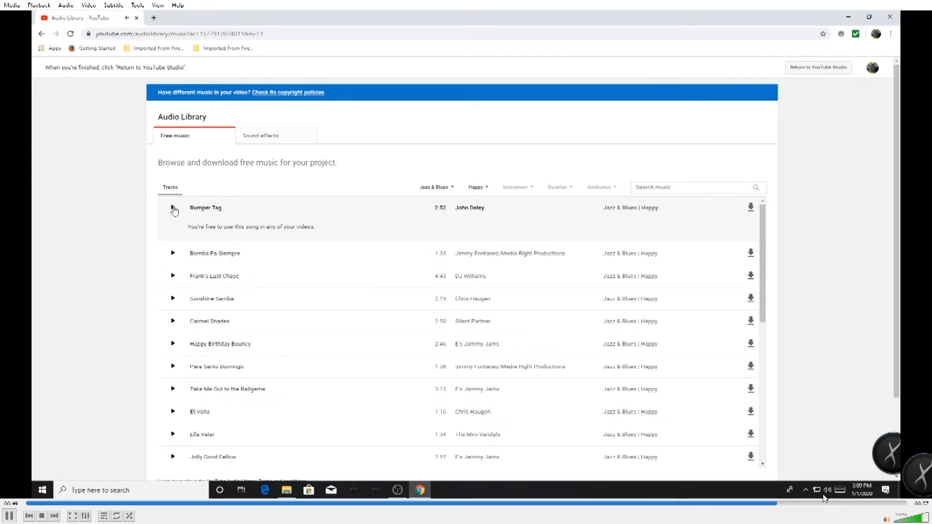
pyautogui.moveTo(397, 490)
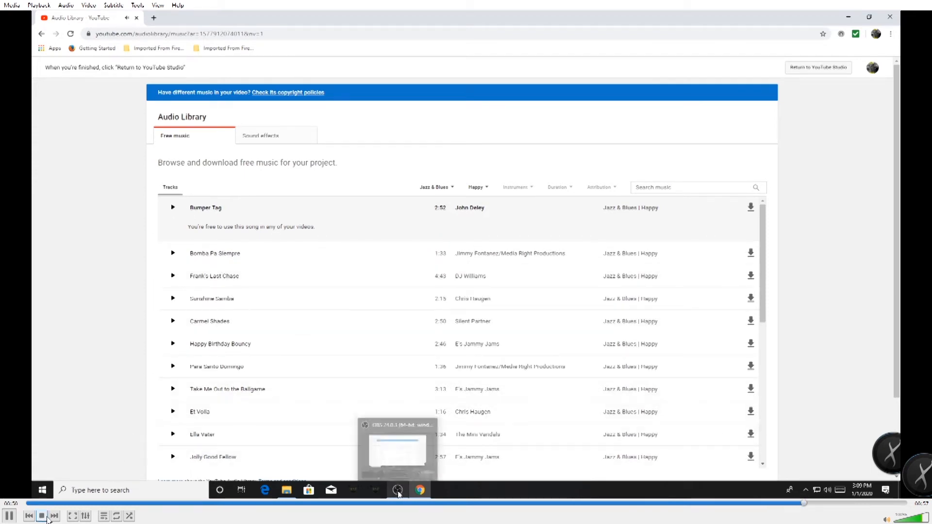
pyautogui.click(398, 489)
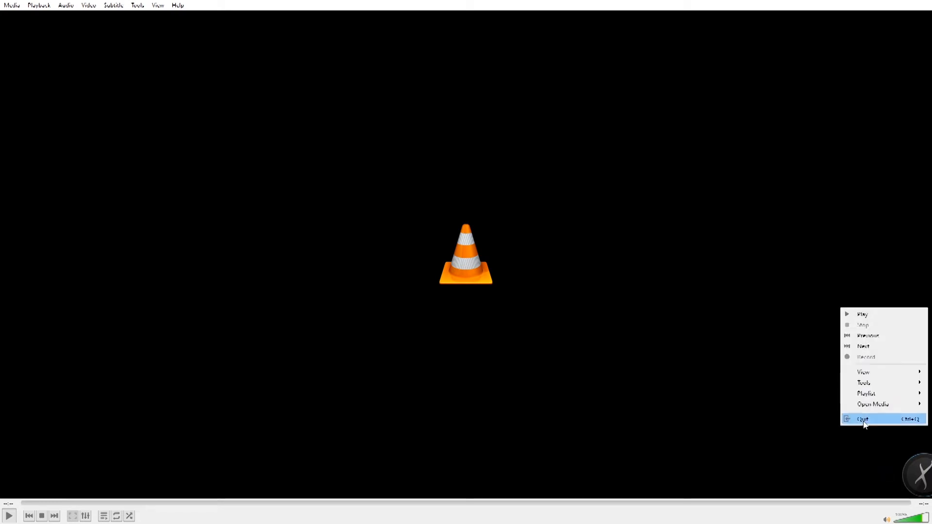
pyautogui.click(863, 419)
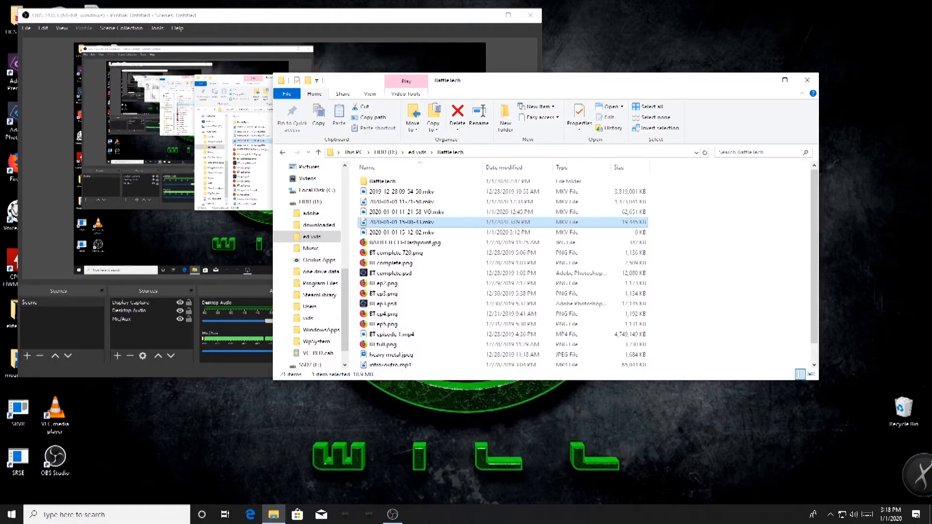
pyautogui.moveTo(360, 20)
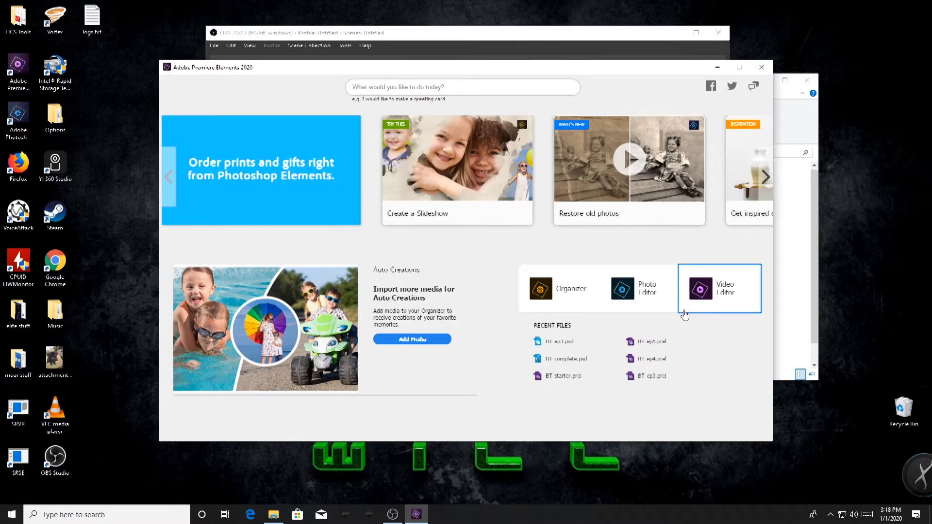
# - Start the Premiere Elements Video Editor and let the empty Expert-mode project load
pyautogui.click(719, 288)
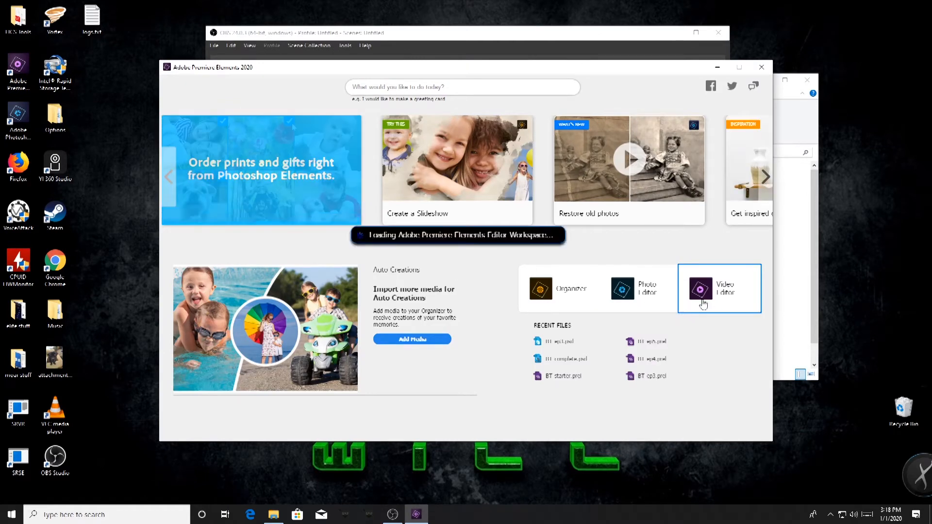
pyautogui.click(699, 290)
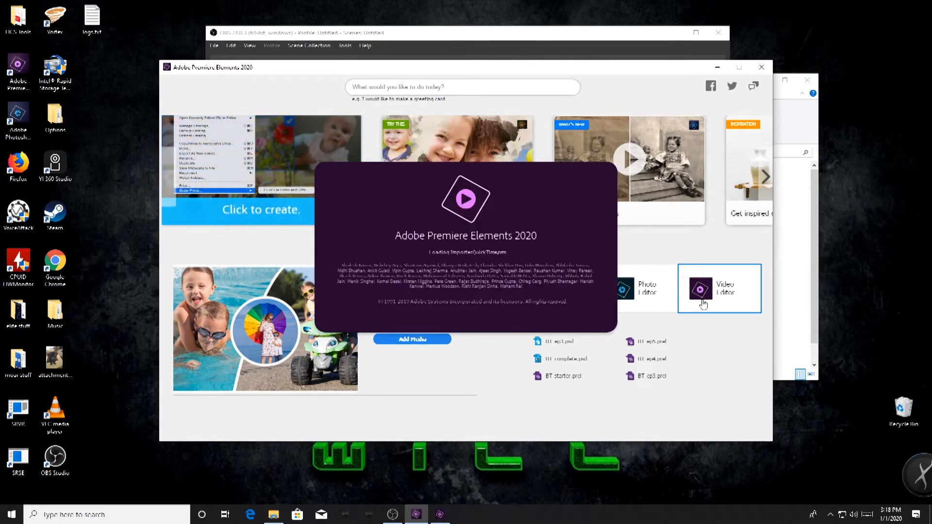
pyautogui.click(700, 290)
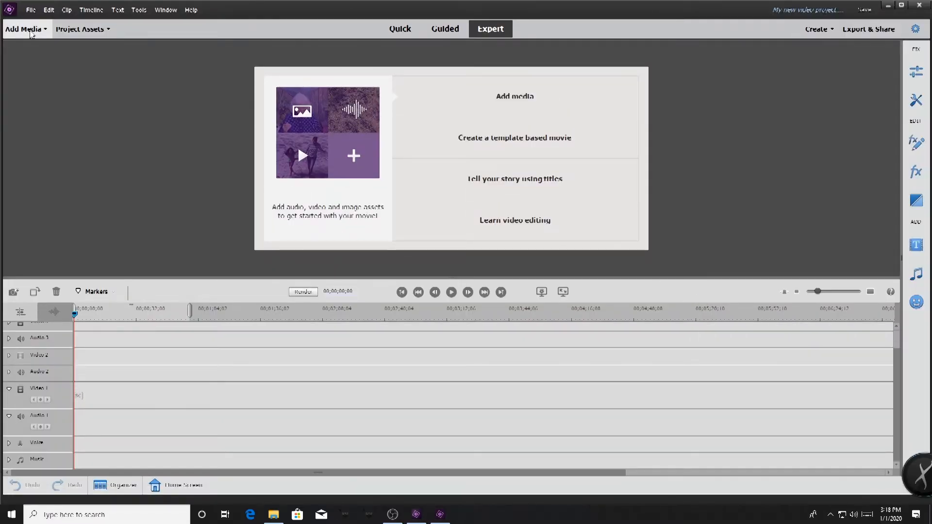
pyautogui.click(24, 28)
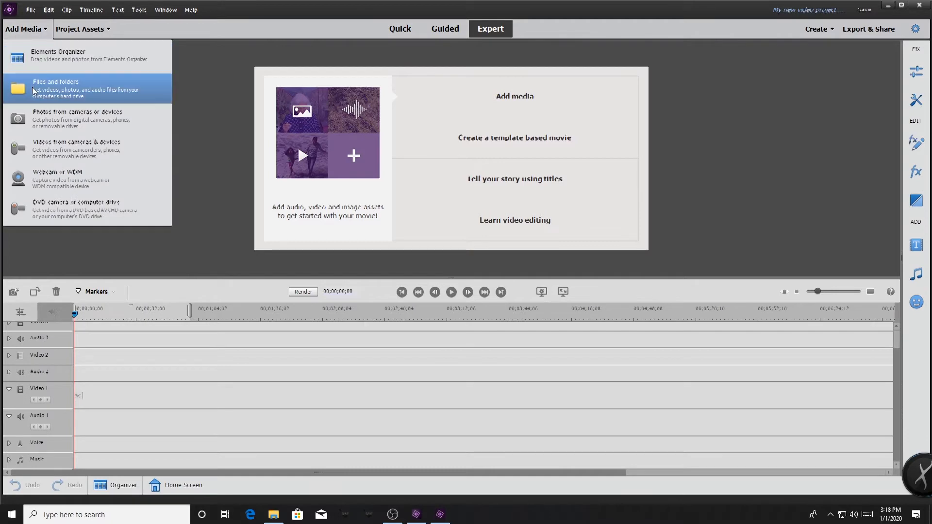
pyautogui.click(56, 87)
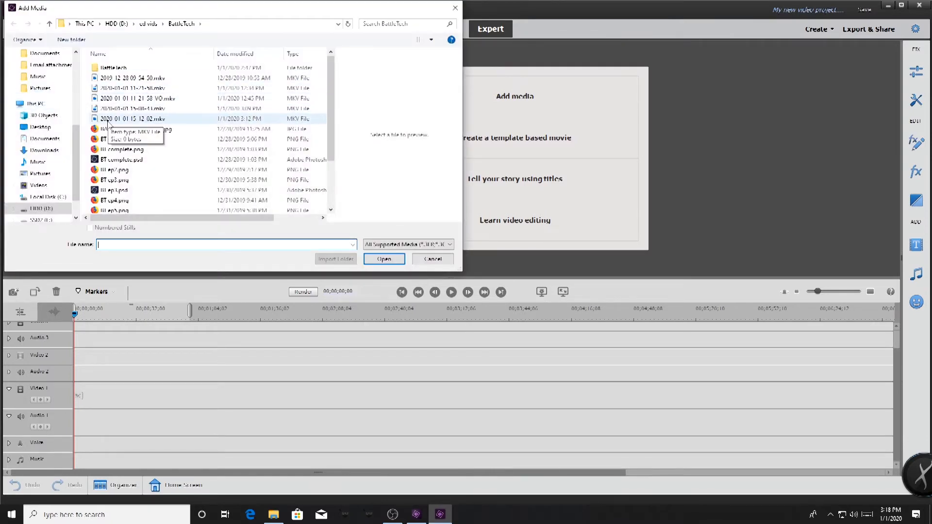
pyautogui.click(130, 108)
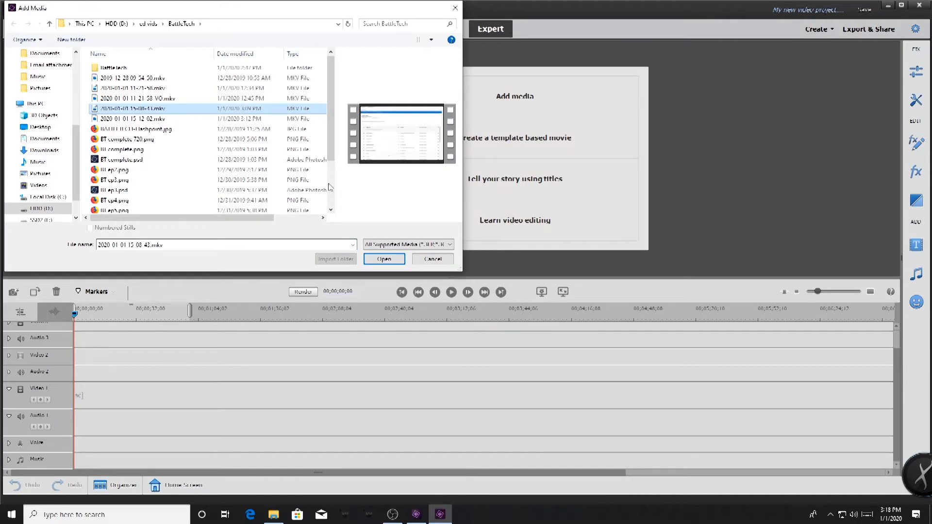
pyautogui.click(384, 259)
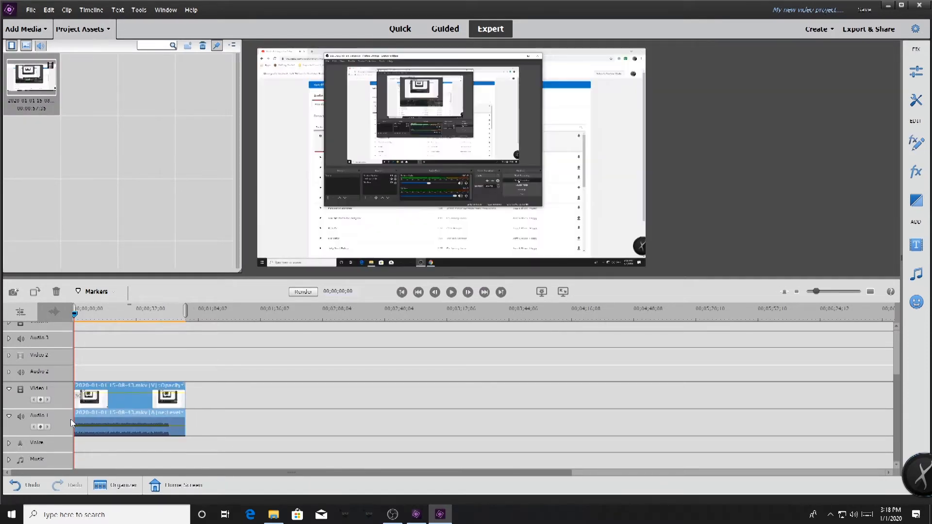
pyautogui.moveTo(105, 396)
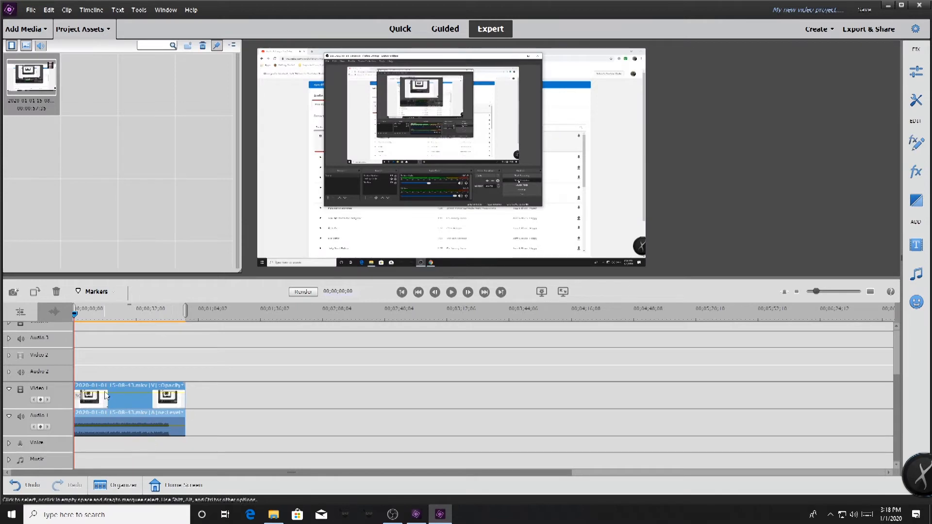
pyautogui.moveTo(174, 425)
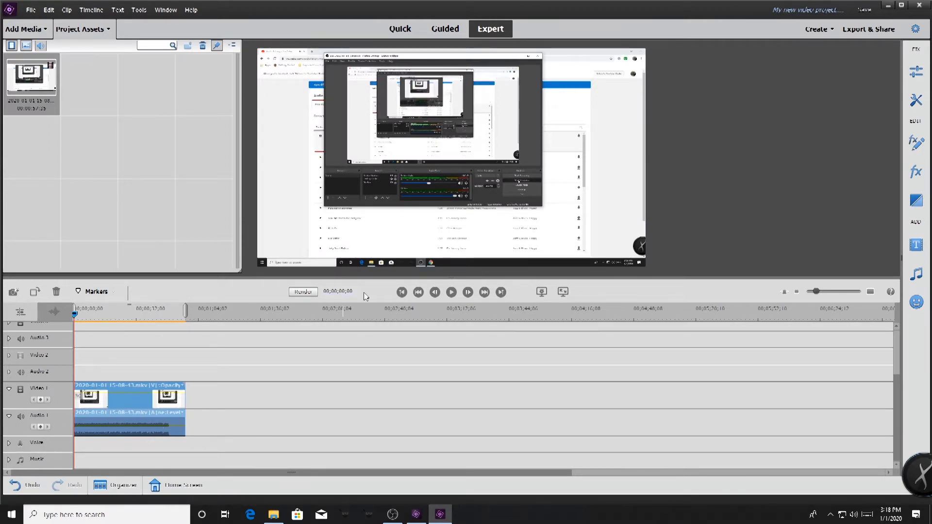
pyautogui.moveTo(450, 291)
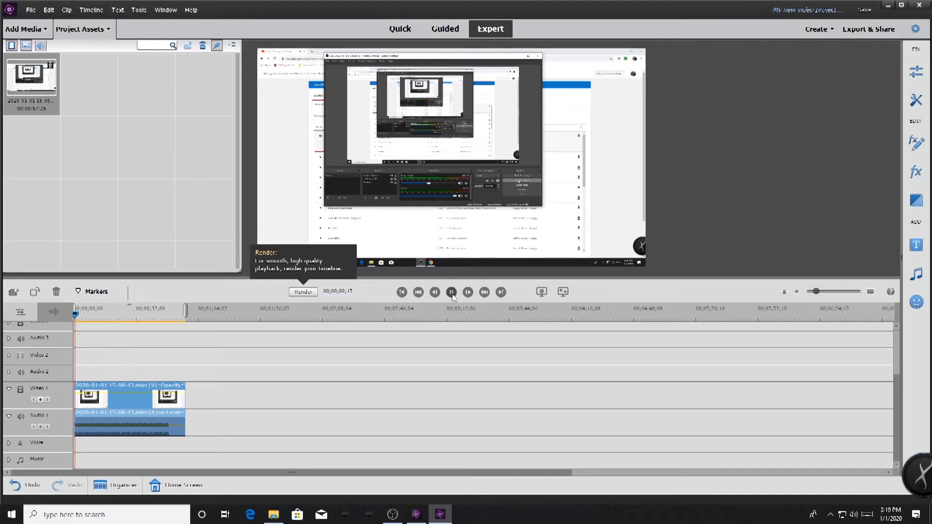
pyautogui.click(451, 291)
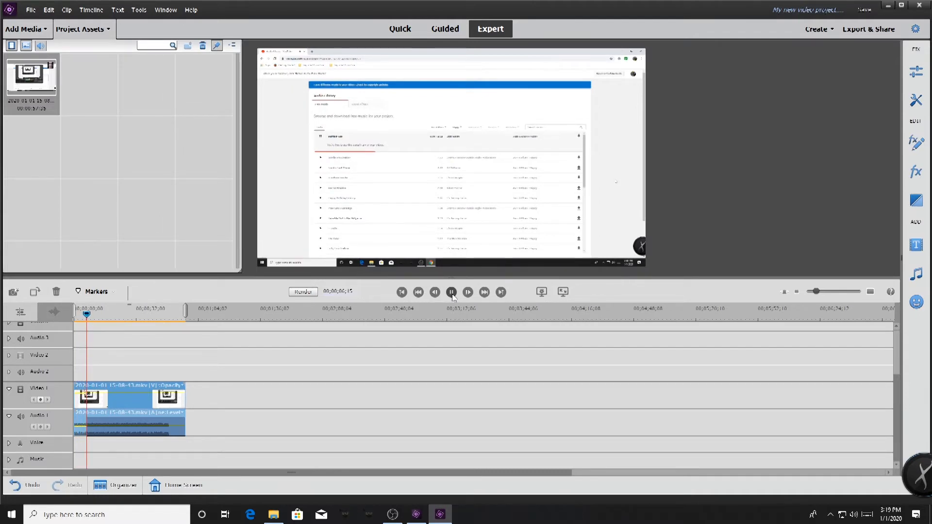
pyautogui.click(451, 291)
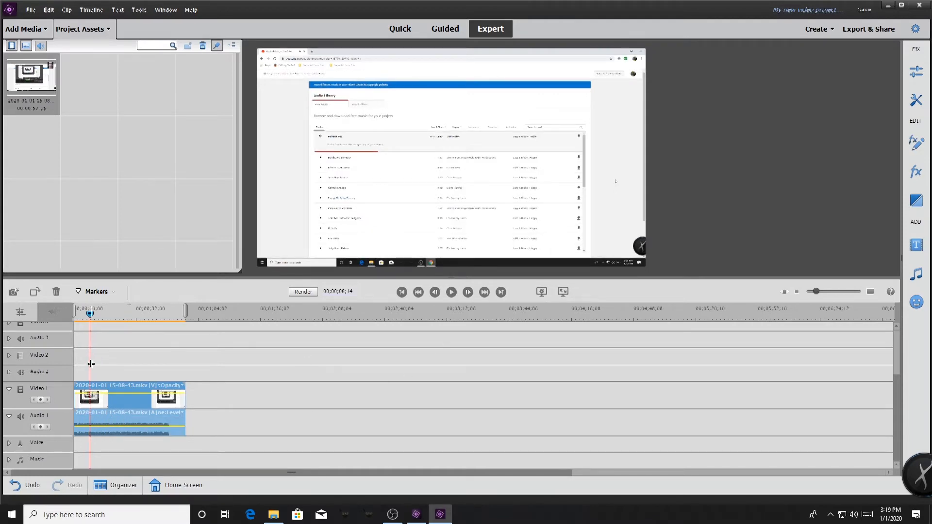
pyautogui.moveTo(611, 252)
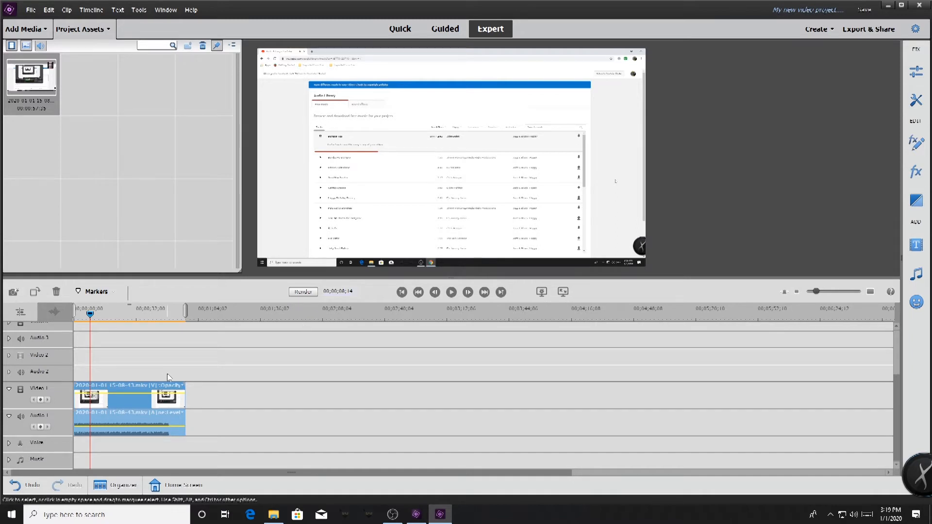
pyautogui.moveTo(112, 436)
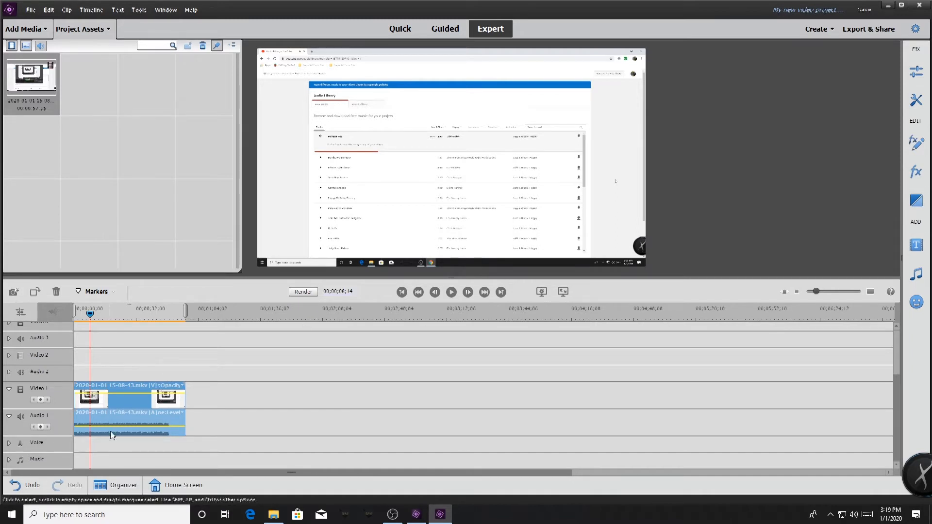
pyautogui.moveTo(113, 433)
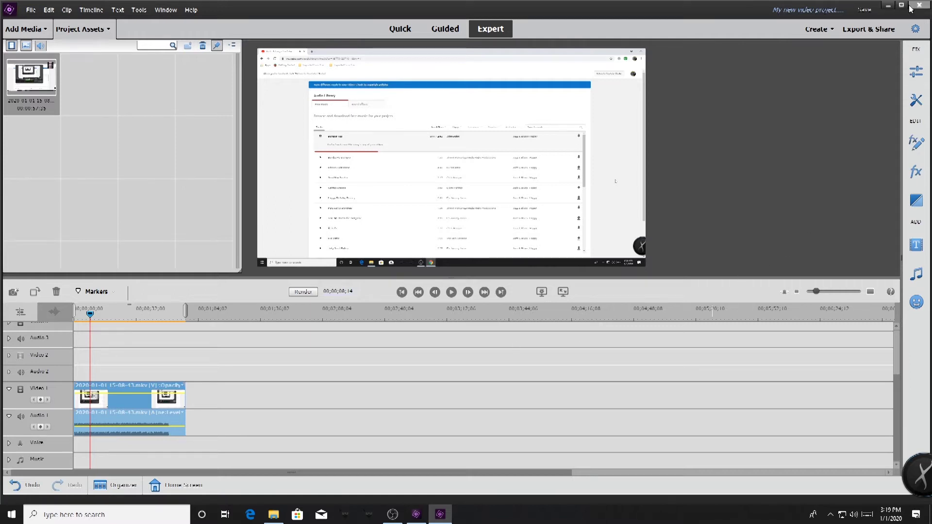
# - Close Premiere Elements without saving and open the Start menu's recently added apps
pyautogui.click(920, 6)
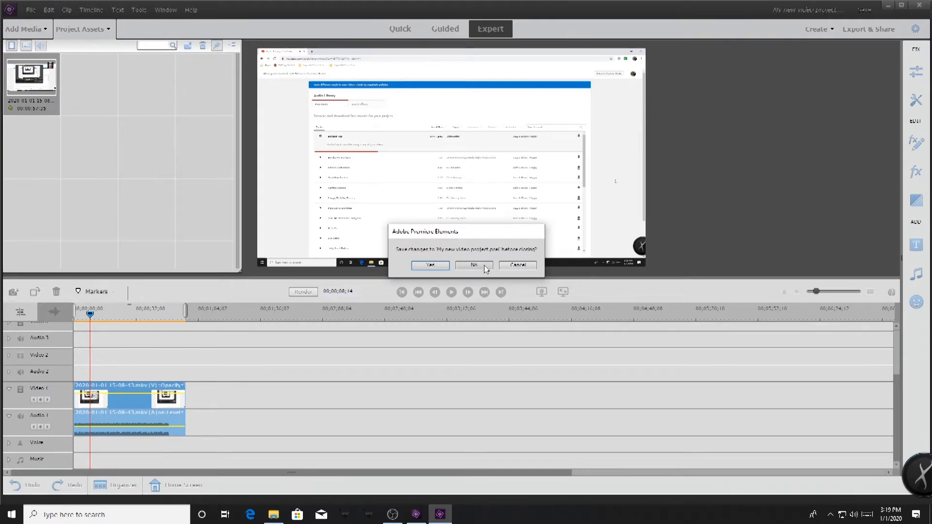
pyautogui.click(473, 265)
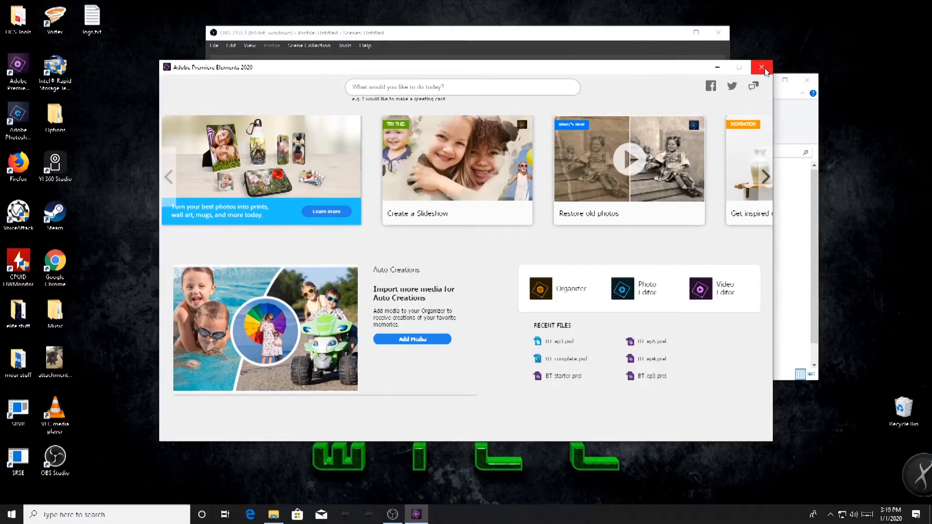
pyautogui.click(762, 67)
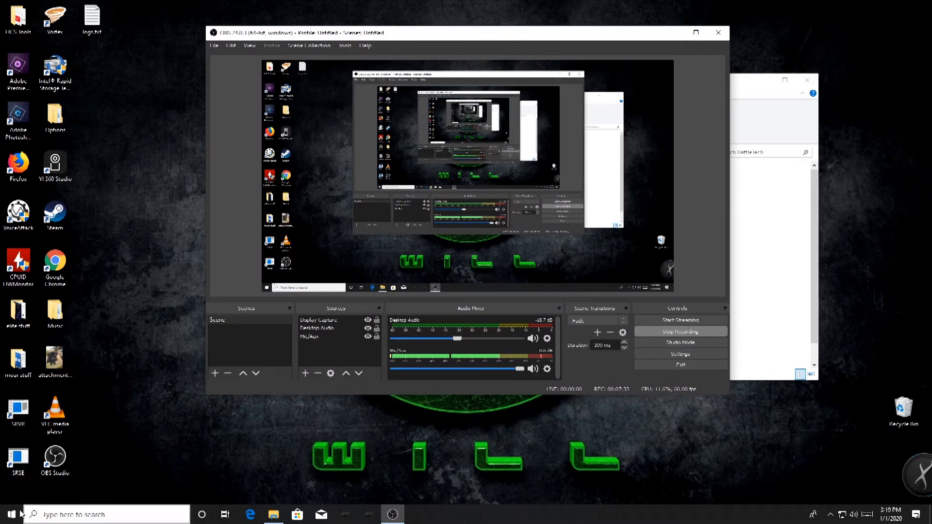
pyautogui.moveTo(10, 513)
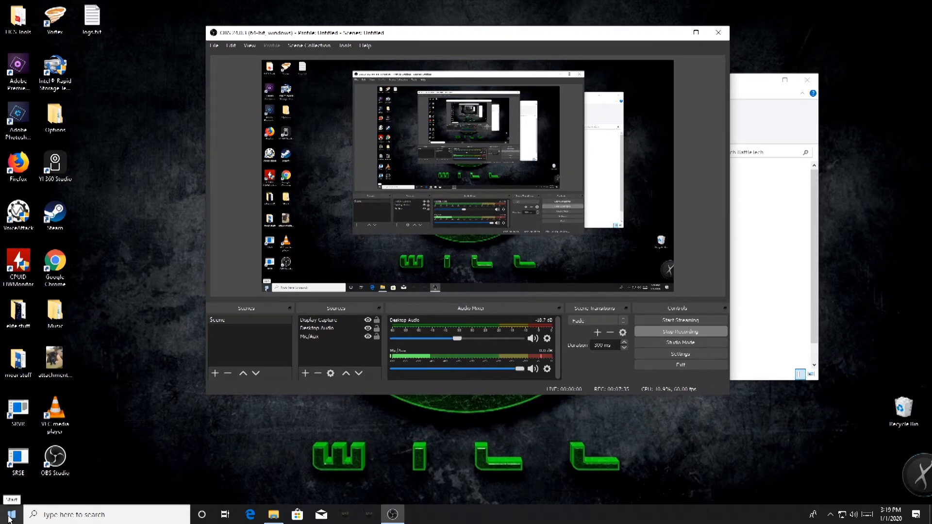
pyautogui.click(9, 514)
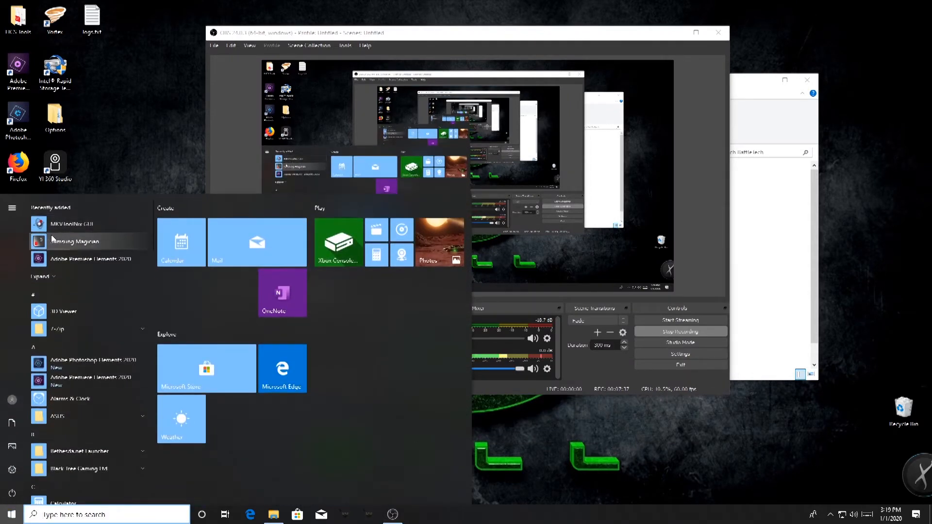
pyautogui.moveTo(71, 223)
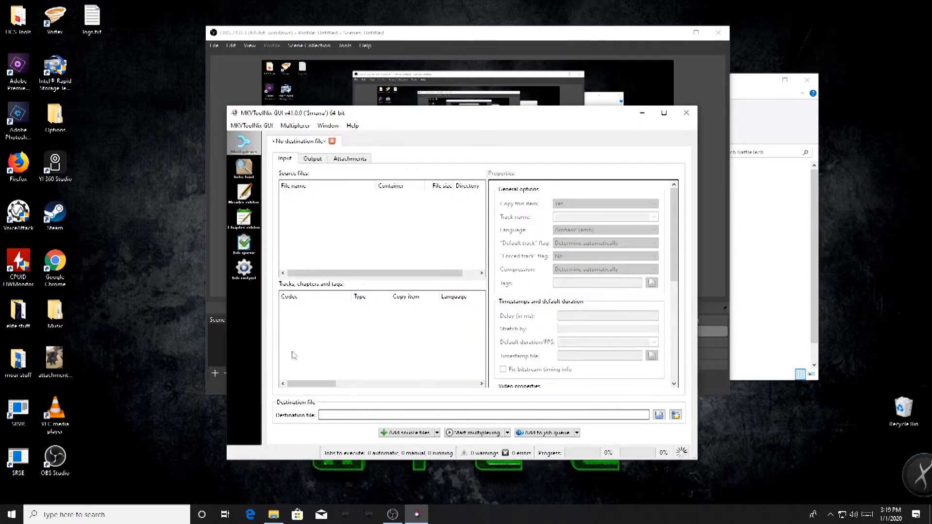
pyautogui.moveTo(353, 231)
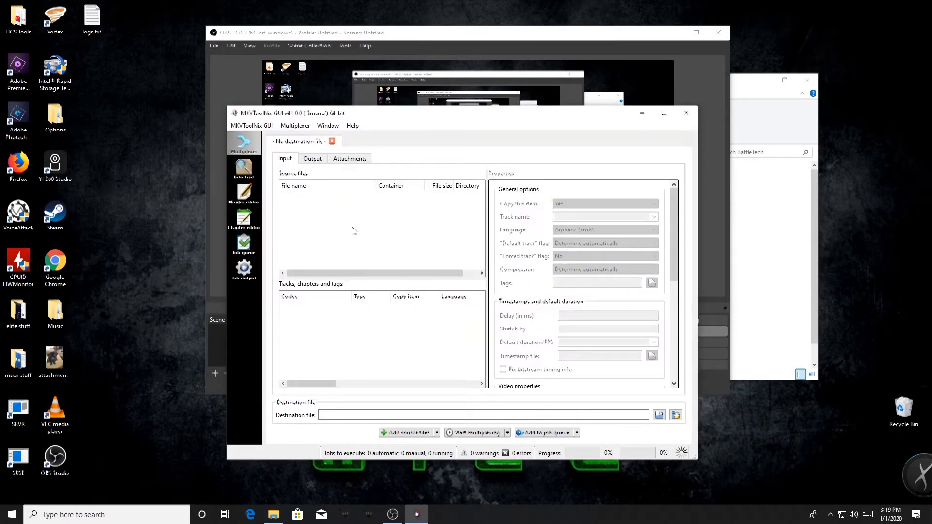
pyautogui.moveTo(331, 177)
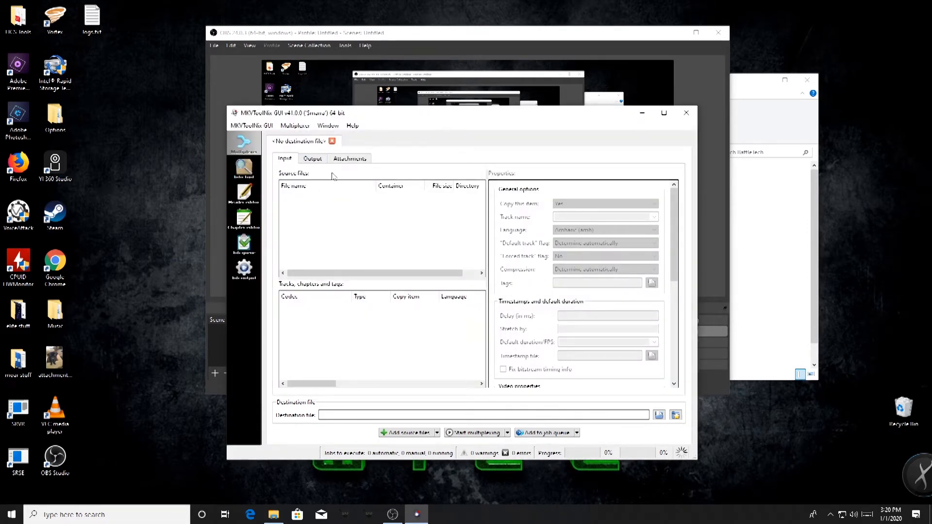
pyautogui.moveTo(309, 338)
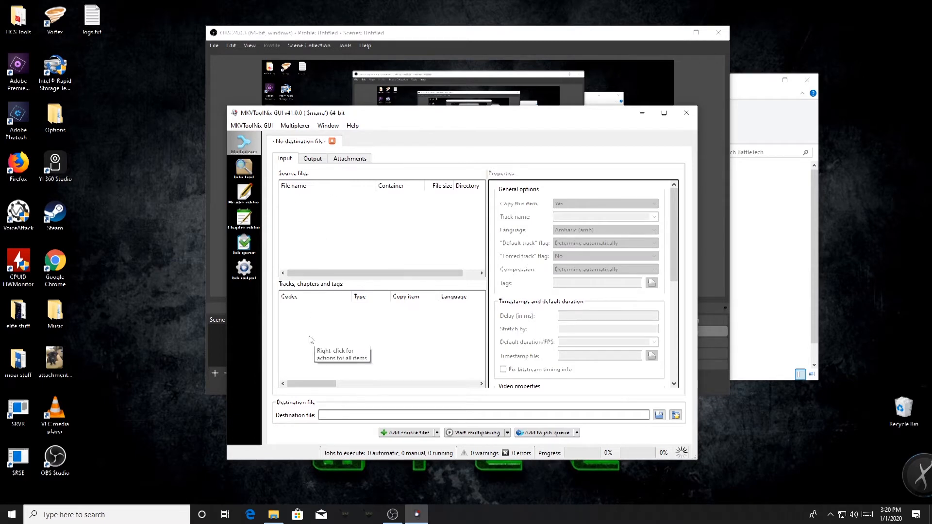
pyautogui.moveTo(302, 345)
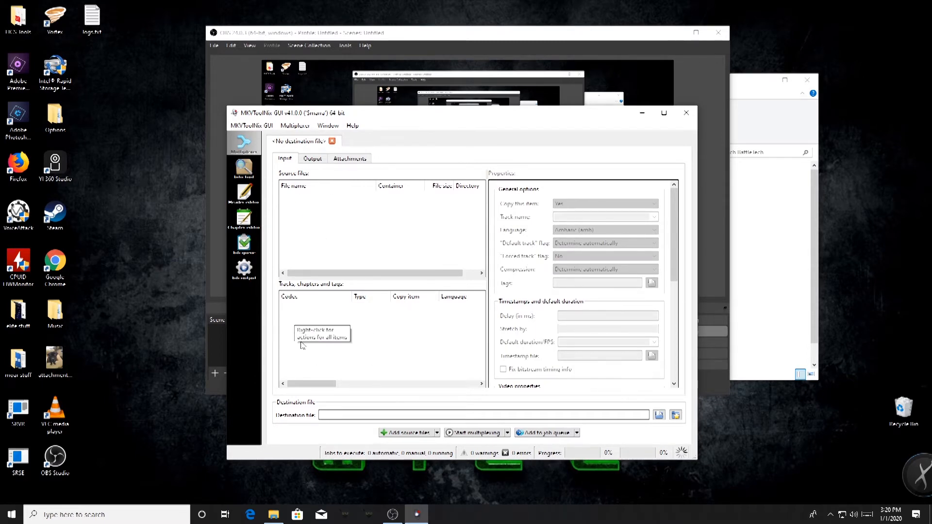
pyautogui.moveTo(300, 201)
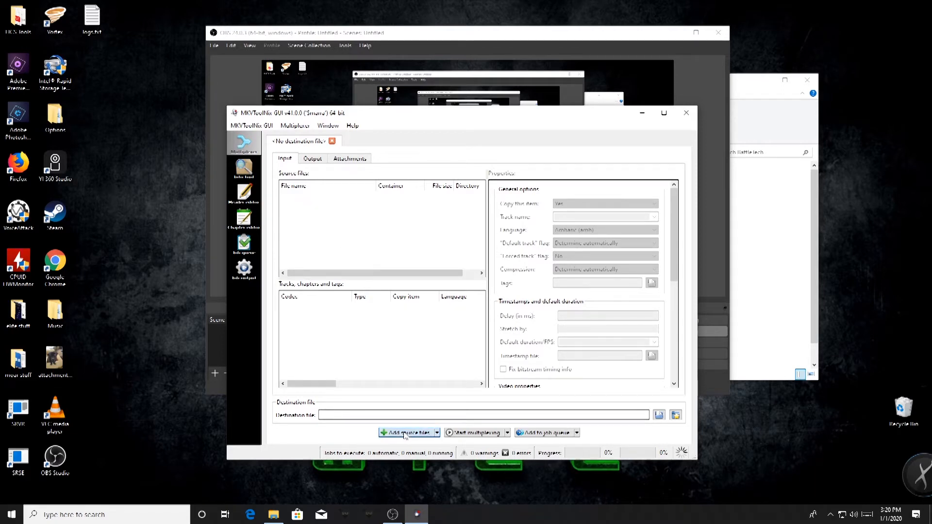
pyautogui.click(407, 433)
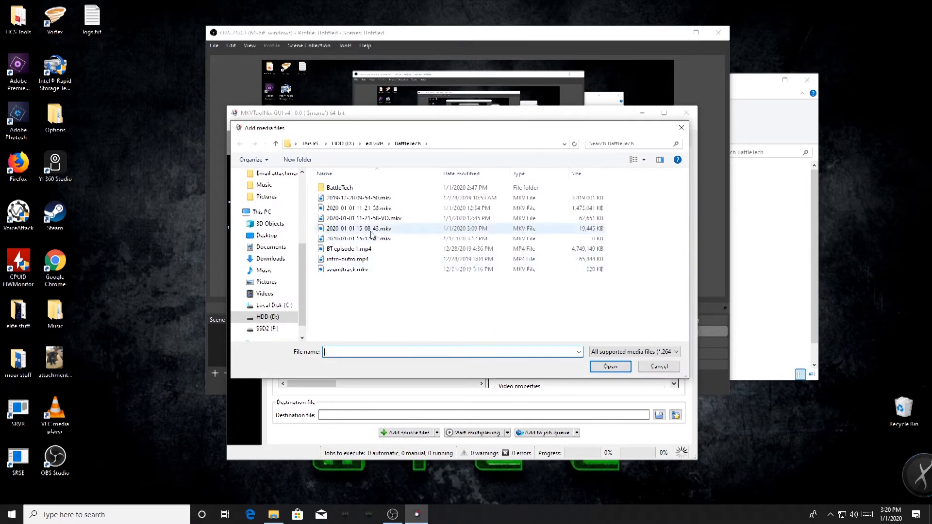
pyautogui.moveTo(359, 228)
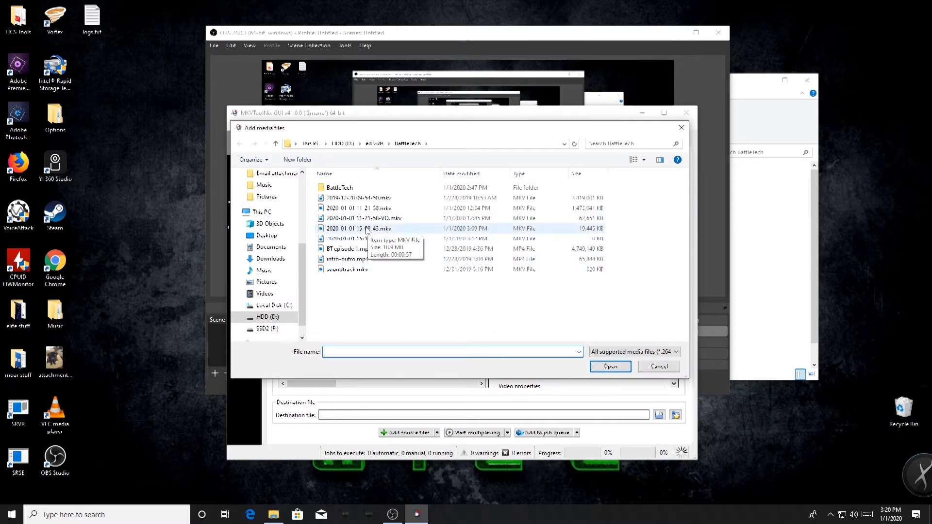
pyautogui.click(358, 239)
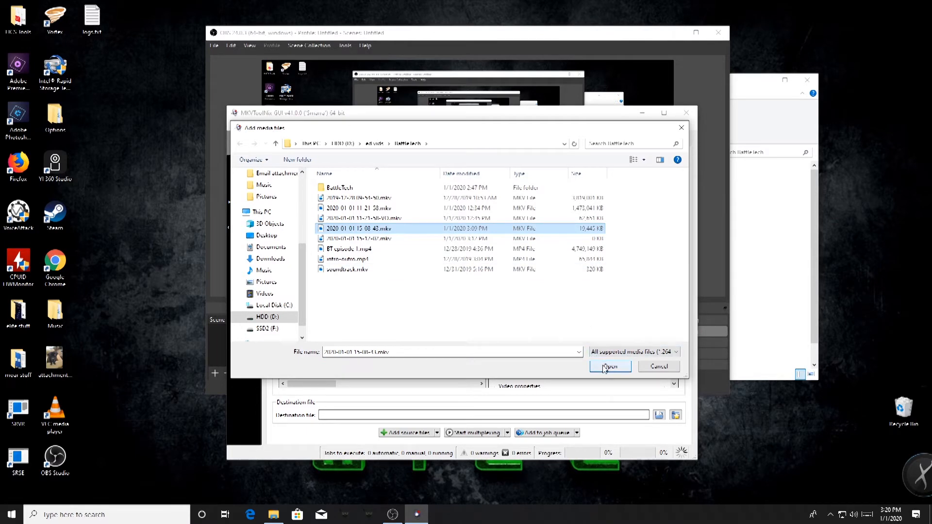
pyautogui.click(608, 366)
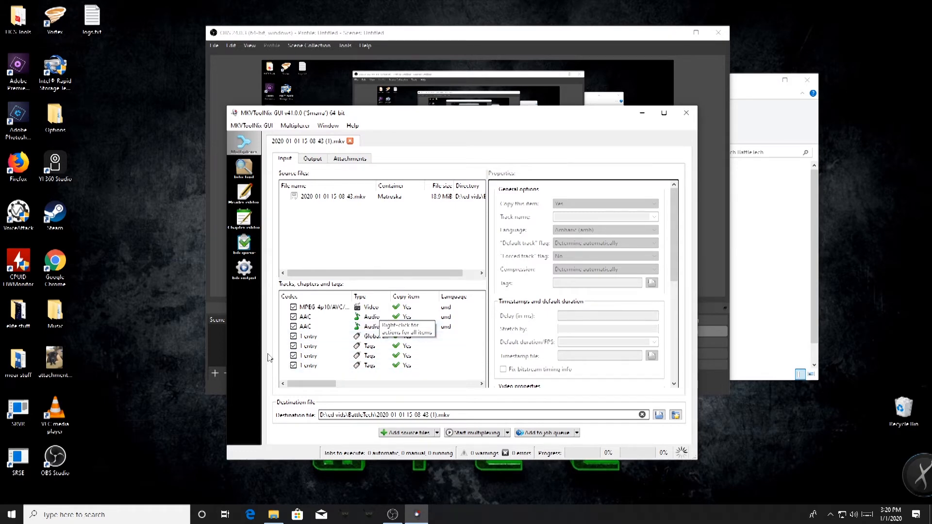
pyautogui.moveTo(325, 386)
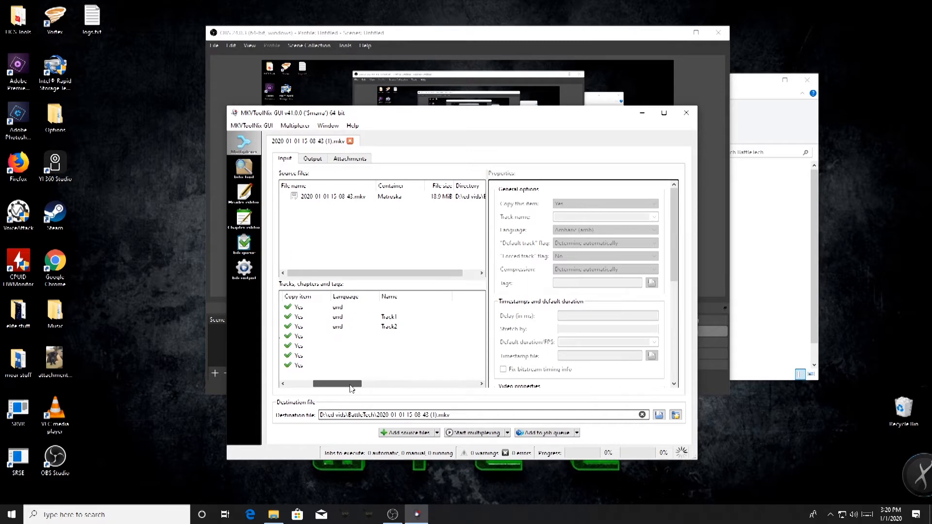
pyautogui.click(380, 307)
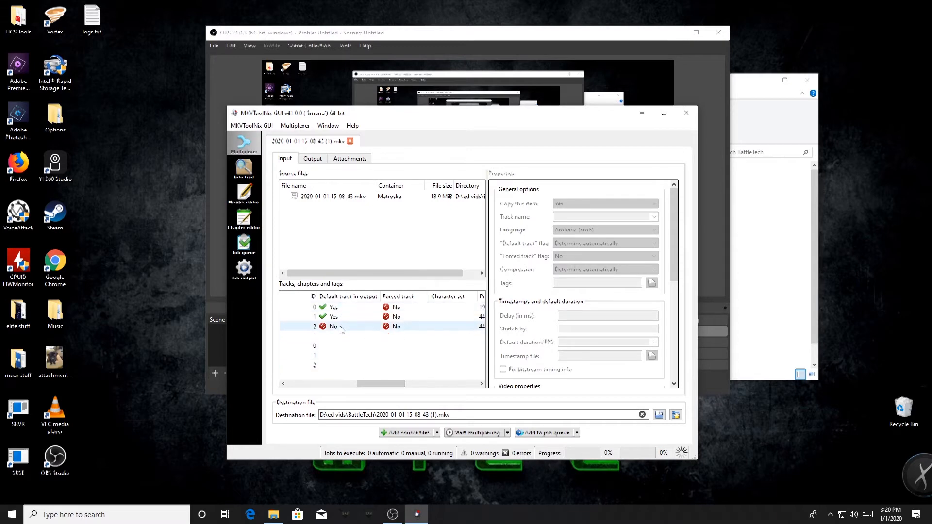
pyautogui.moveTo(350, 327)
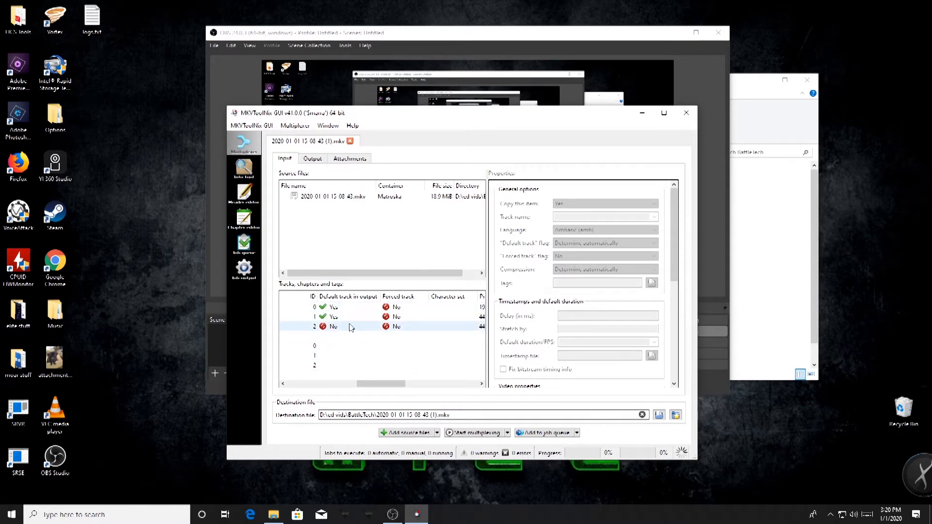
pyautogui.moveTo(370, 385)
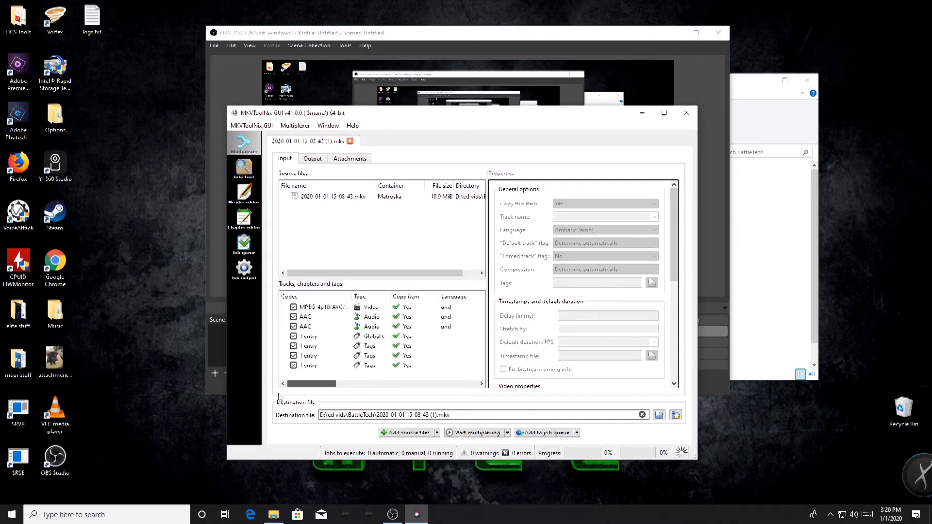
# - Uncheck the MPEG-4 video, first AAC track and all tag entries, keeping only the second AAC track
pyautogui.click(321, 307)
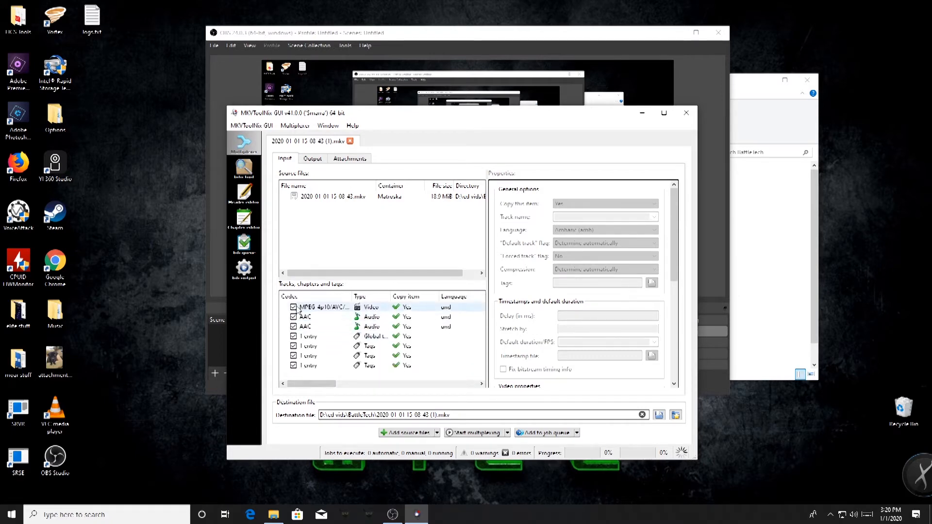
pyautogui.click(293, 307)
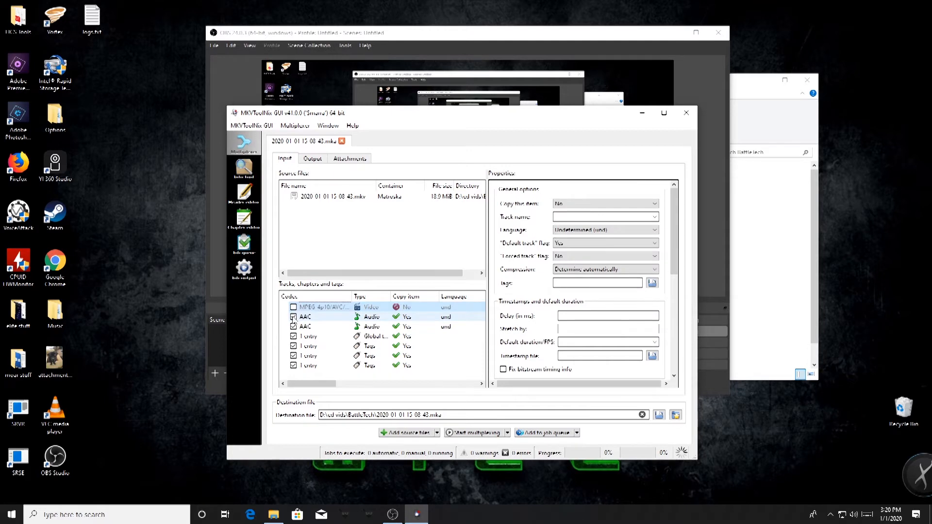
pyautogui.click(293, 317)
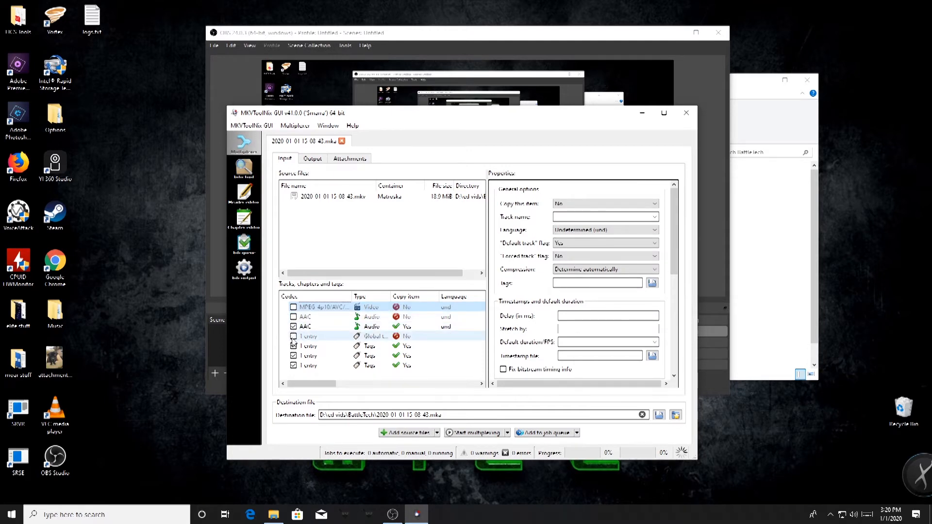
pyautogui.click(294, 345)
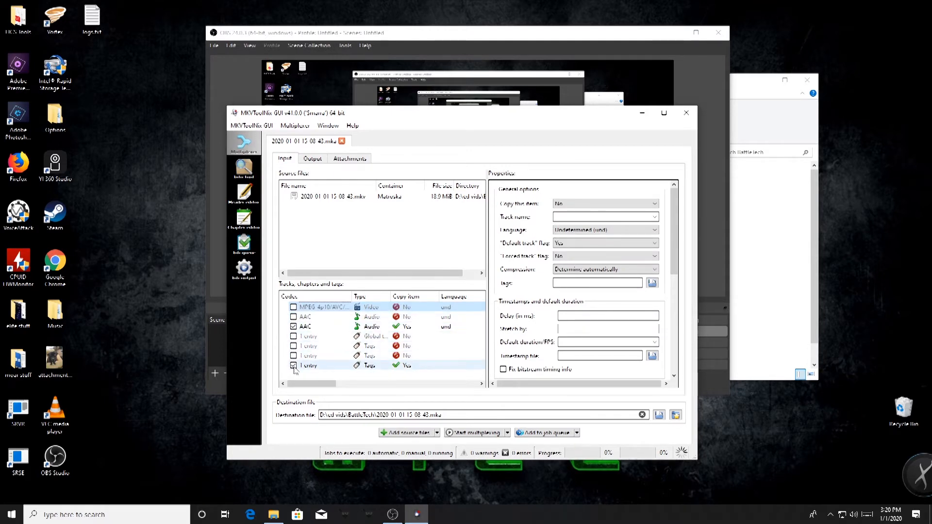
pyautogui.click(293, 364)
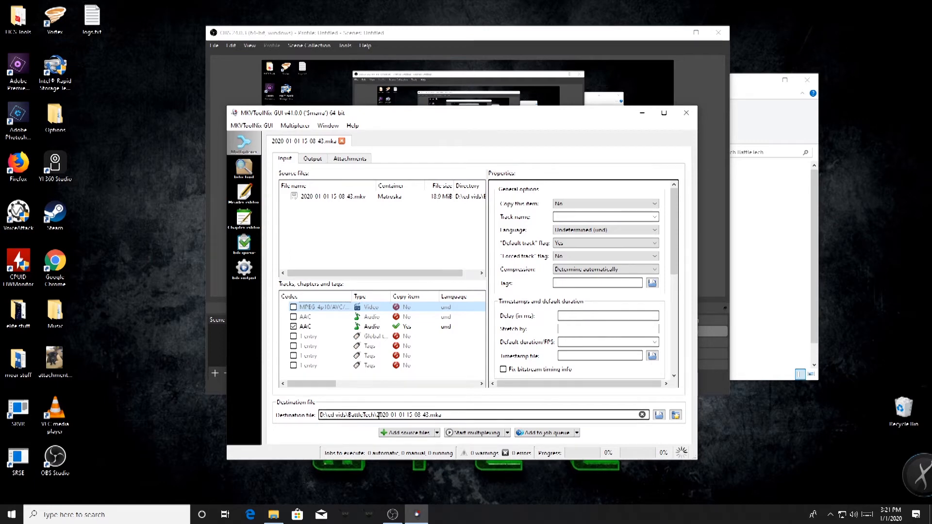
pyautogui.click(315, 336)
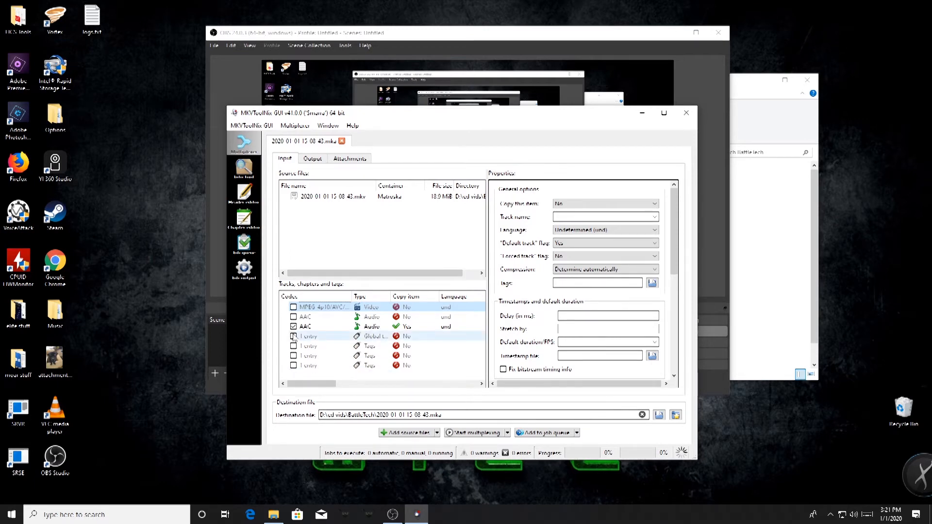
pyautogui.moveTo(432, 325)
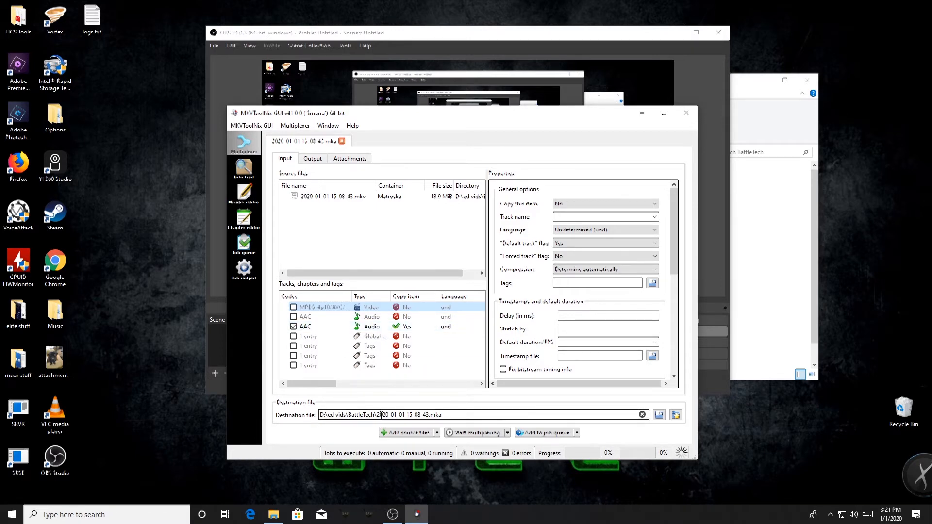
pyautogui.click(329, 196)
pyautogui.write('v')
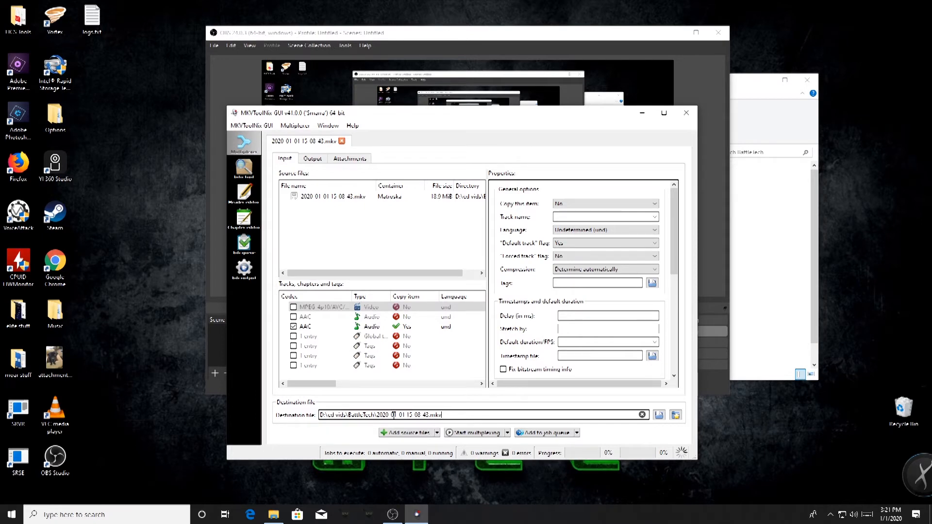
pyautogui.click(330, 196)
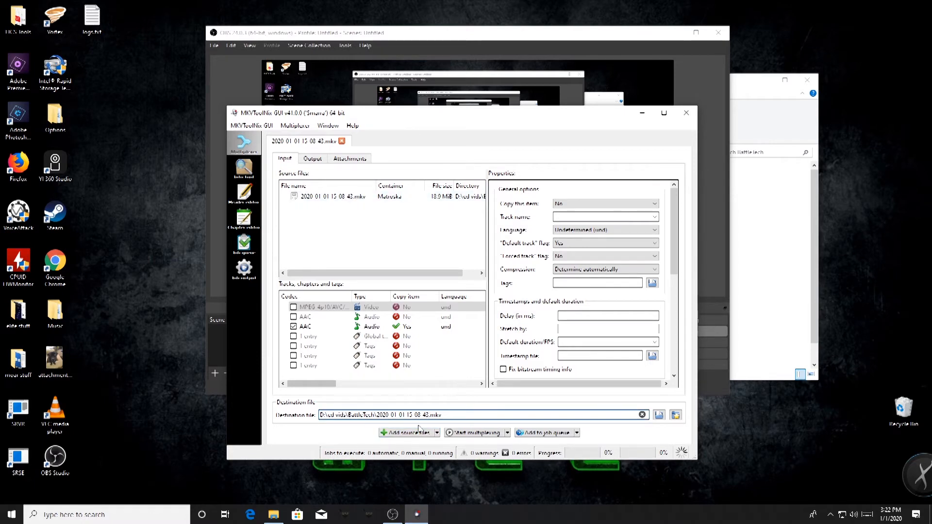
pyautogui.moveTo(399, 447)
pyautogui.write(' VO')
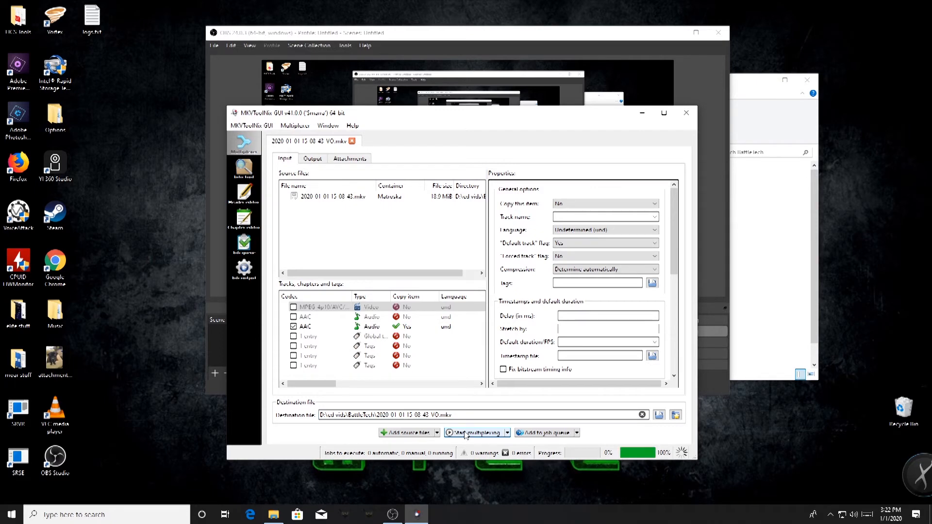
pyautogui.moveTo(655, 469)
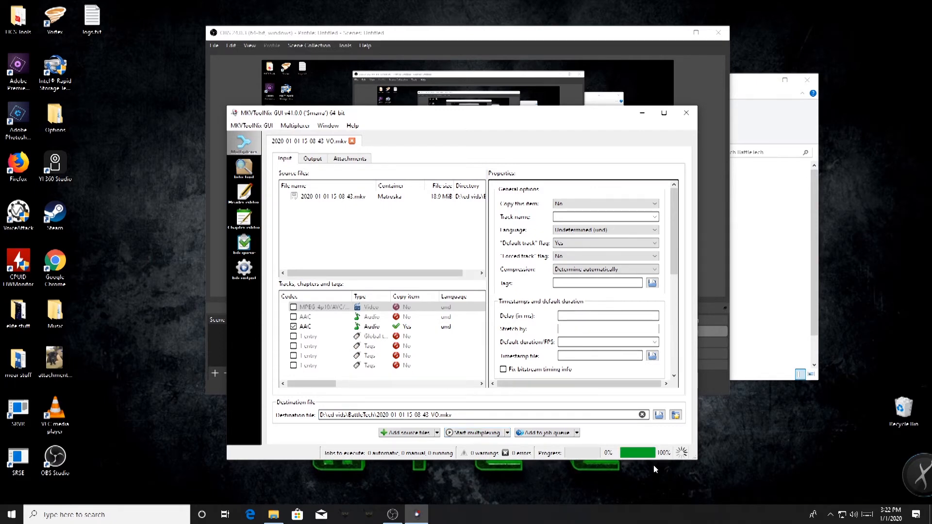
pyautogui.moveTo(635, 456)
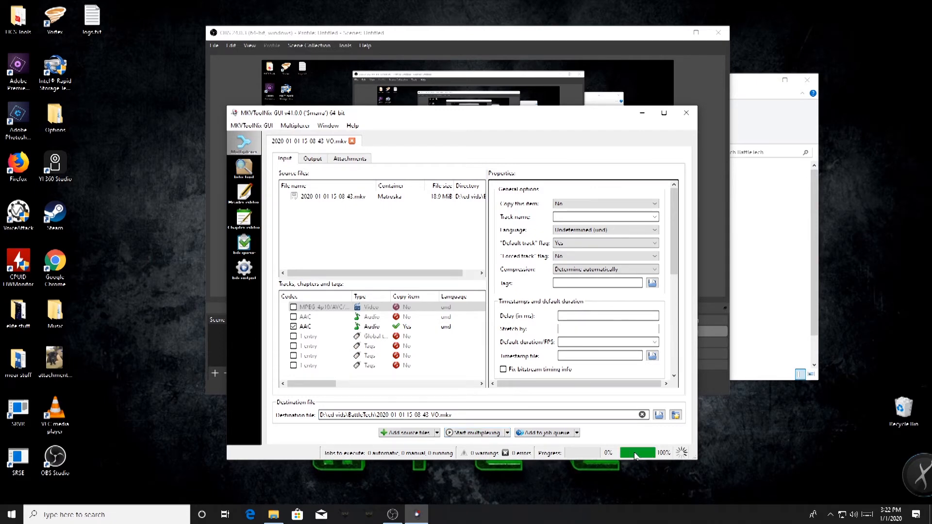
pyautogui.moveTo(601, 167)
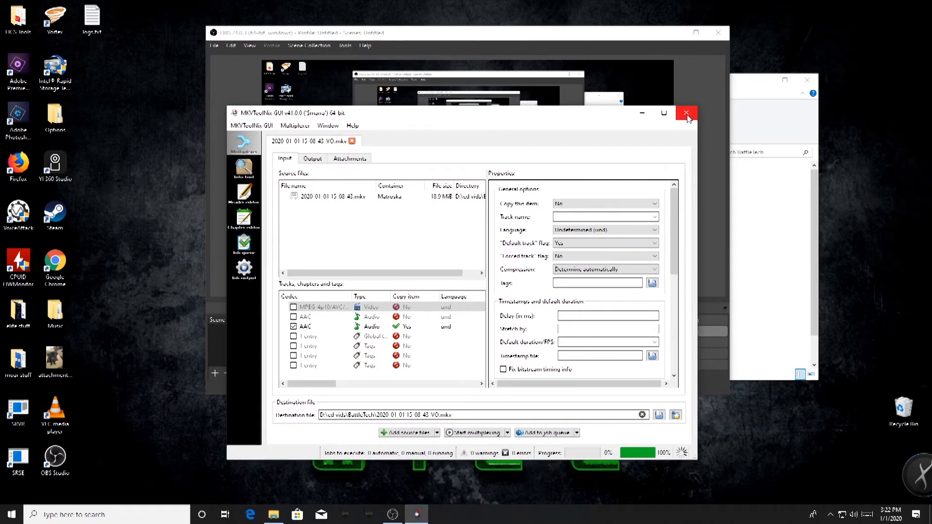
# - Close MKVToolNix GUI, leaving the new VO.mkv file listed in File Explorer
pyautogui.click(687, 113)
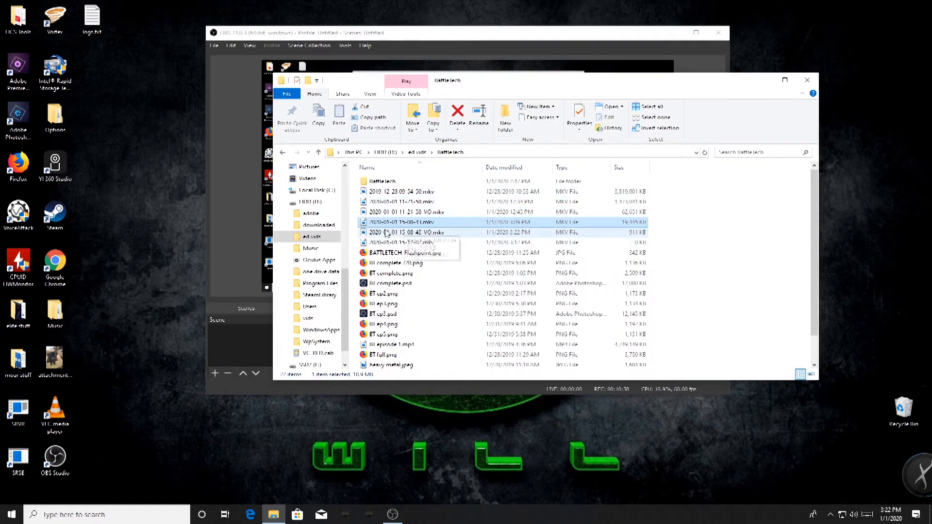
pyautogui.moveTo(437, 237)
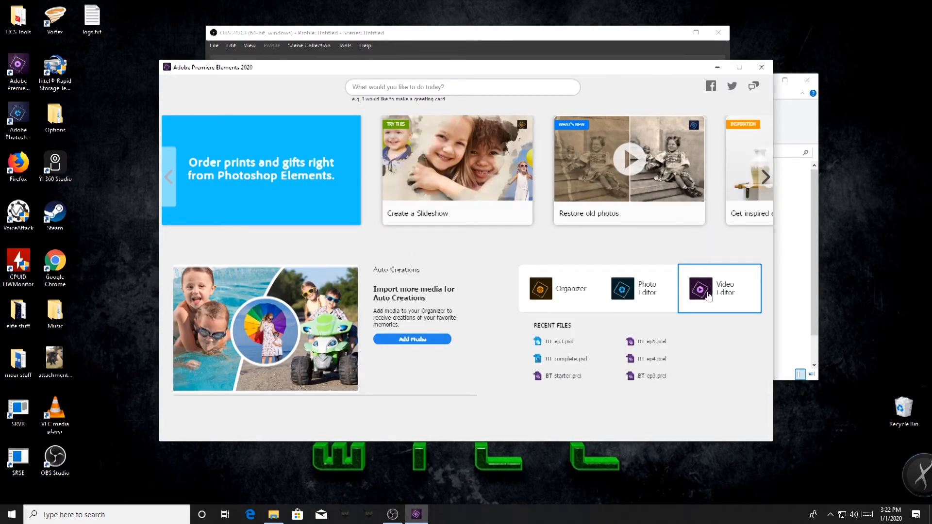
# - Launch the Video Editor from the Premiere Elements home screen into a new Expert-mode project
pyautogui.click(719, 288)
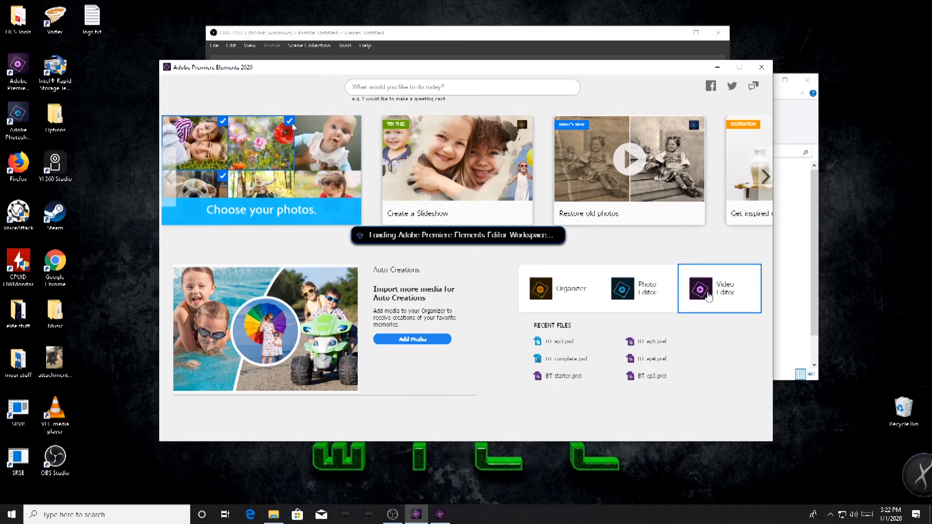
pyautogui.click(719, 288)
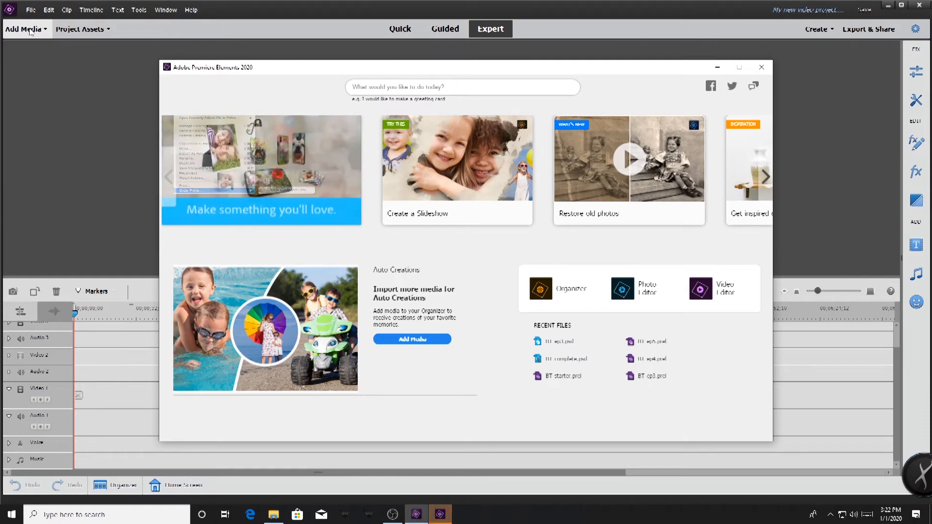
pyautogui.click(762, 66)
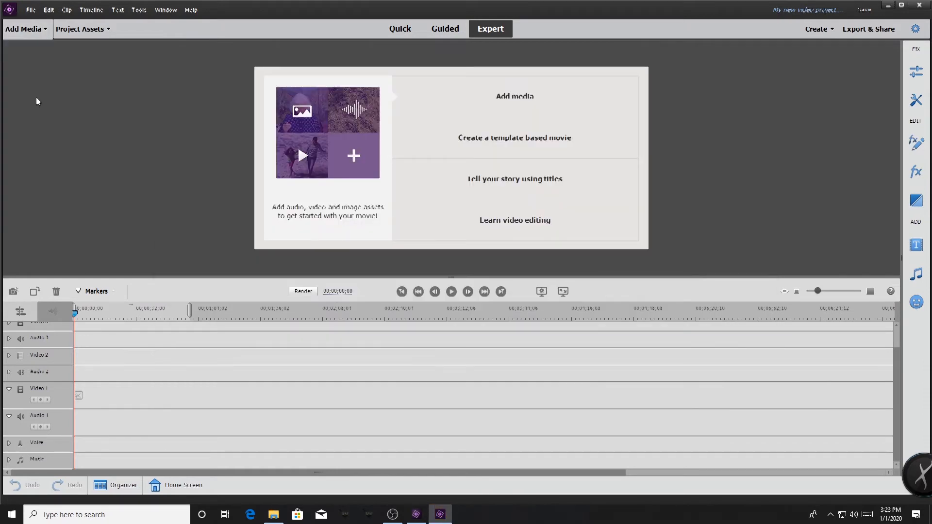
# - Import the original game recording .mkv and its VO .mkv through Files and Folders
pyautogui.click(514, 95)
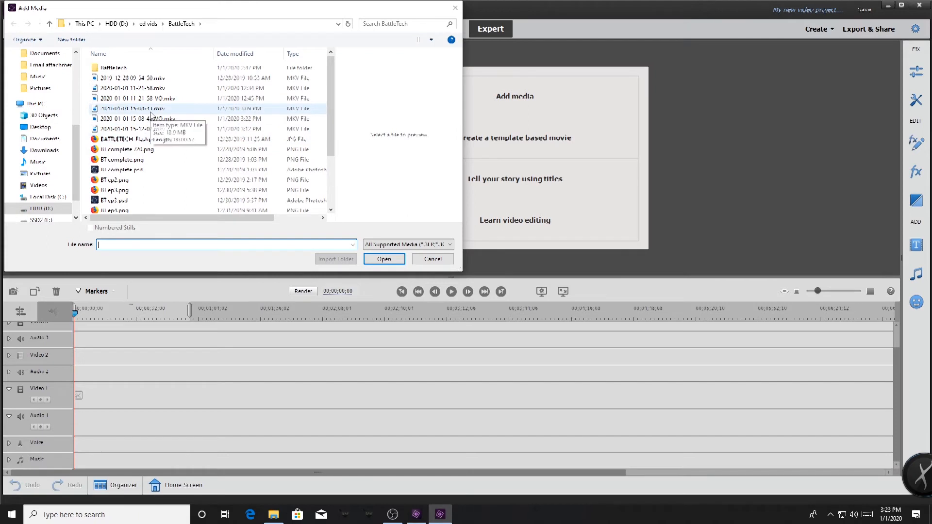
pyautogui.click(137, 118)
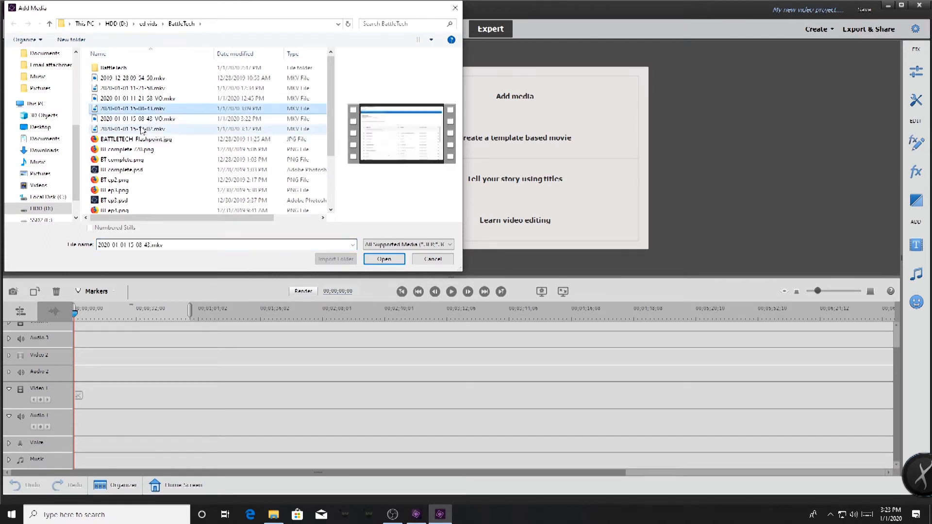
pyautogui.click(137, 118)
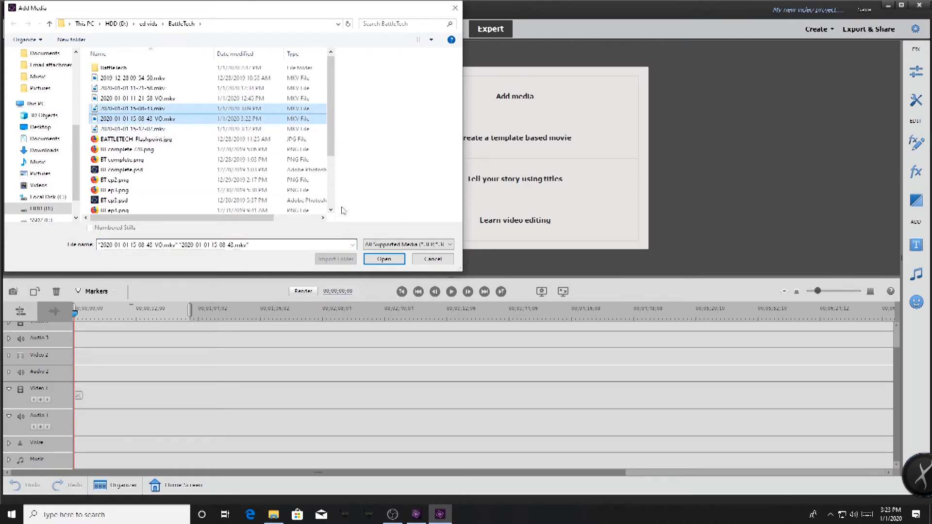
pyautogui.click(383, 258)
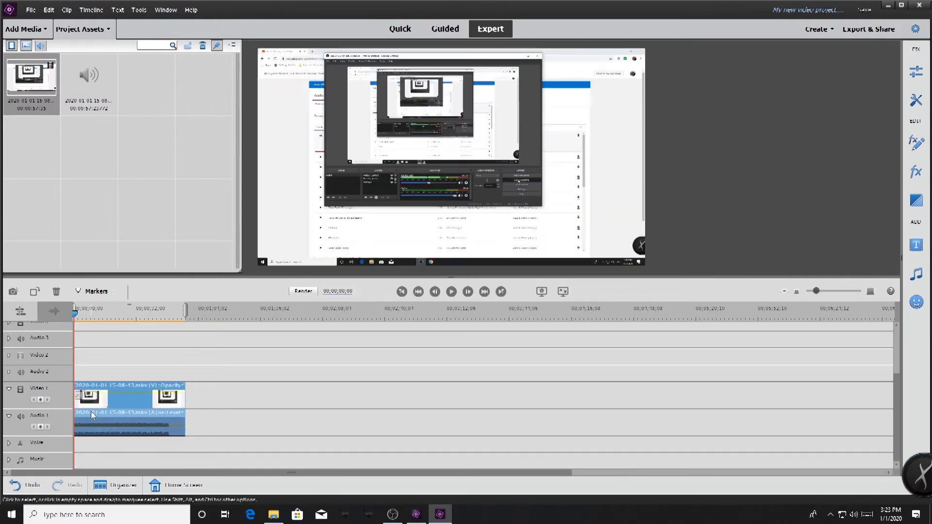
pyautogui.moveTo(99, 442)
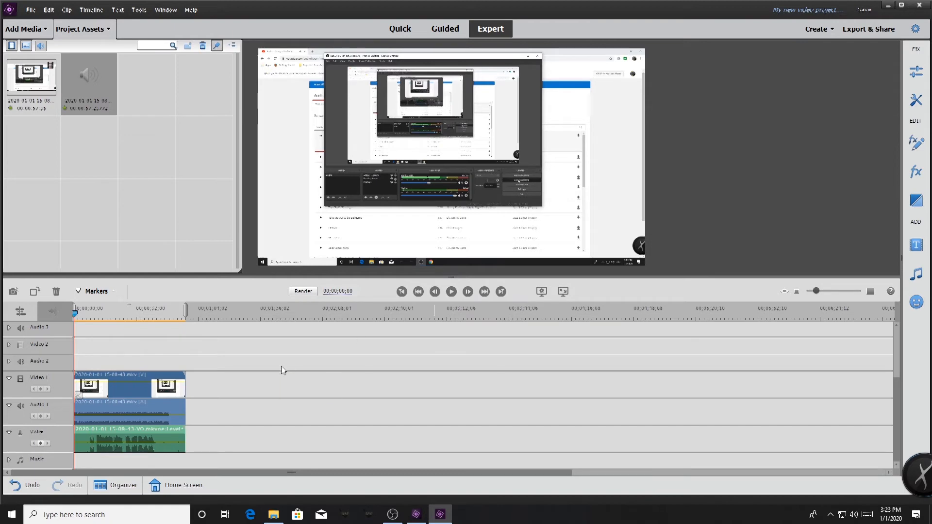
pyautogui.moveTo(449, 318)
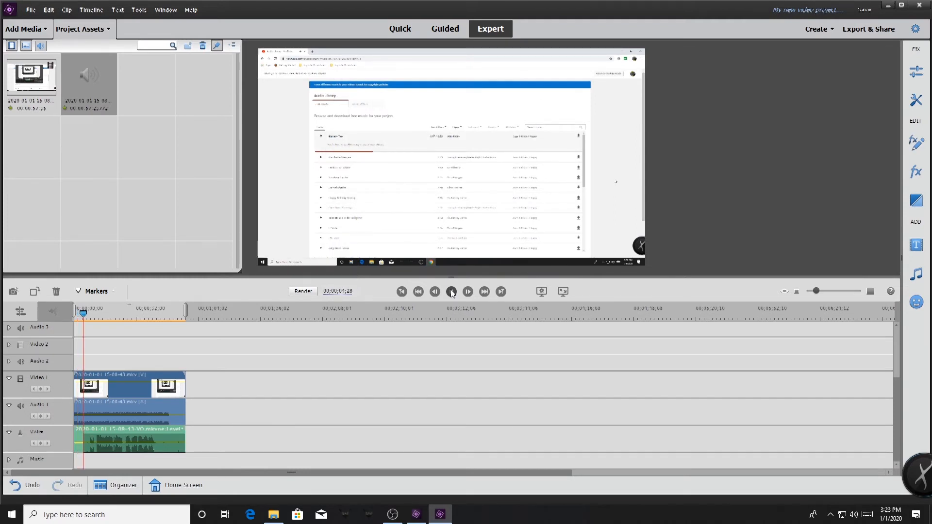
pyautogui.click(451, 291)
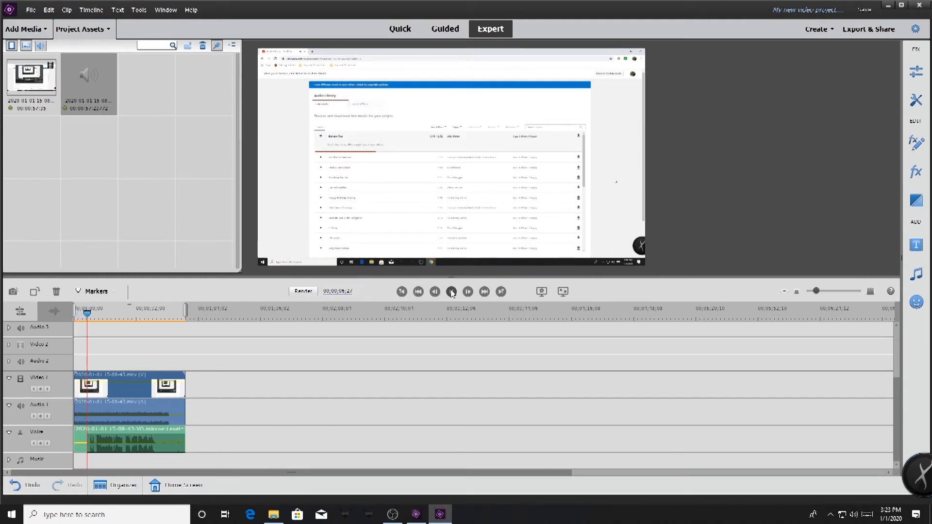
pyautogui.click(450, 291)
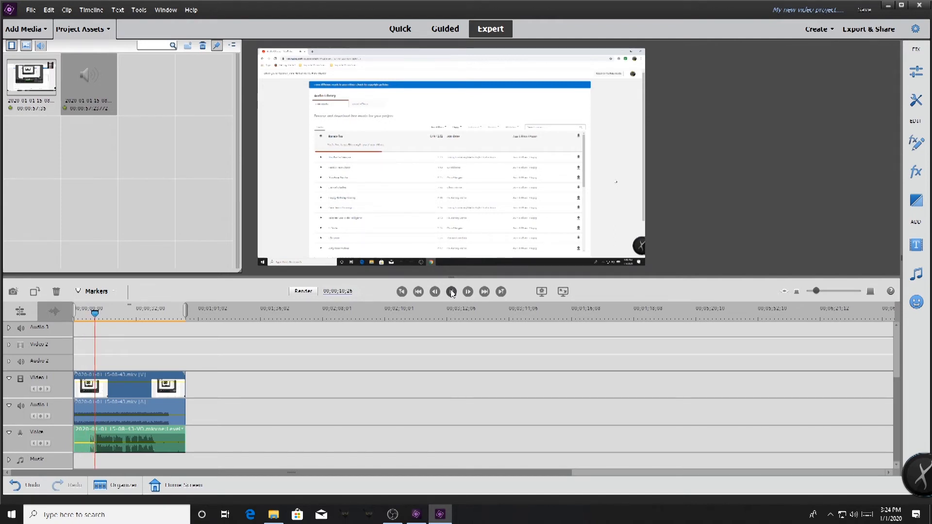
pyautogui.click(451, 292)
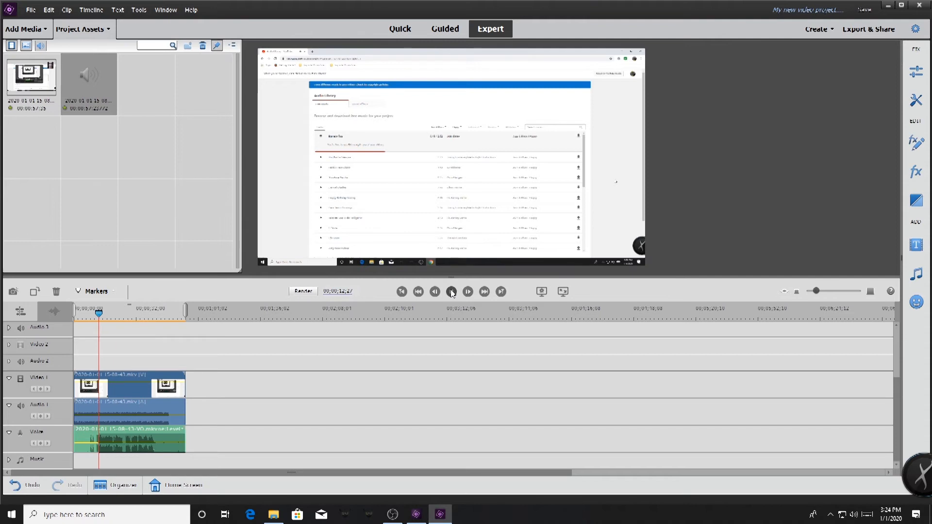
pyautogui.click(451, 291)
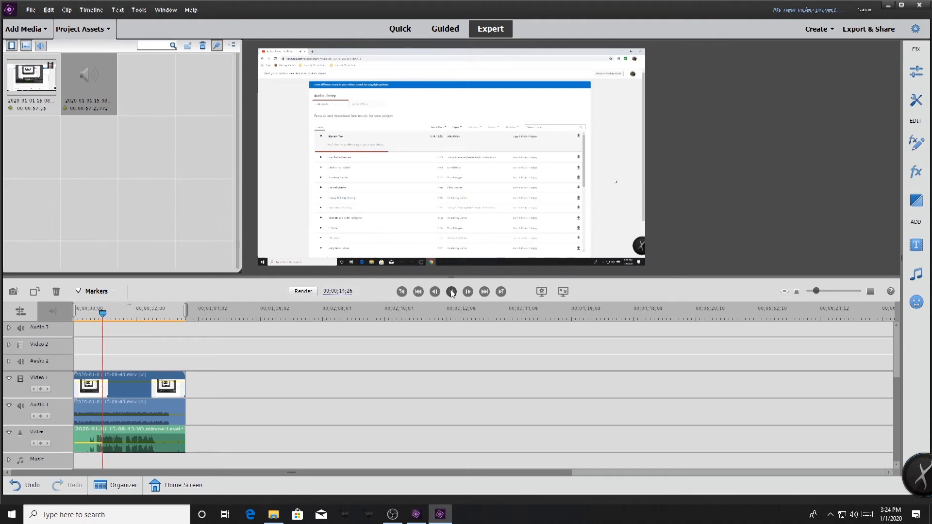
pyautogui.click(451, 292)
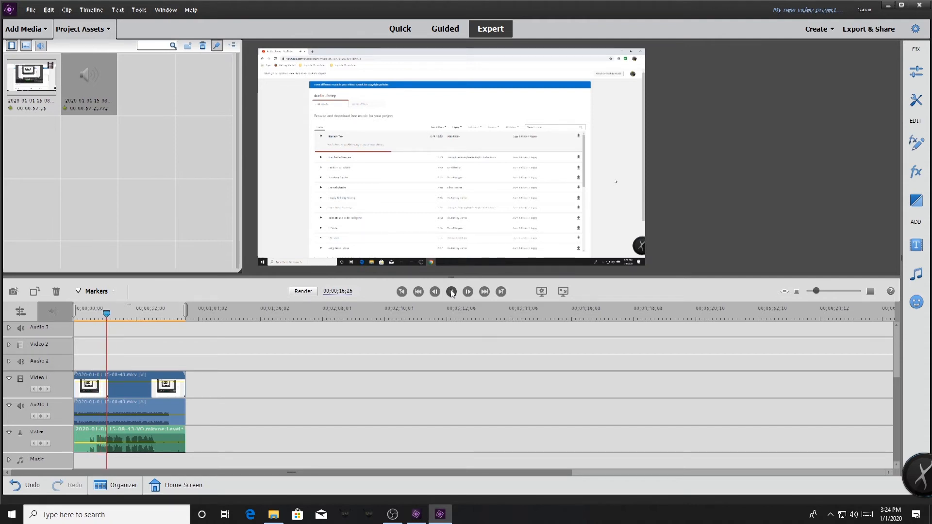
pyautogui.click(450, 290)
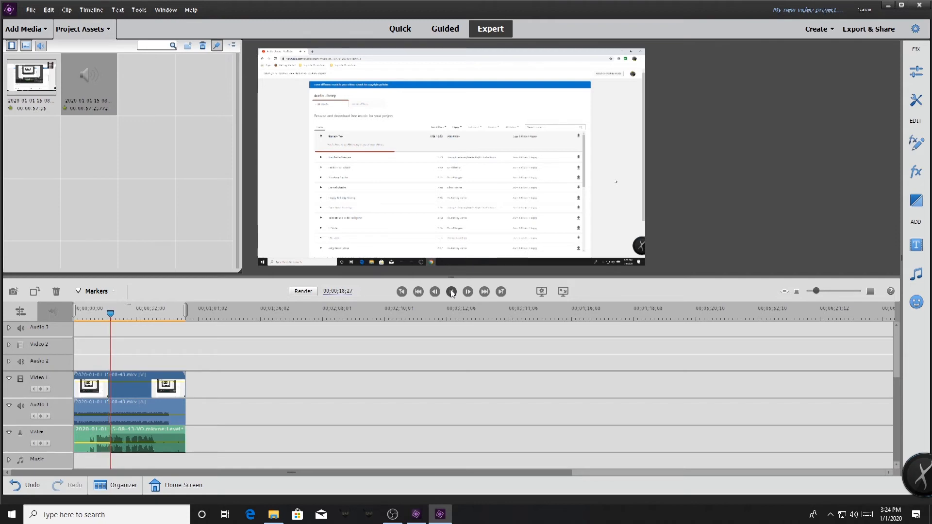
pyautogui.click(451, 291)
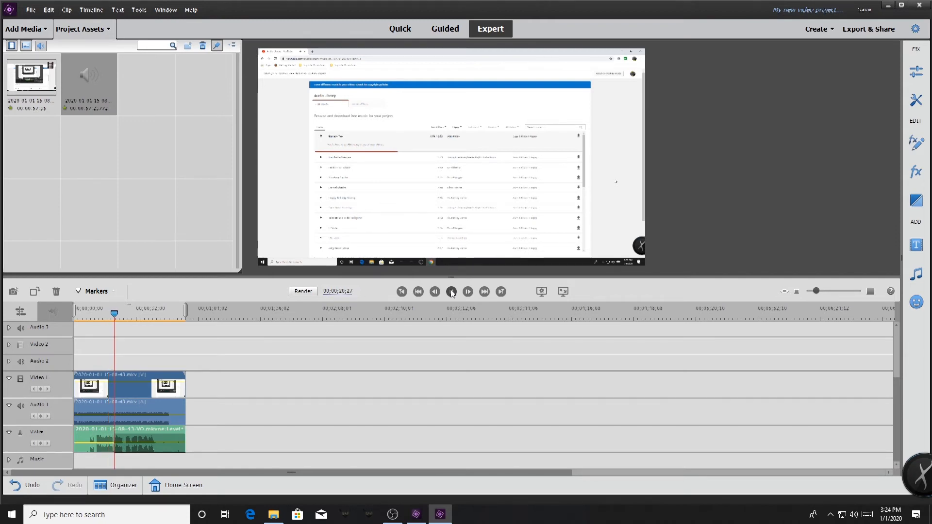
pyautogui.click(450, 291)
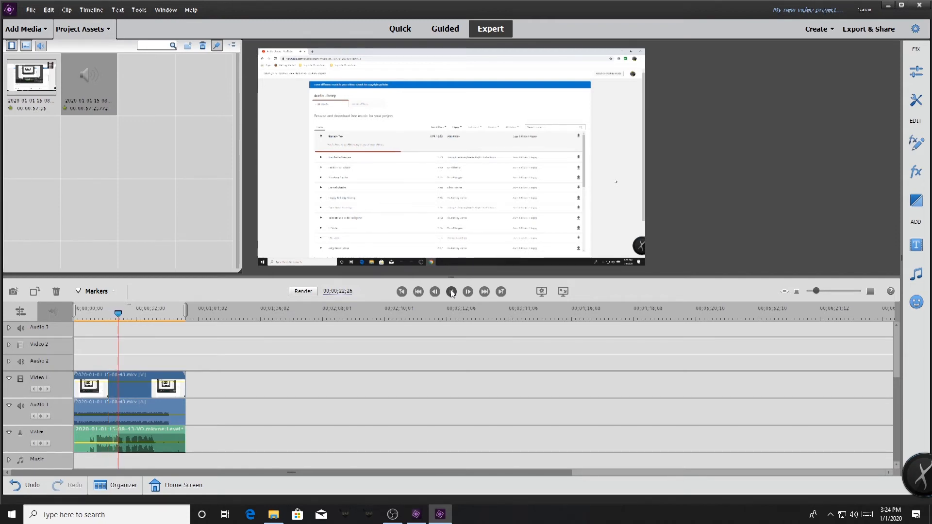
pyautogui.click(451, 291)
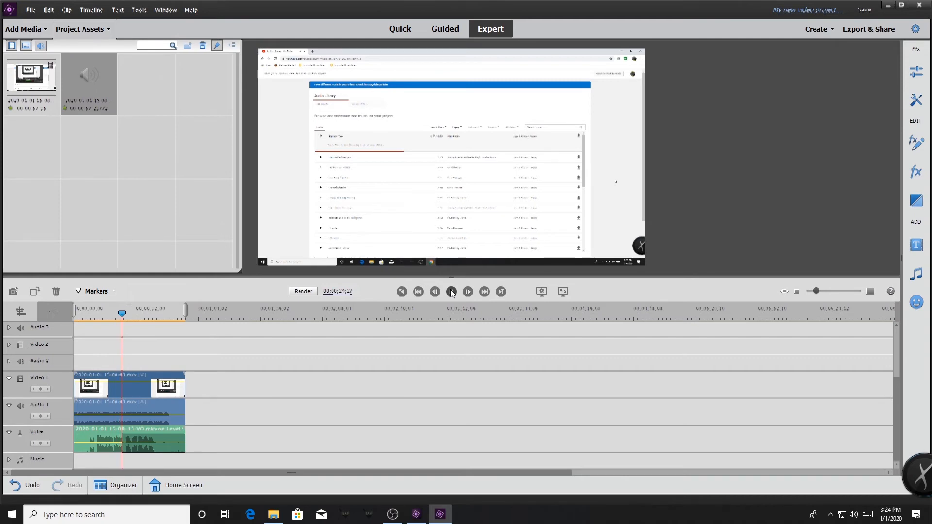
pyautogui.click(451, 291)
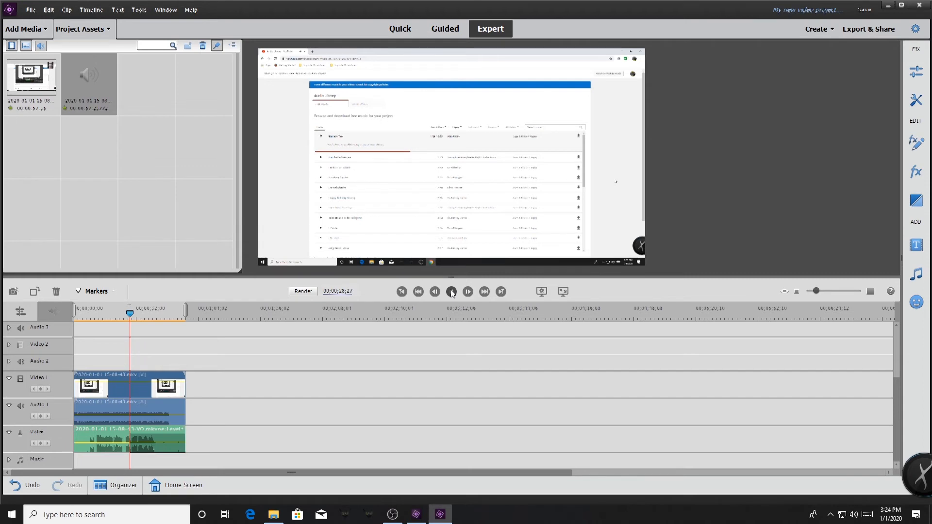
pyautogui.click(451, 291)
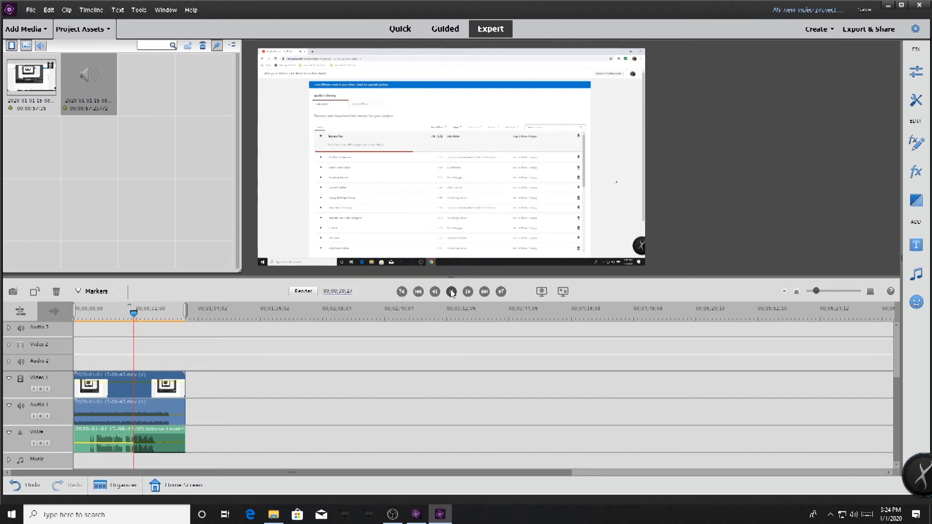
pyautogui.click(451, 291)
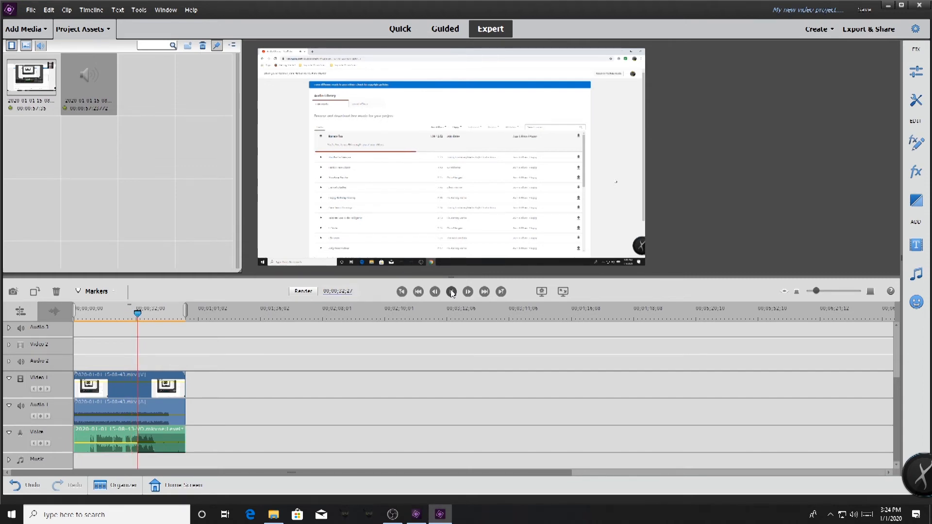
pyautogui.click(451, 291)
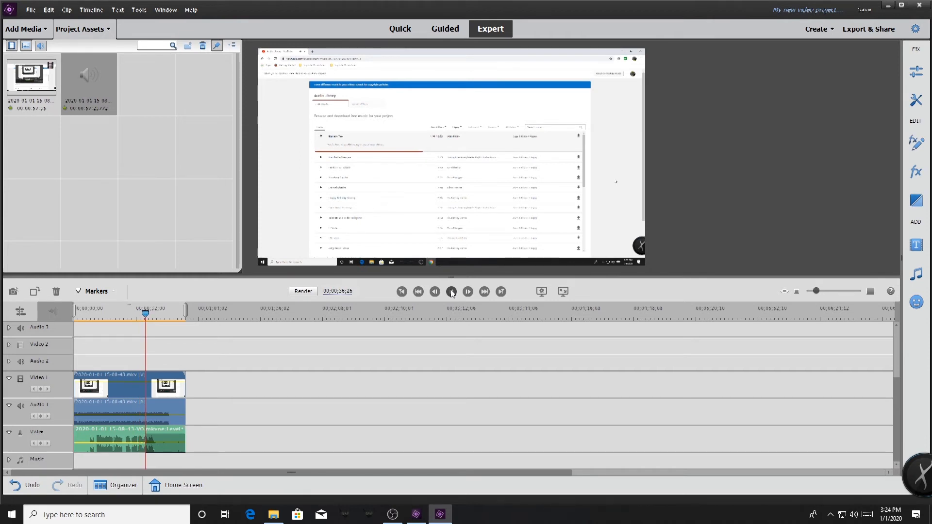
pyautogui.click(451, 291)
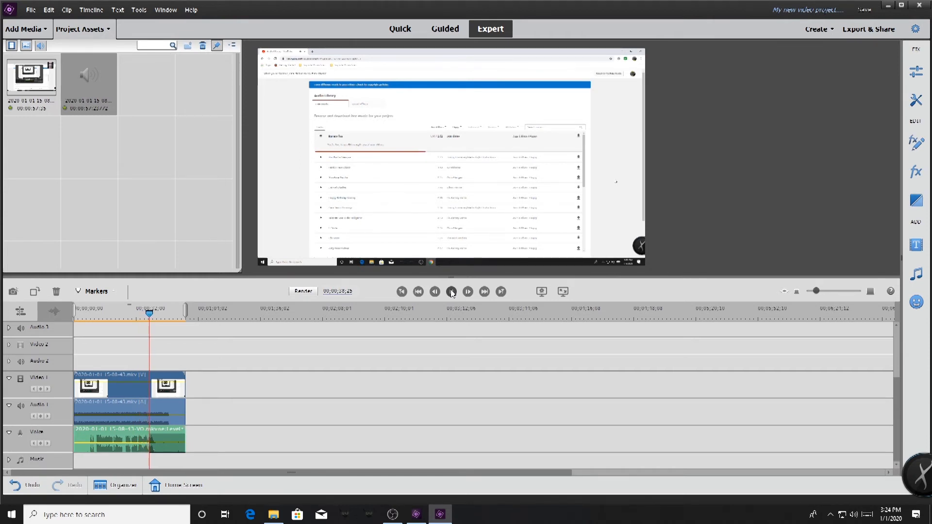
pyautogui.click(450, 291)
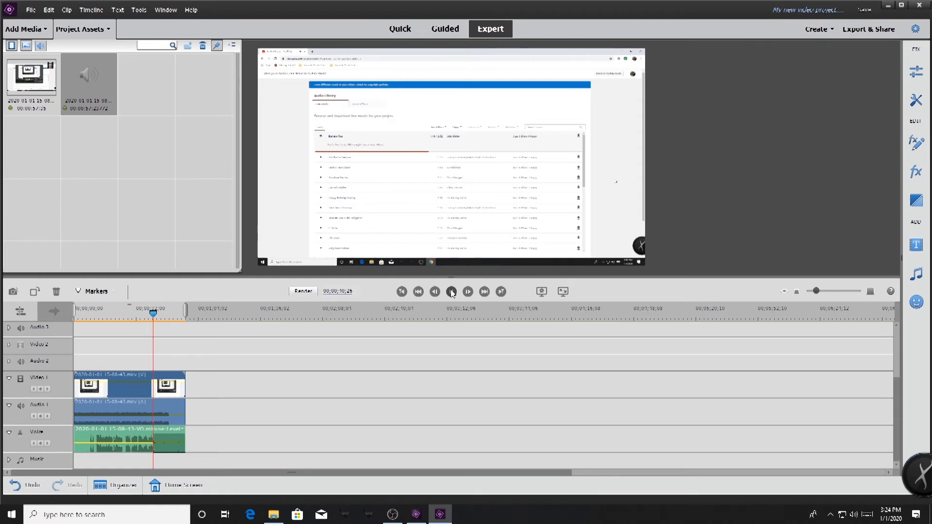
pyautogui.click(451, 291)
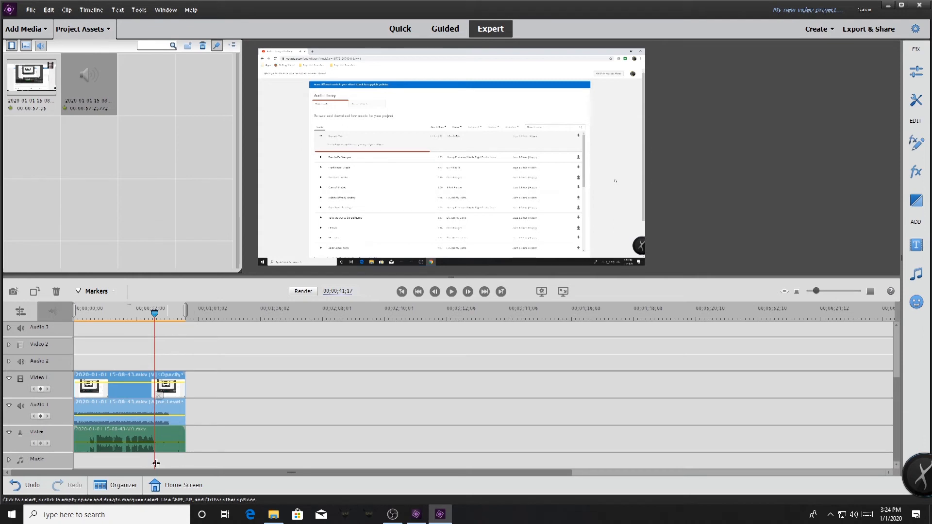
pyautogui.moveTo(110, 448)
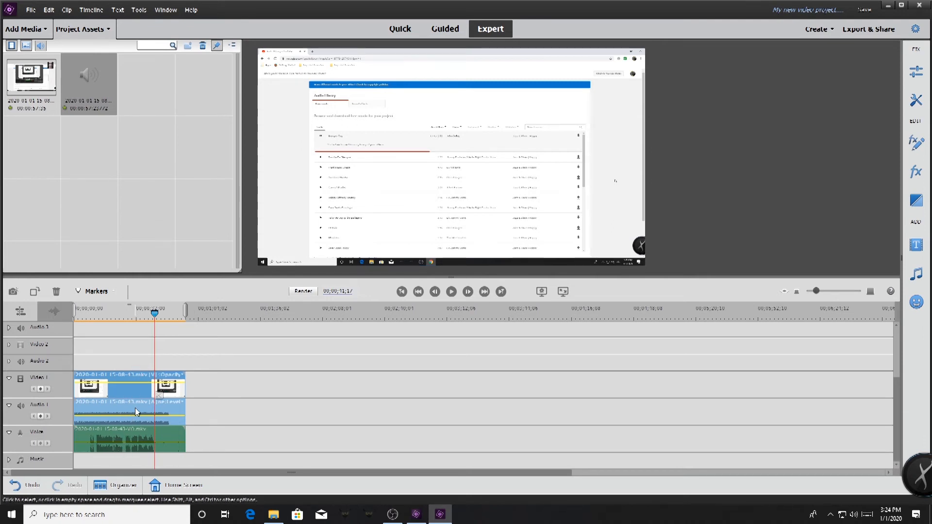
pyautogui.moveTo(121, 418)
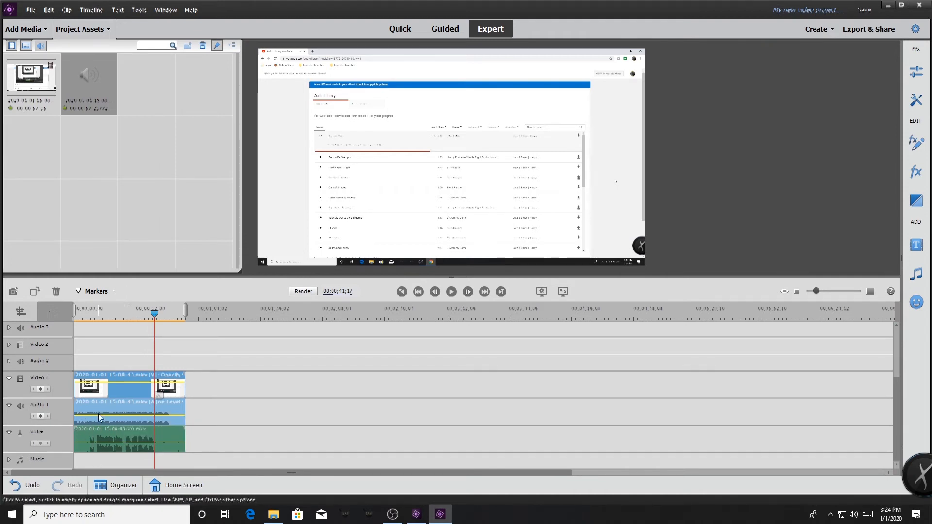
# - Set the Clip Gain of the Audio 1 game clip to 10 dB
pyautogui.rightClick(100, 414)
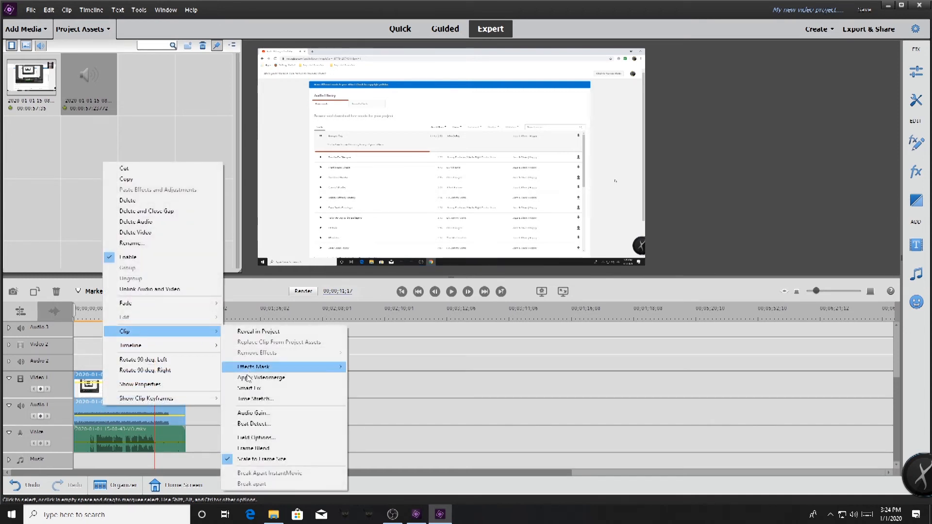
pyautogui.click(252, 412)
pyautogui.write('10')
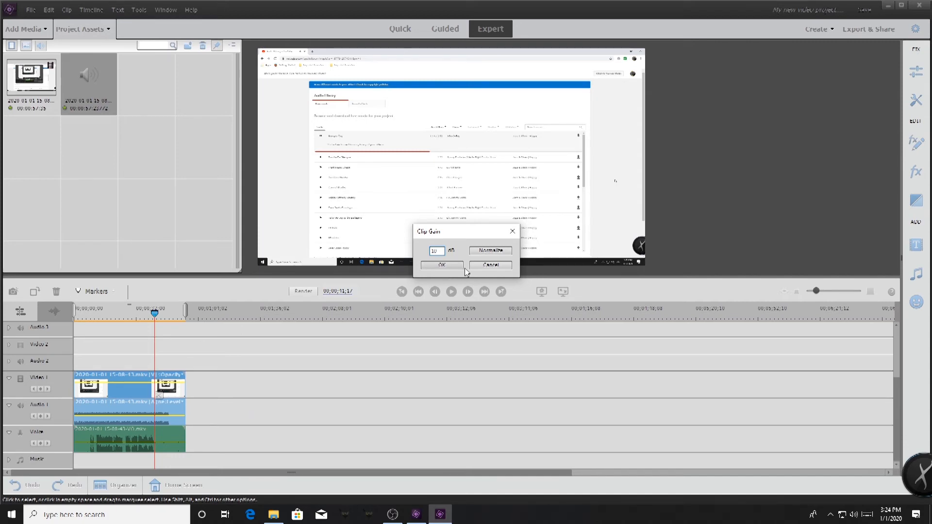
pyautogui.click(441, 265)
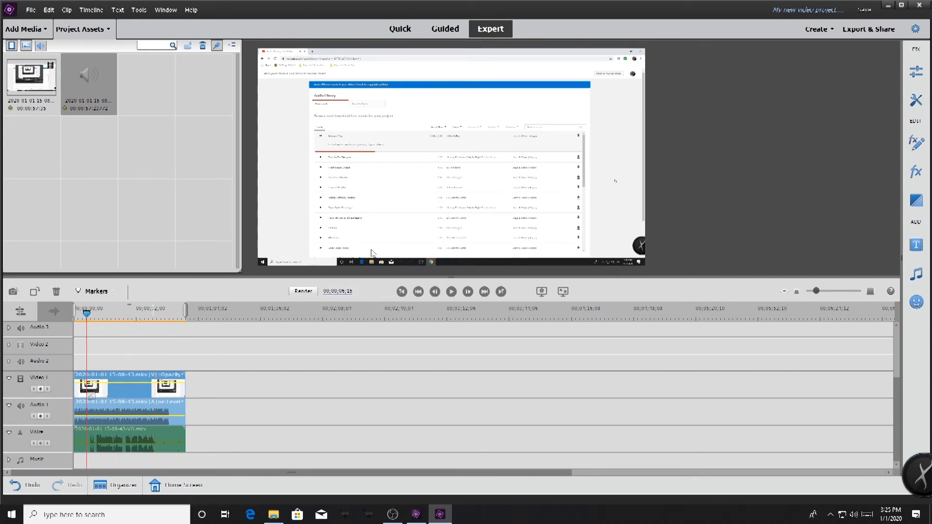
# - Play to about 11 seconds and delete the voiceover's short leading piece
pyautogui.click(450, 291)
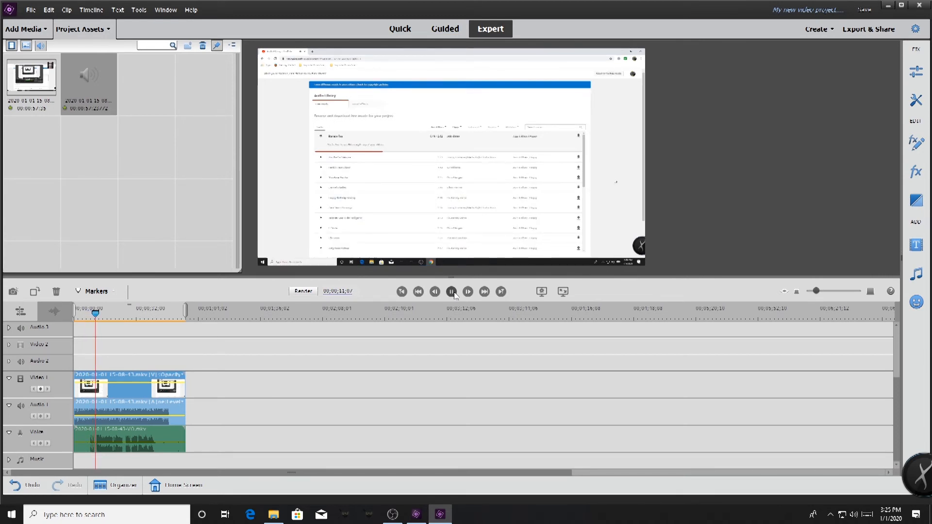
pyautogui.click(450, 291)
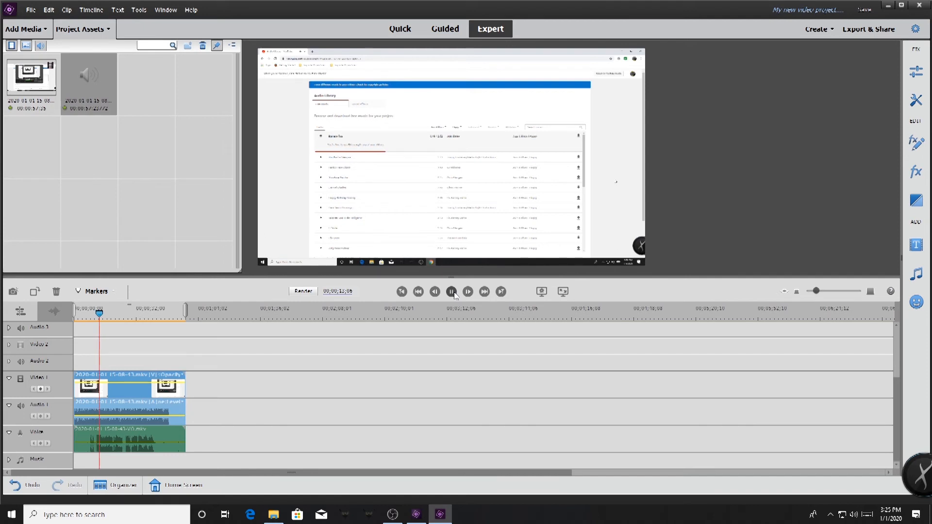
pyautogui.click(451, 291)
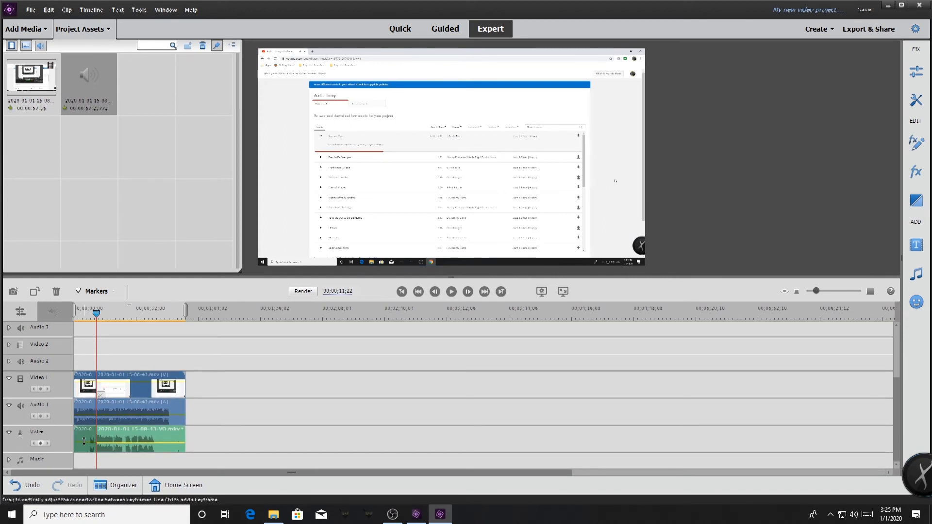
pyautogui.rightClick(83, 440)
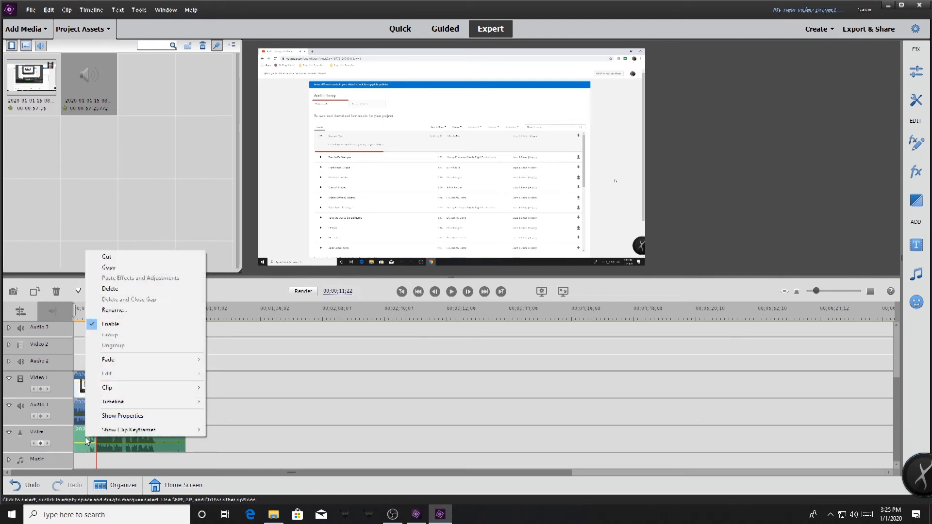
pyautogui.moveTo(109, 288)
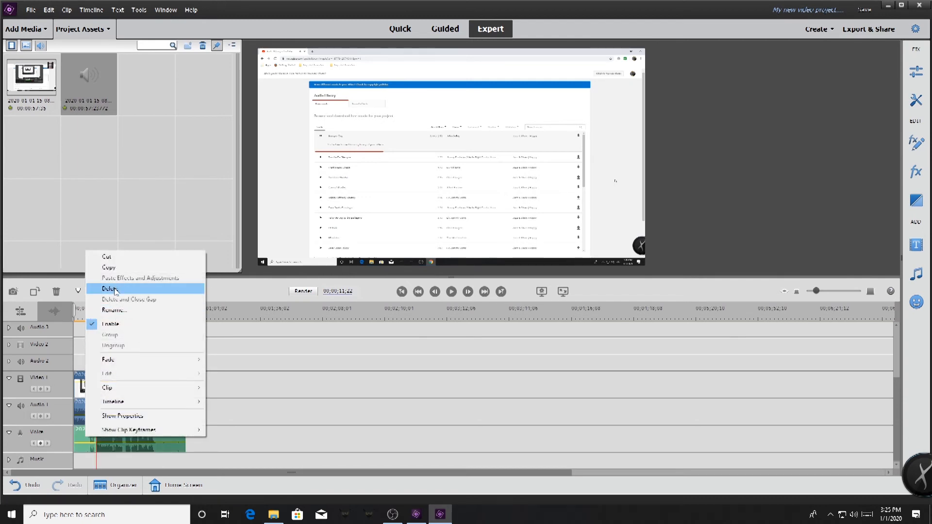
pyautogui.click(109, 288)
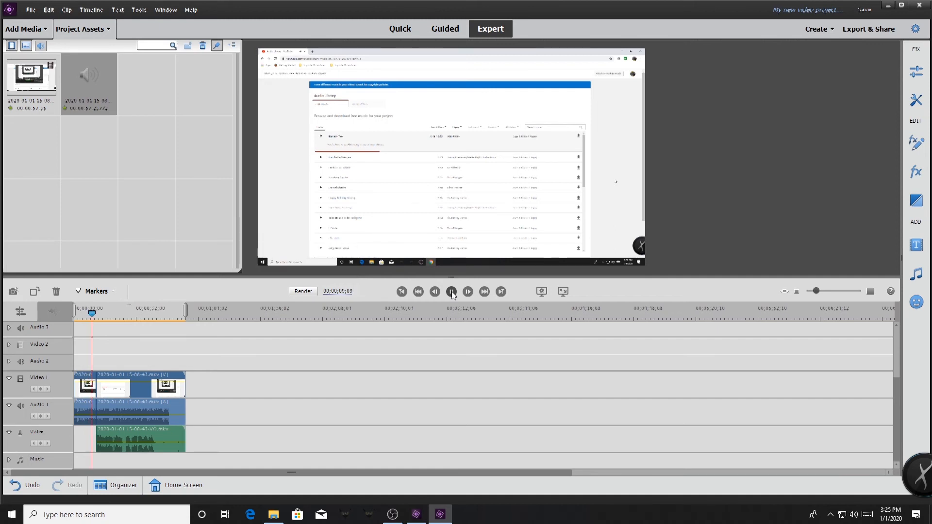
# - Play back the timeline to check the trimmed voiceover and find the next cut
pyautogui.click(451, 291)
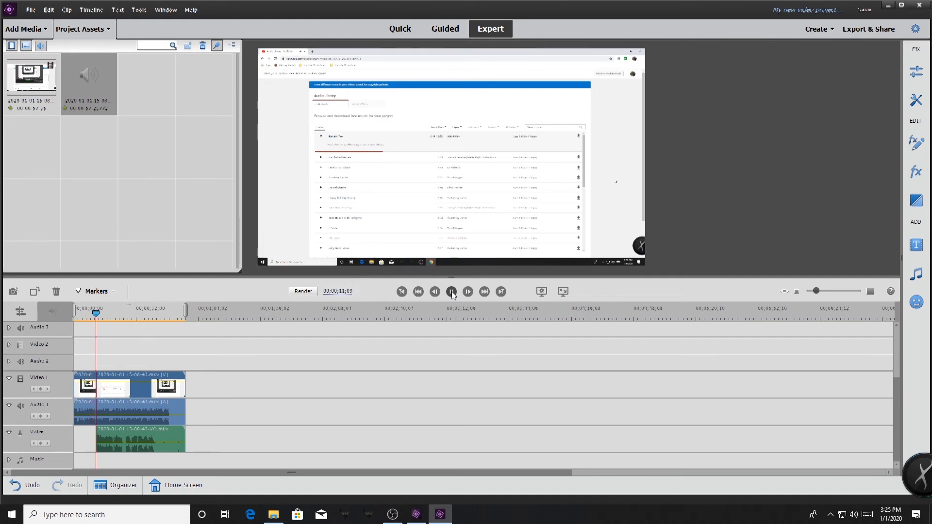
pyautogui.click(451, 291)
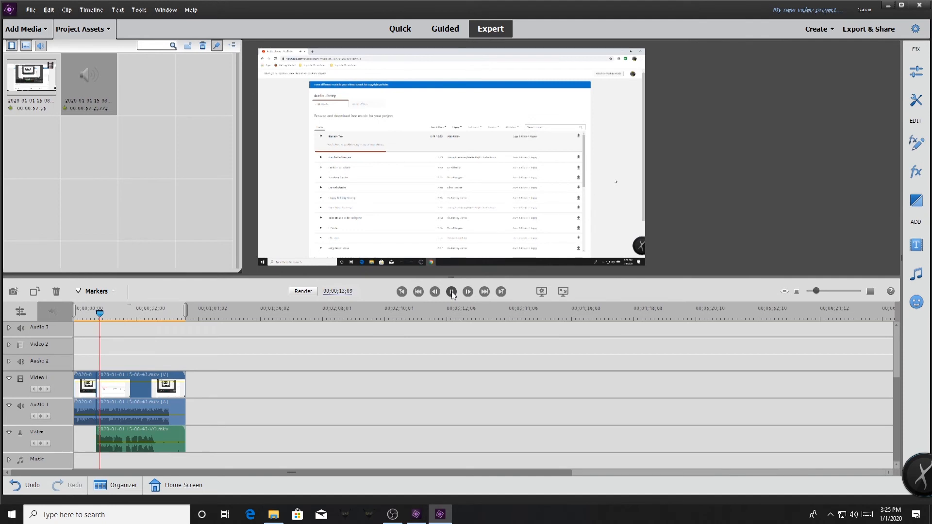
pyautogui.click(451, 291)
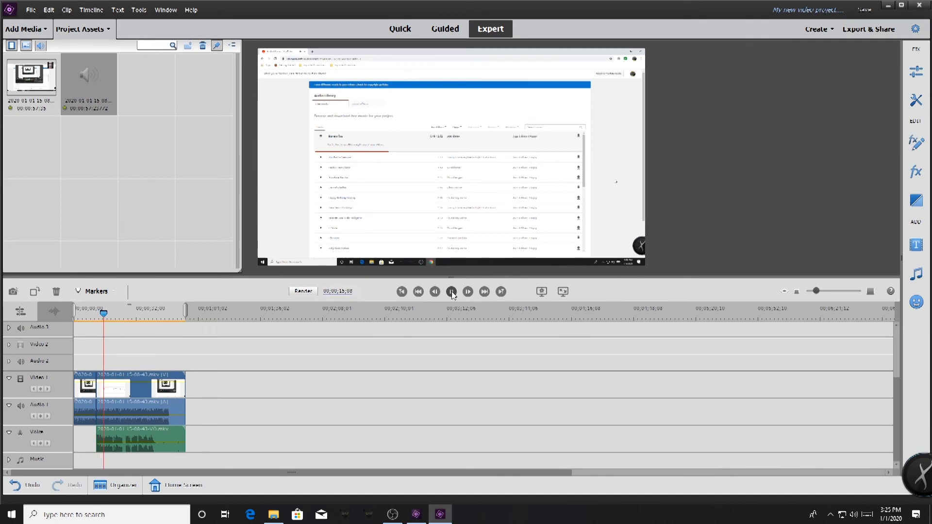
pyautogui.click(451, 291)
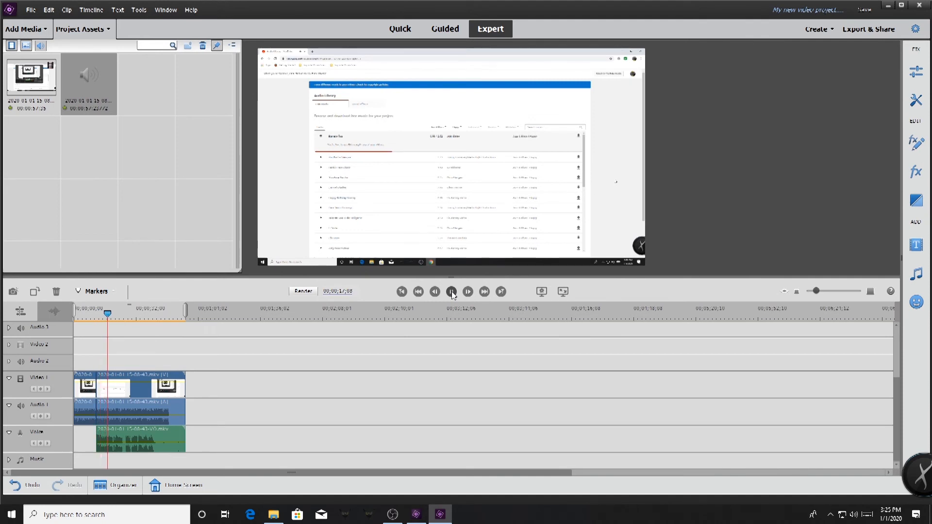
pyautogui.click(451, 291)
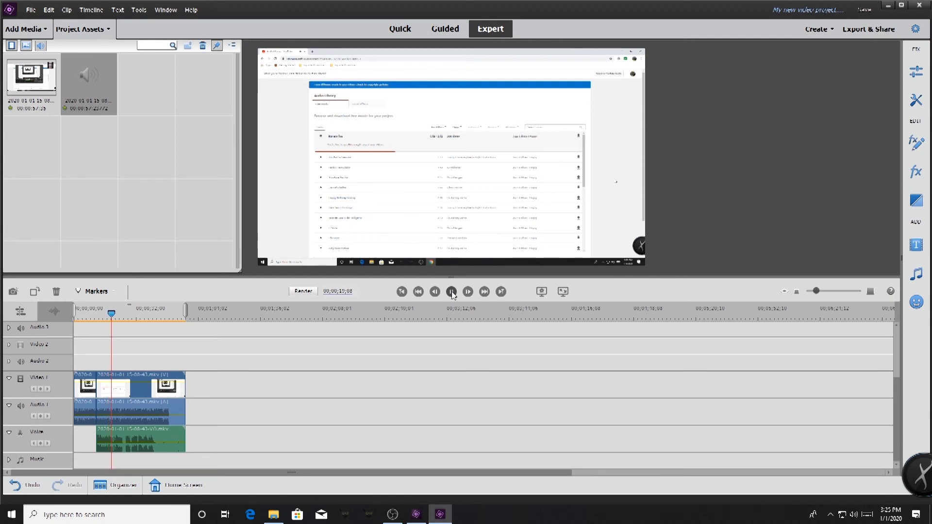
pyautogui.click(451, 291)
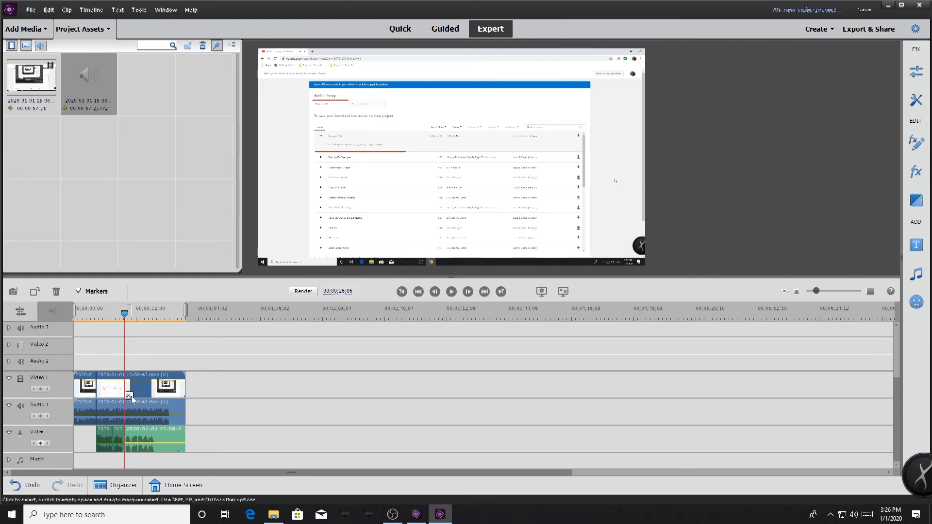
# - Delete the voiceover's unwanted middle piece, leaving a gap between two pieces
pyautogui.rightClick(117, 446)
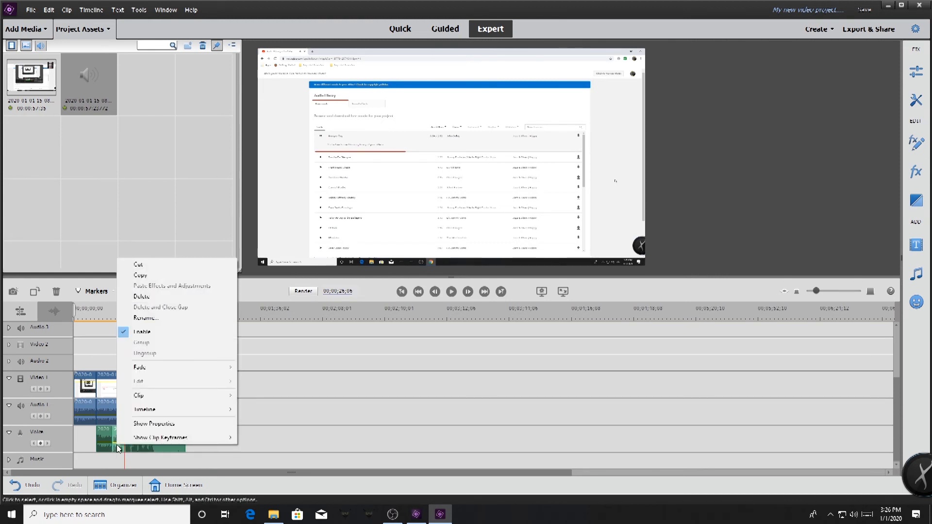
pyautogui.moveTo(142, 297)
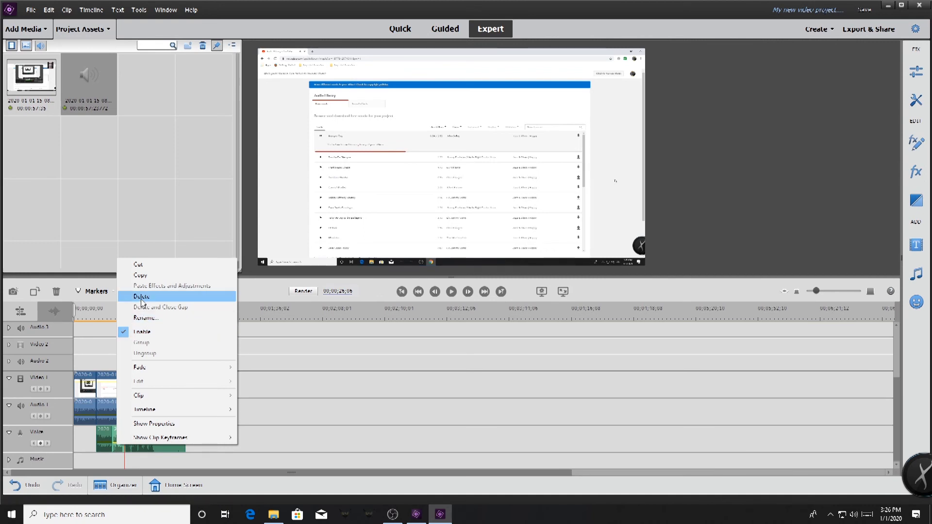
pyautogui.click(141, 296)
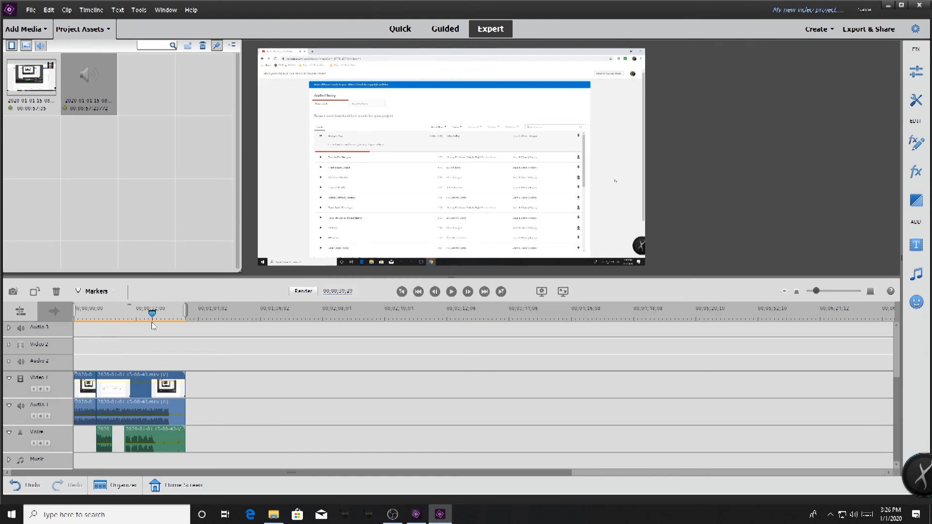
pyautogui.click(151, 313)
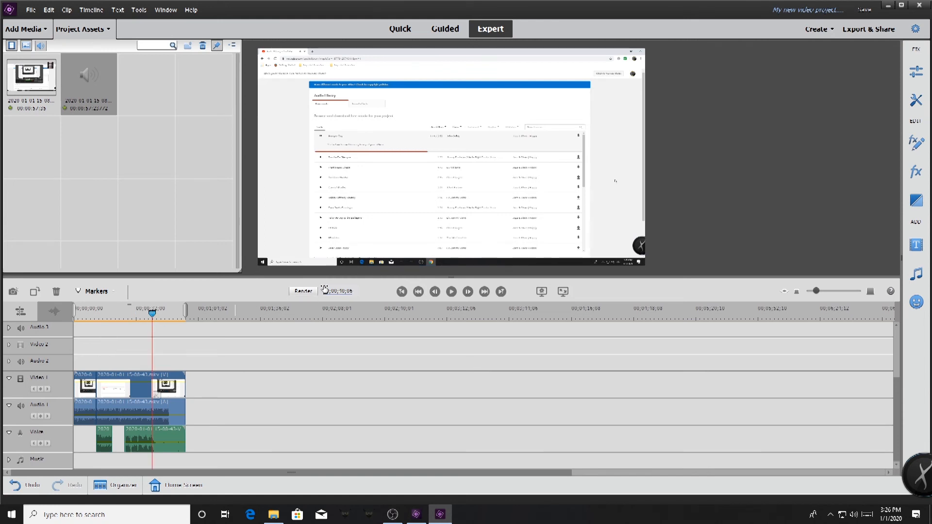
pyautogui.moveTo(112, 420)
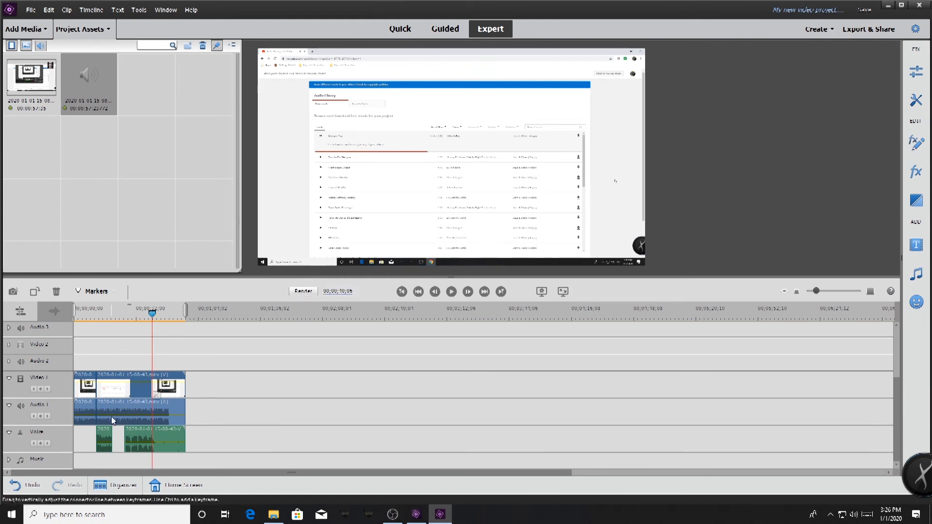
pyautogui.click(131, 384)
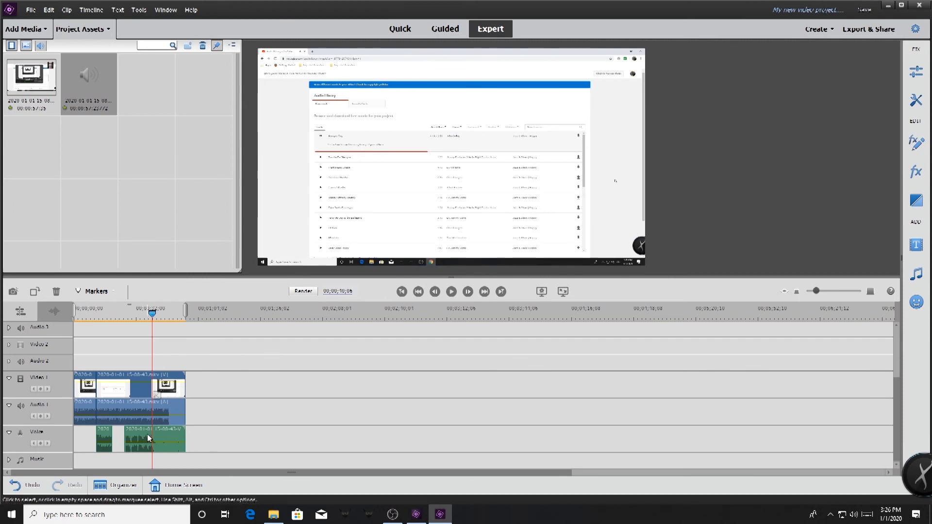
pyautogui.moveTo(300, 329)
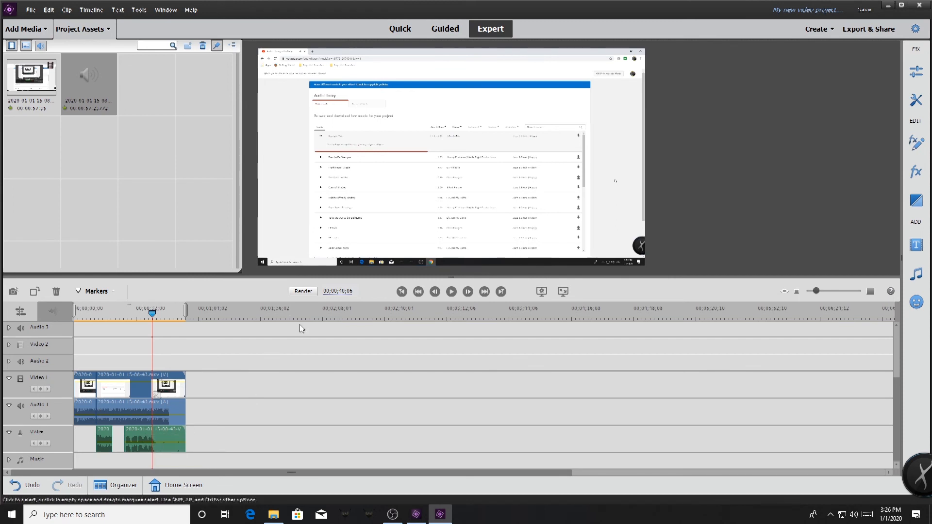
pyautogui.moveTo(152, 315)
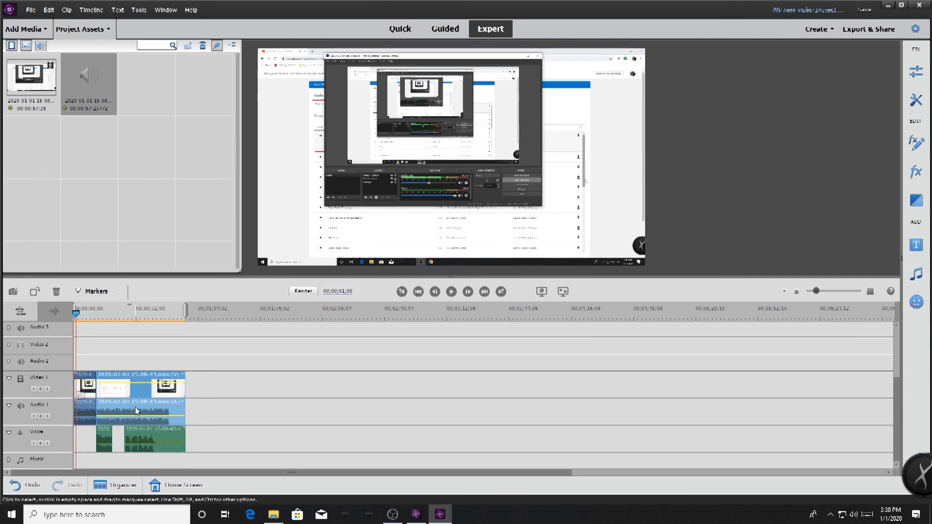
pyautogui.moveTo(157, 440)
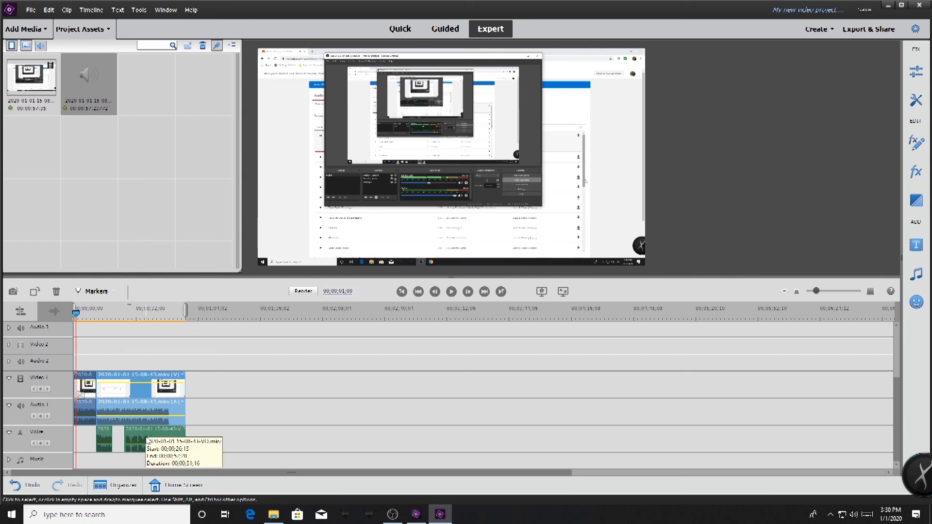
pyautogui.moveTo(825, 194)
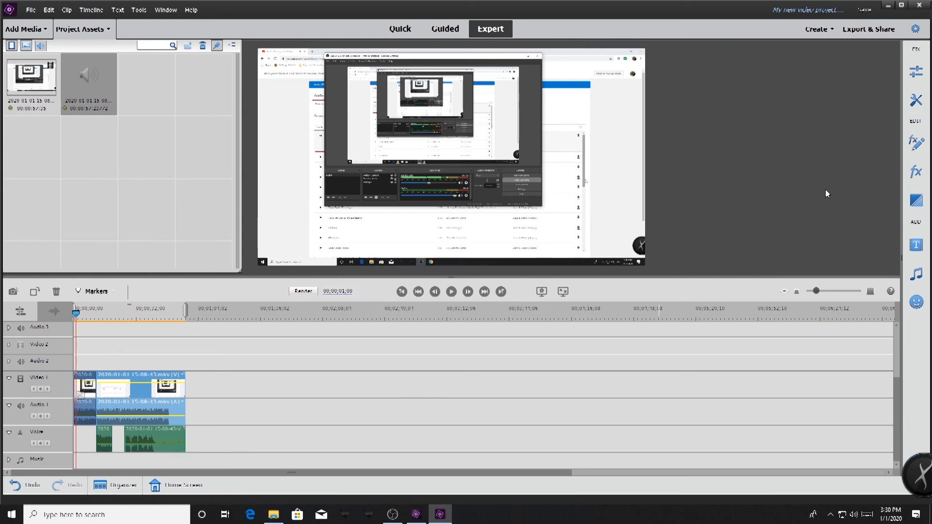